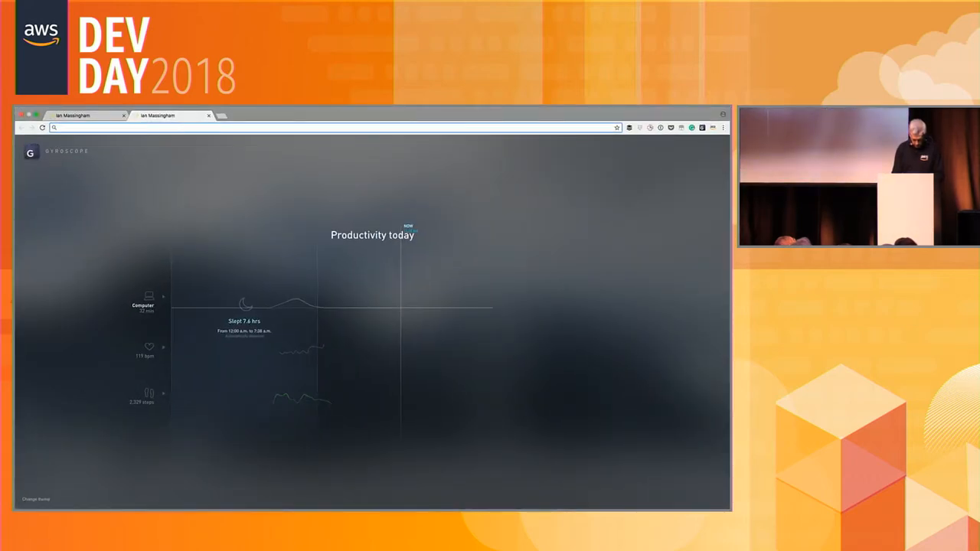
Switch to the Amazon Lex Bots page showing SessionFeedbackBot as Ready
click(168, 115)
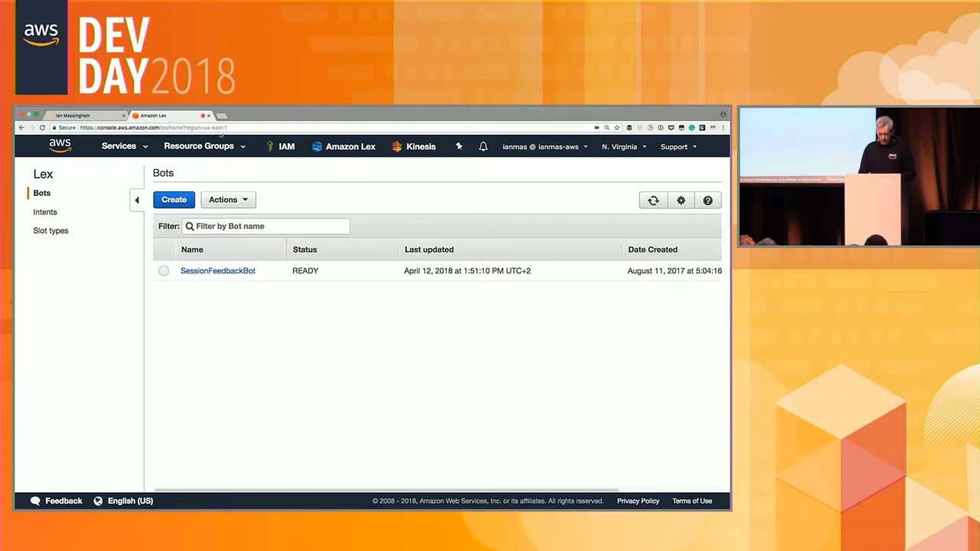
mouse_move(637, 168)
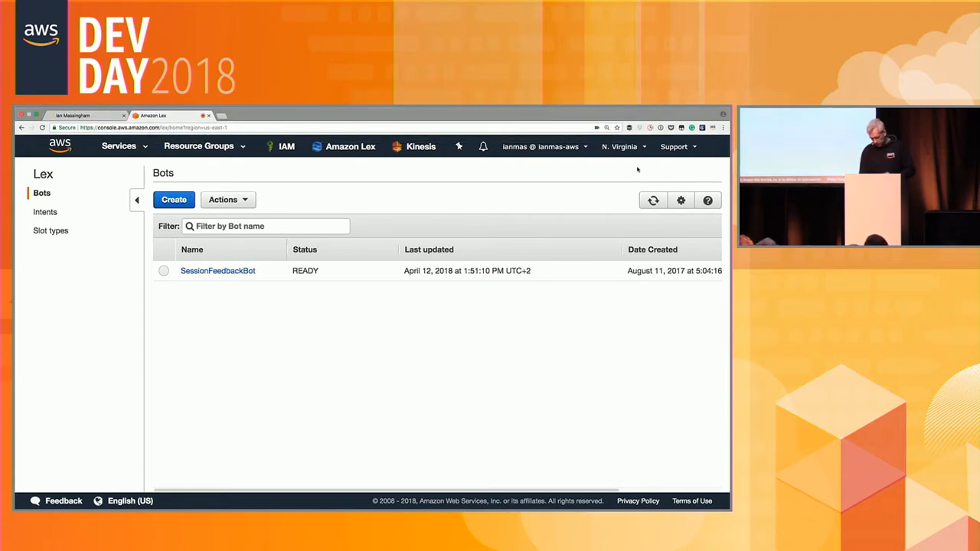
Switch the console region to EU (Ireland), landing on the Lex getting-started page
click(620, 147)
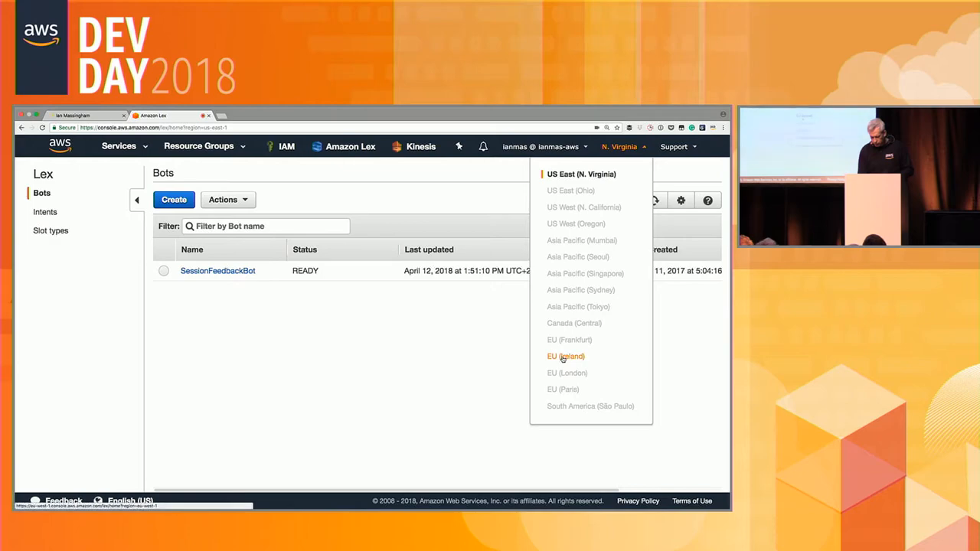
click(565, 355)
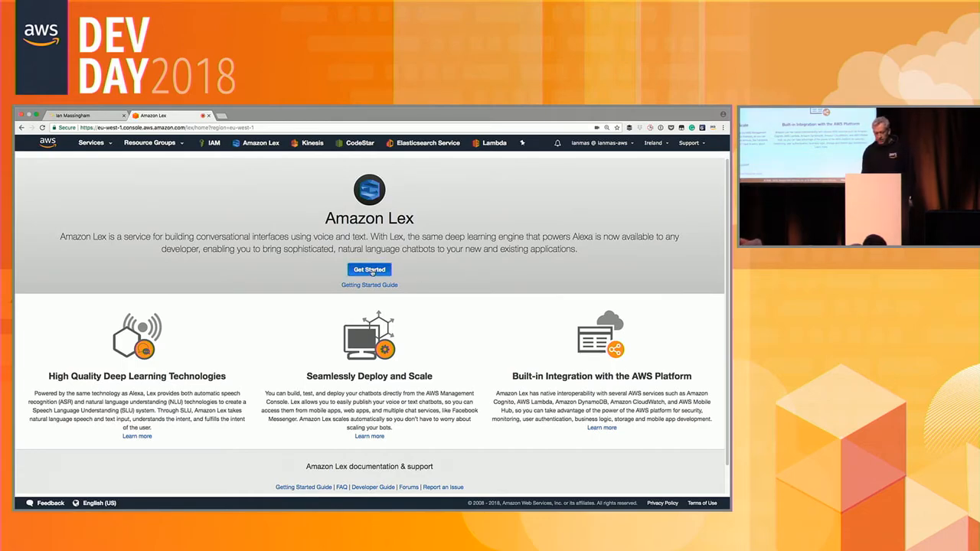
Create a bot from the BookTrip sample with COPPA answered No
click(369, 270)
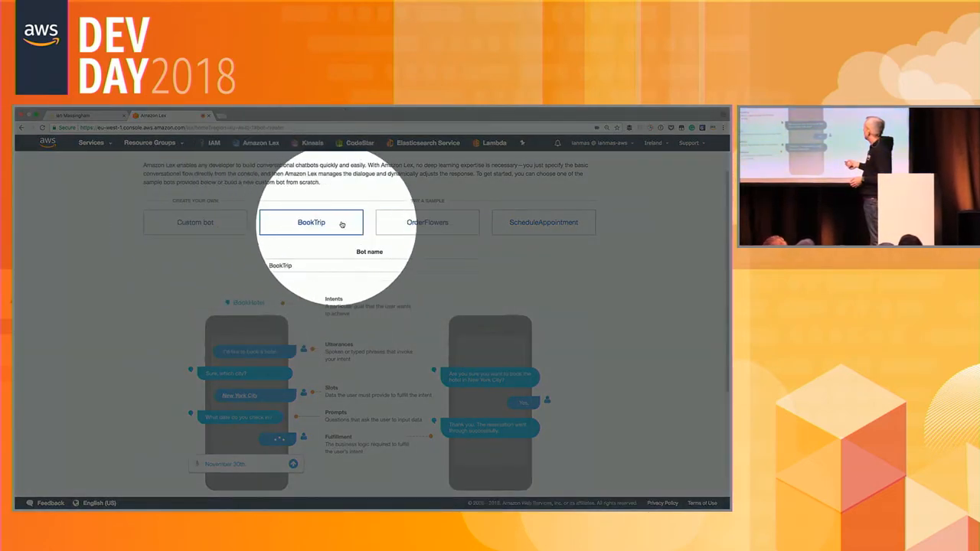
mouse_move(544, 222)
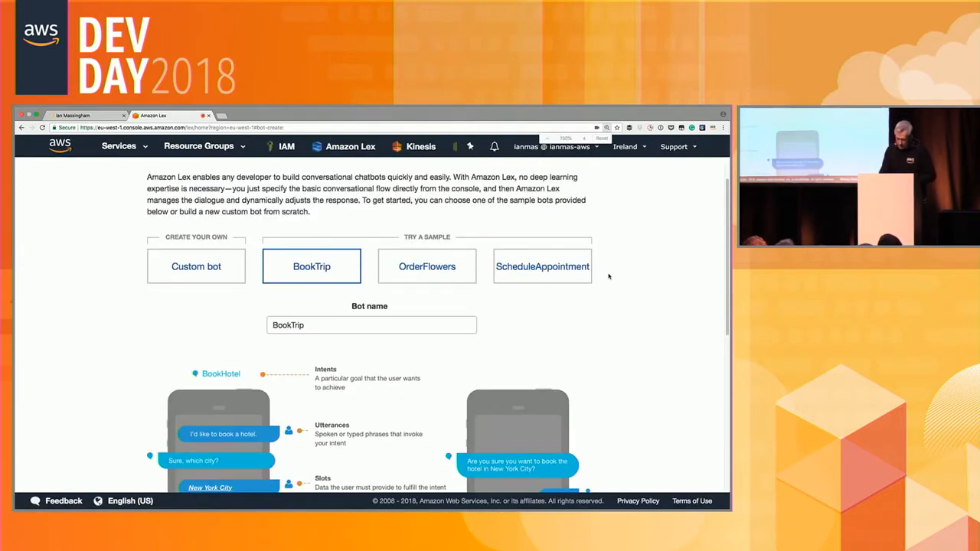
scroll(down, 3)
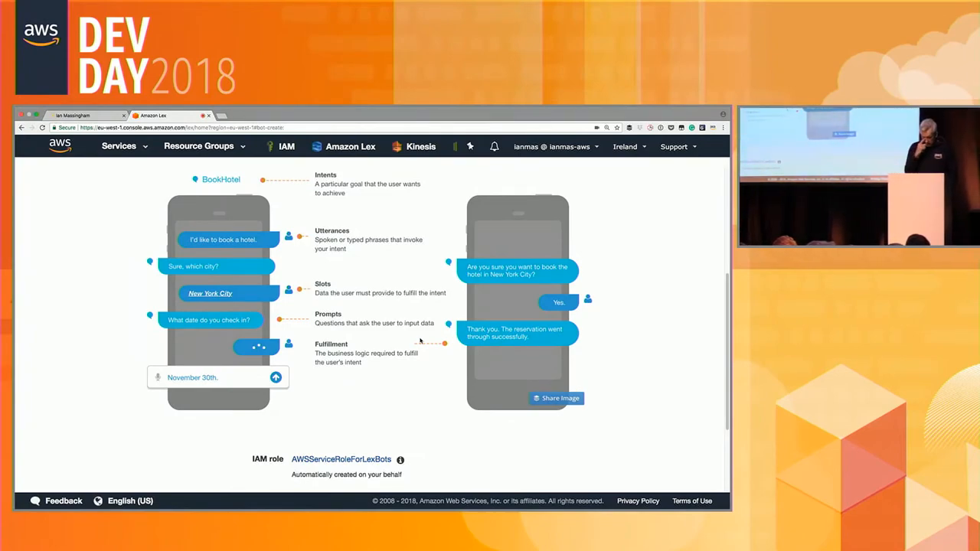
scroll(down, 3)
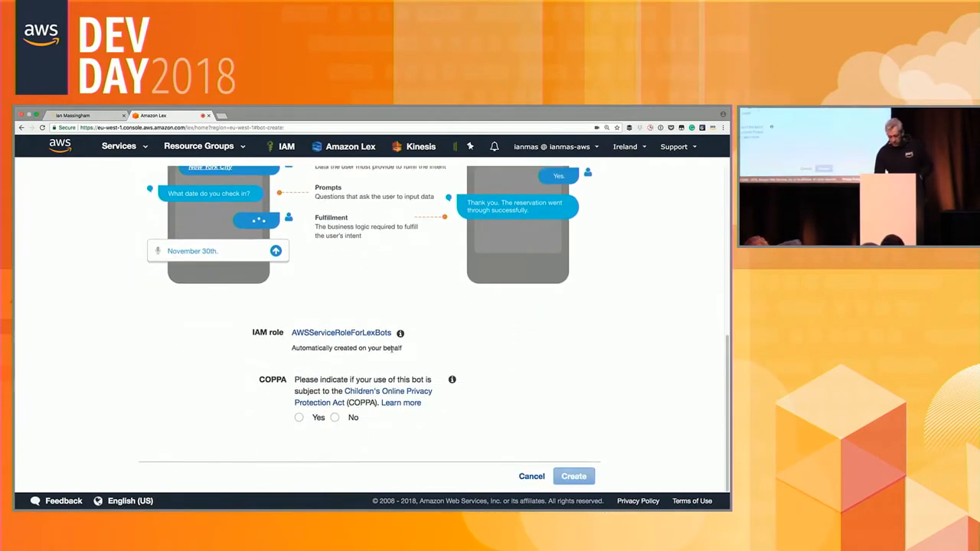
click(334, 416)
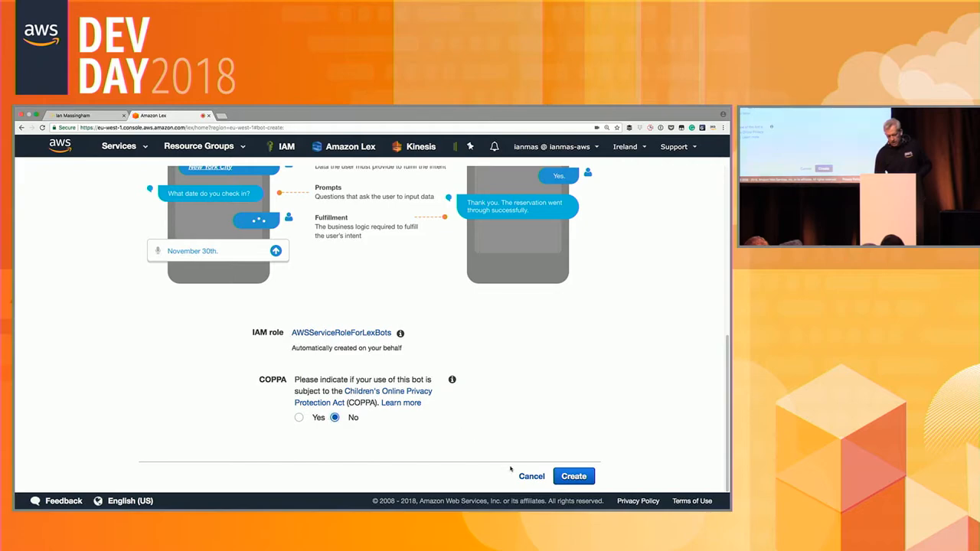
click(573, 475)
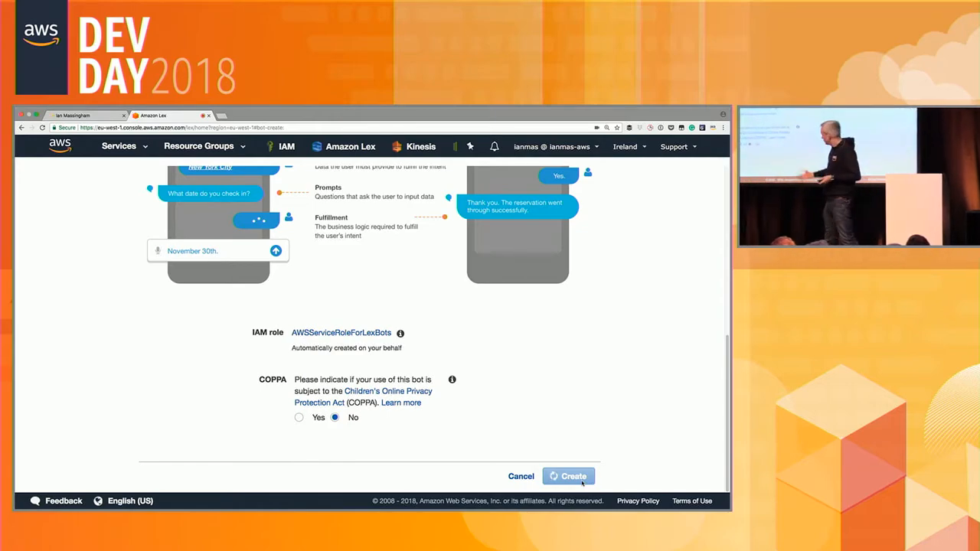
Review the new BookTrip bot's BookCar intent, its sample utterances and slots
click(570, 475)
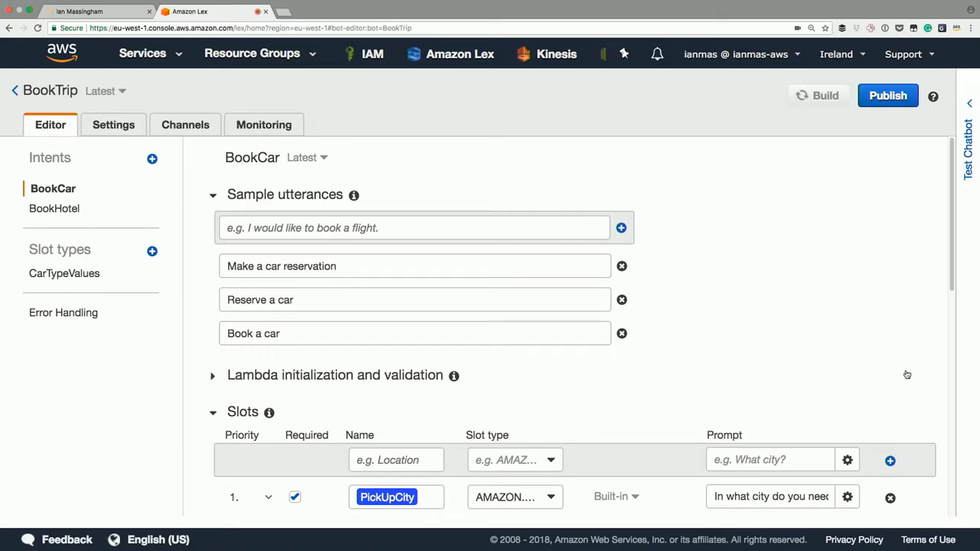
scroll(down, 3)
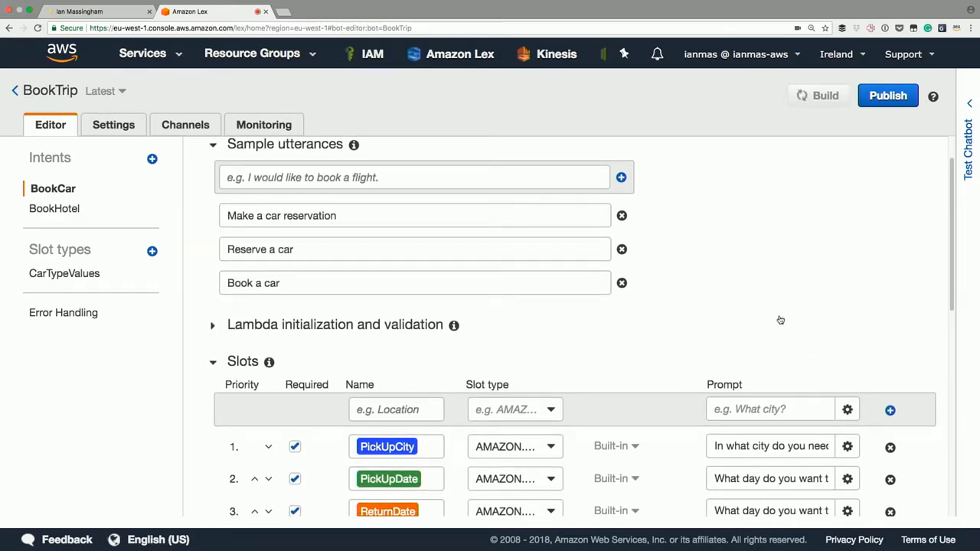
scroll(down, 3)
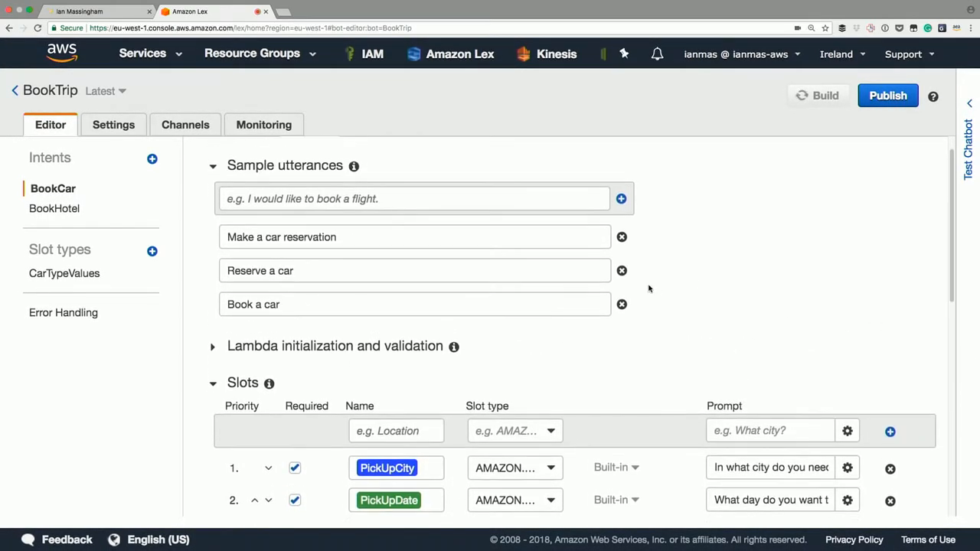
mouse_move(548, 257)
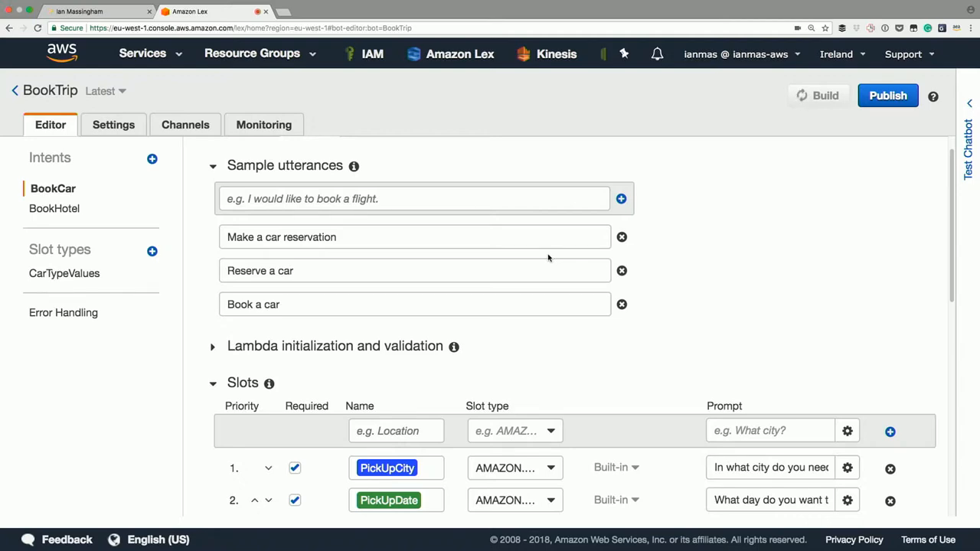
mouse_move(803, 95)
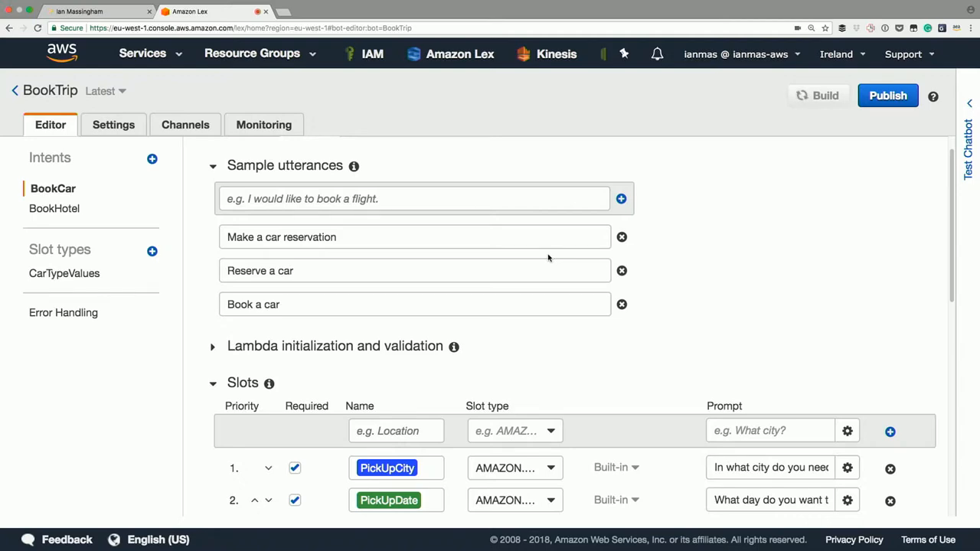
Build BookTrip, dismiss the success message and return to the Bots list
click(826, 95)
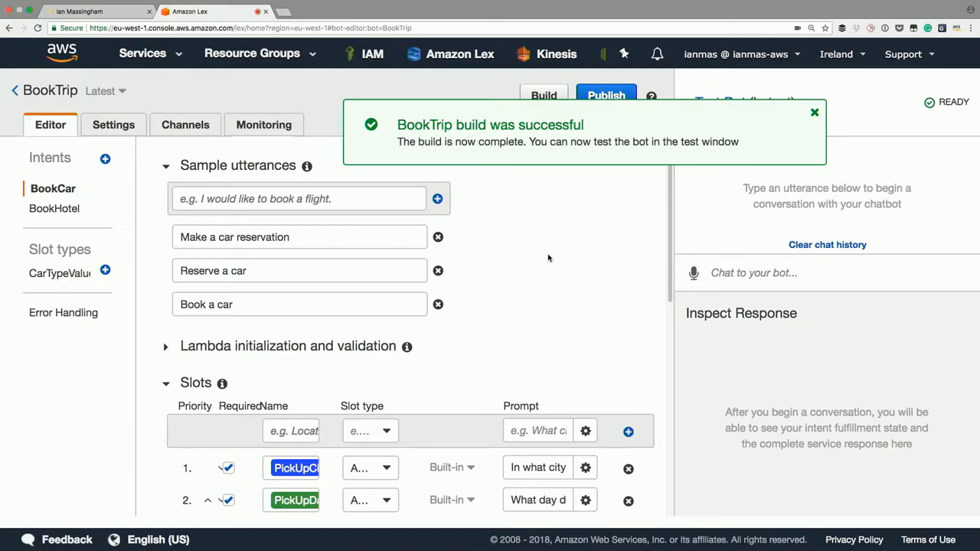
mouse_move(772, 122)
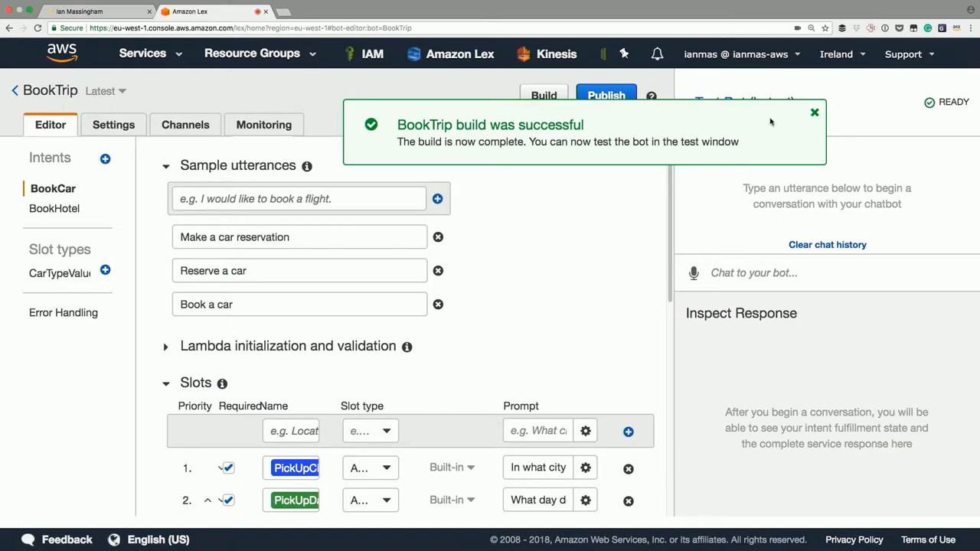
click(814, 113)
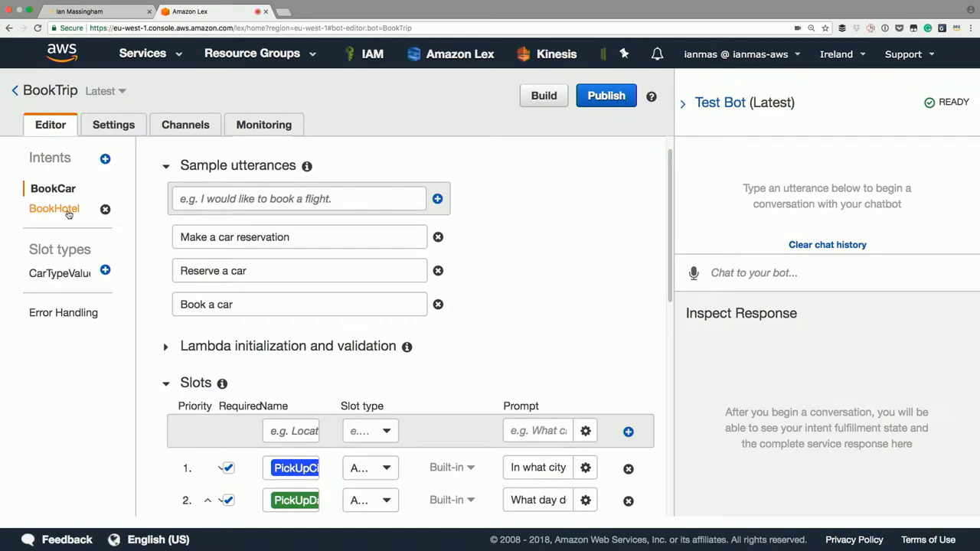
click(58, 208)
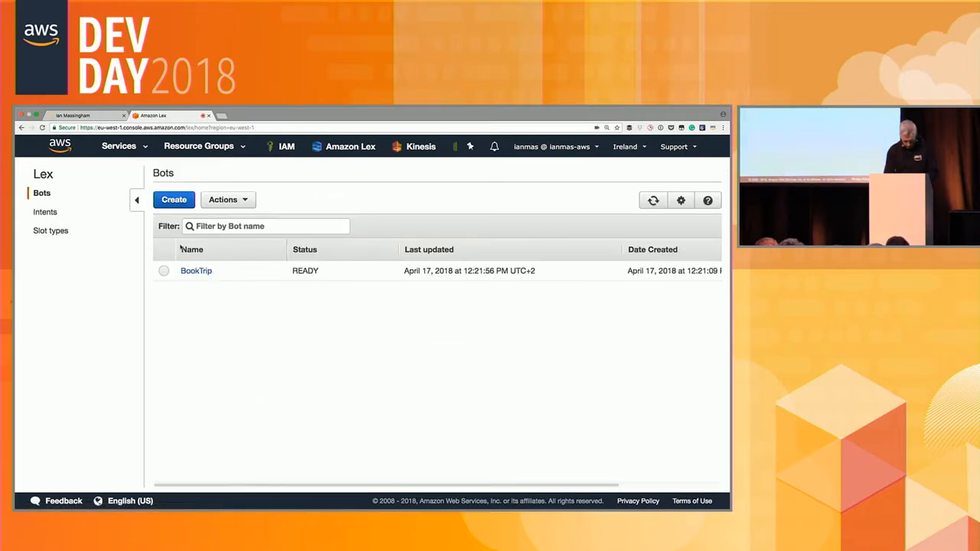
Reopen BookTrip at BookCar's five slots with the test chatbot panel beside it
click(196, 269)
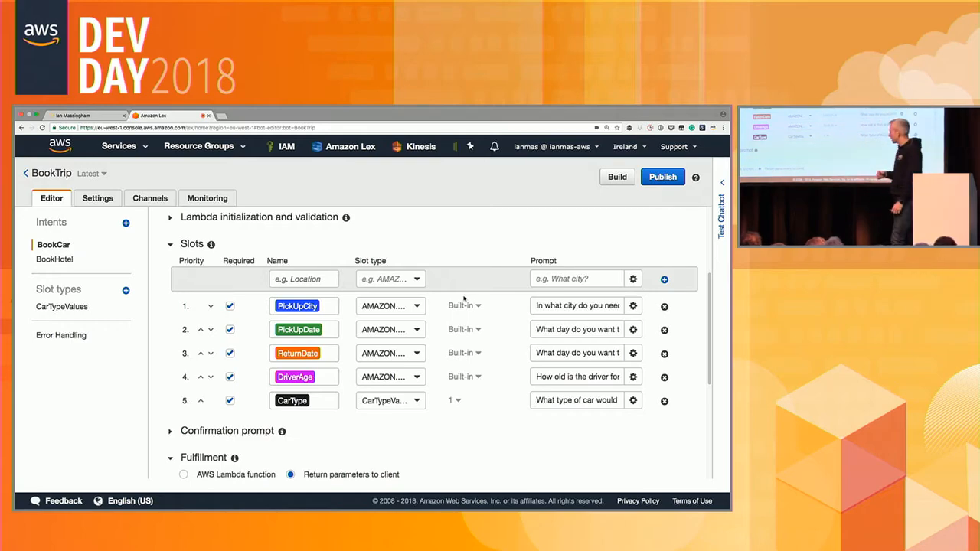
scroll(down, 3)
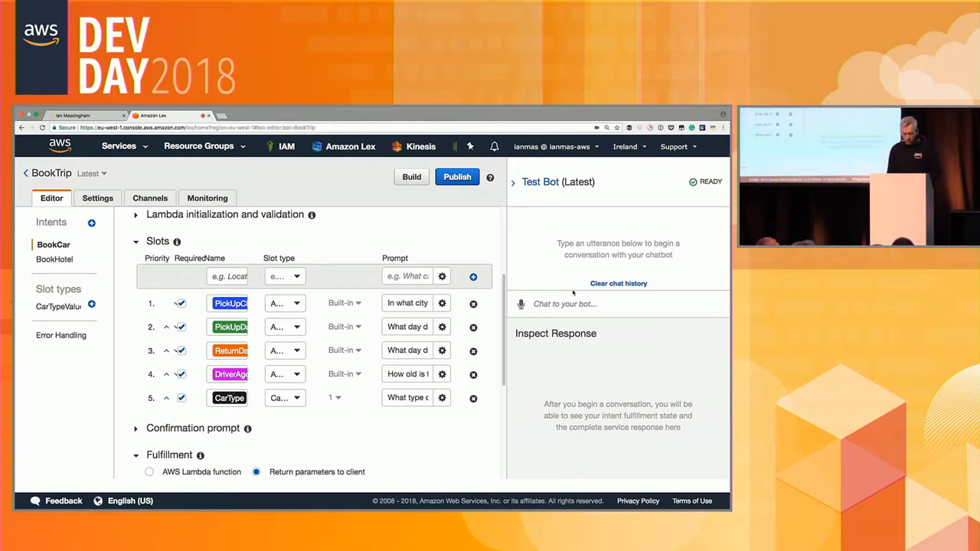
Tell the test bot 'hire a car', then 'munich' and 'yesterday' as city and pick-up date
text(hire a)
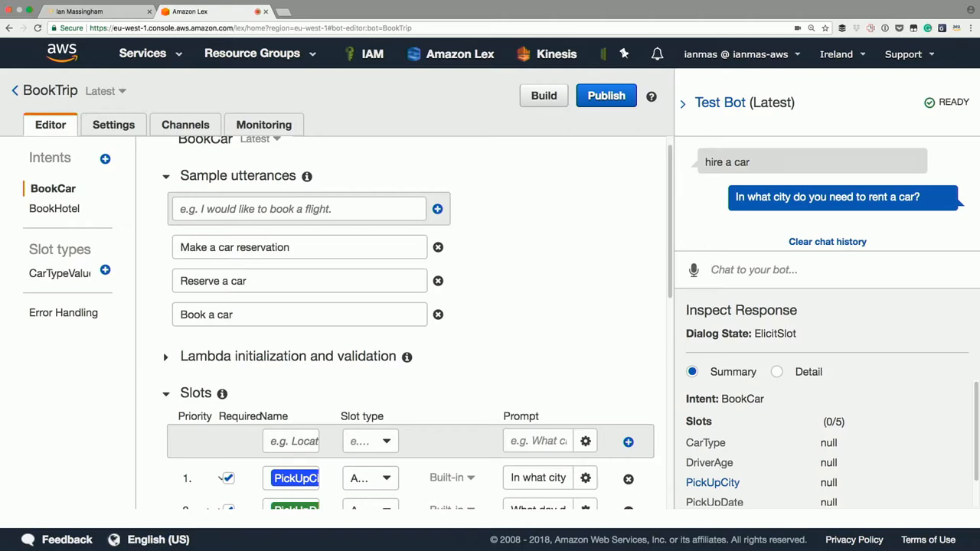
text(me)
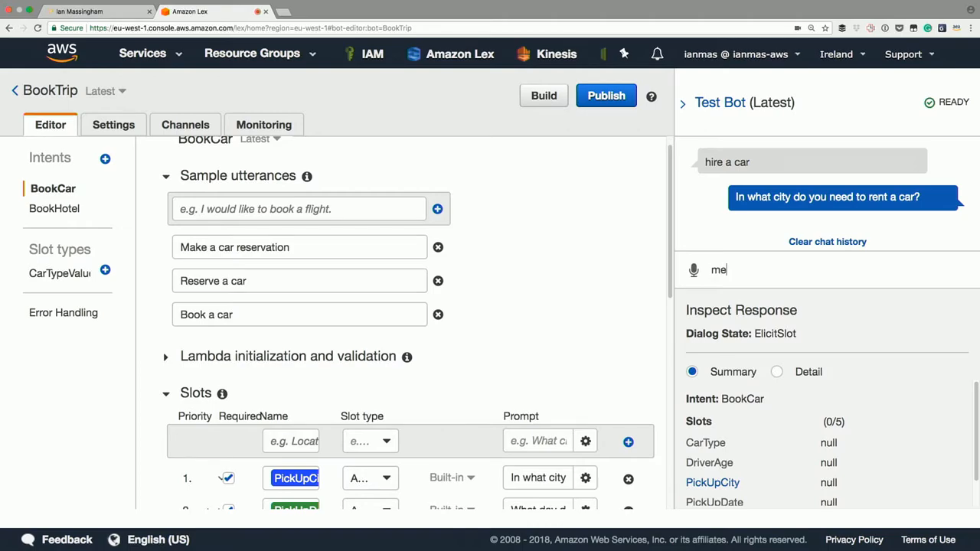
text(munich)
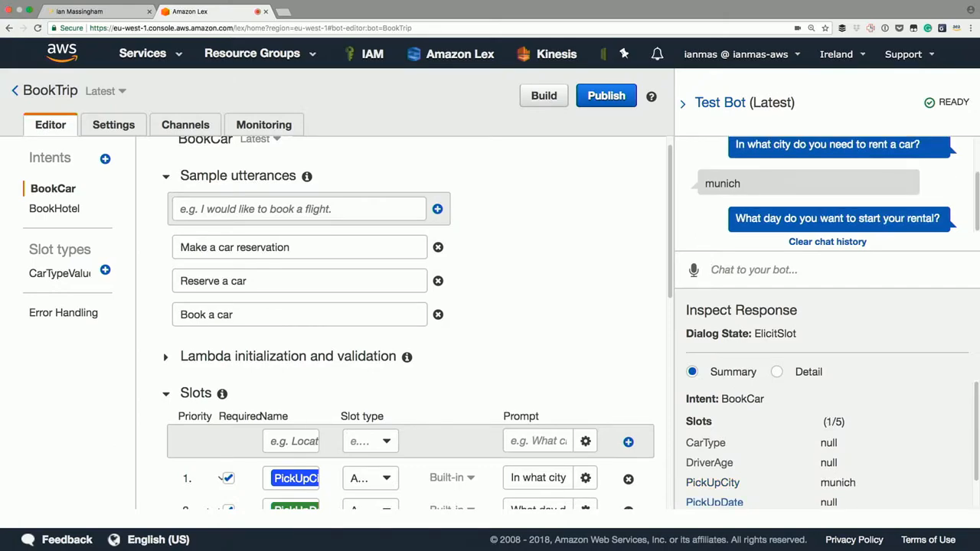
text(yes)
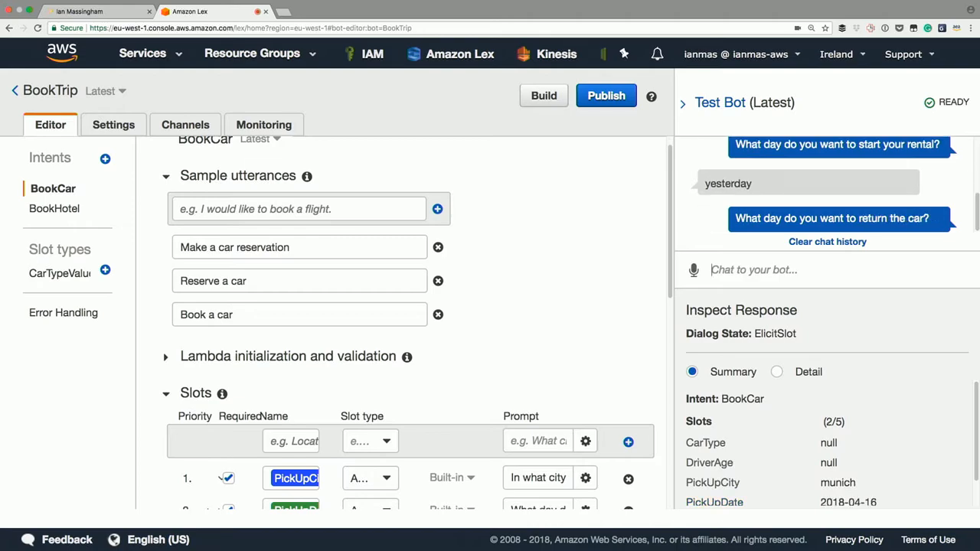
mouse_move(824, 291)
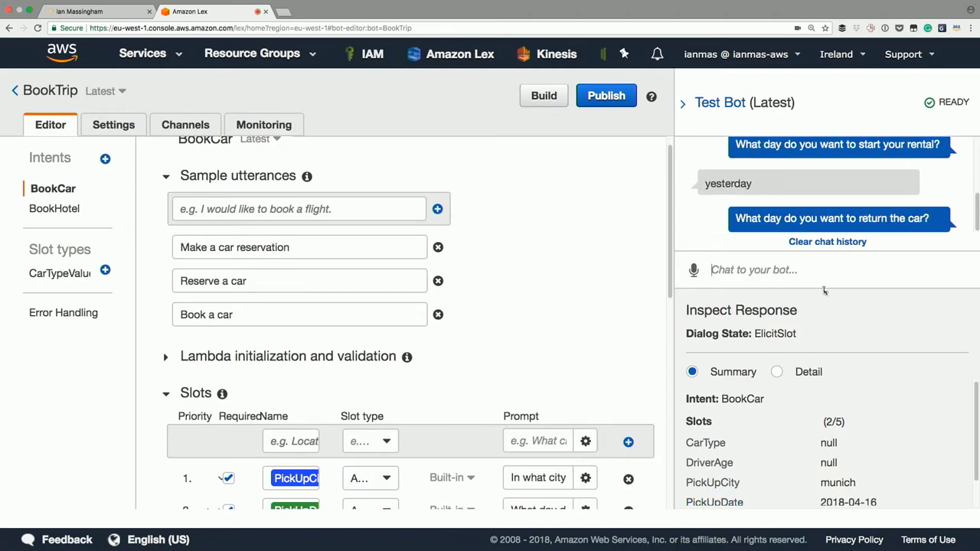
Inspect the built-in slot type choices available for the PickUpDate slot
scroll(down, 3)
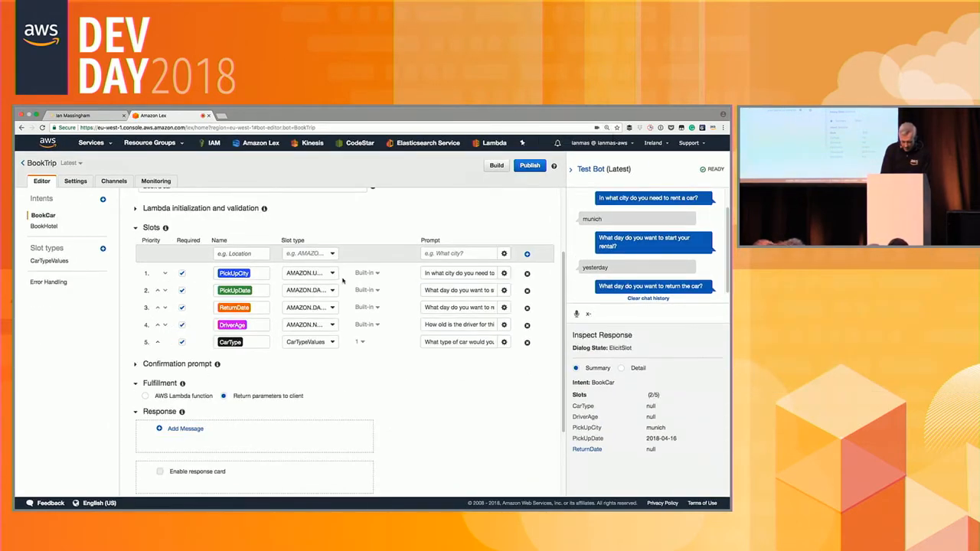
click(333, 289)
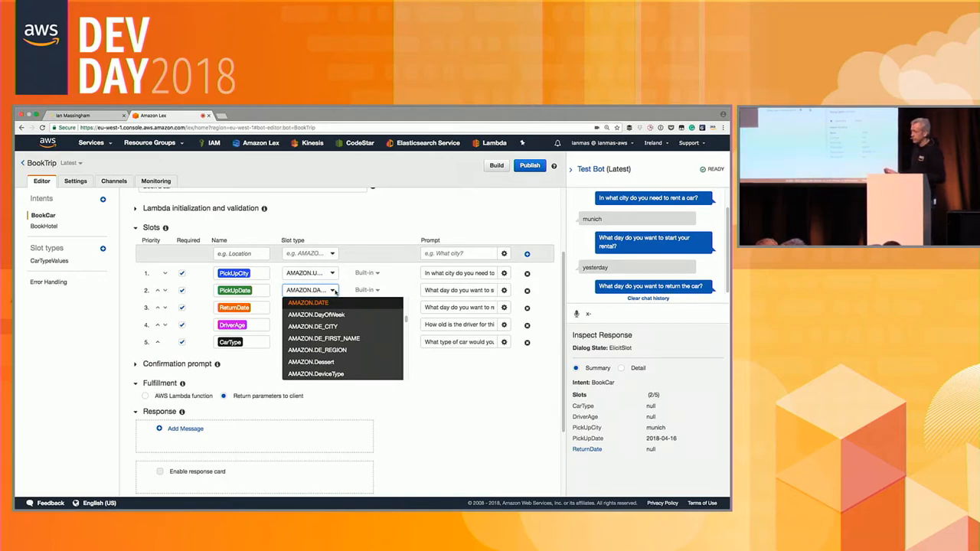
click(308, 290)
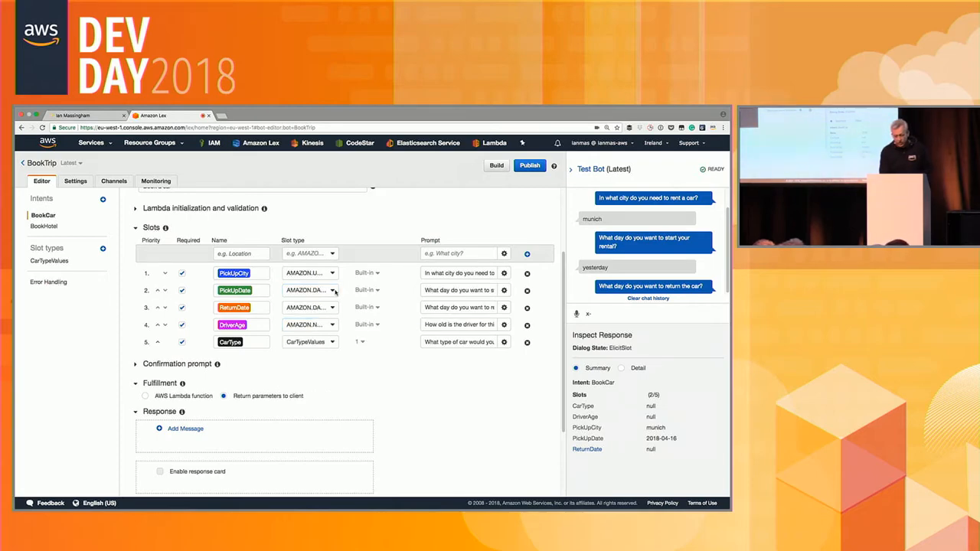
mouse_move(416, 344)
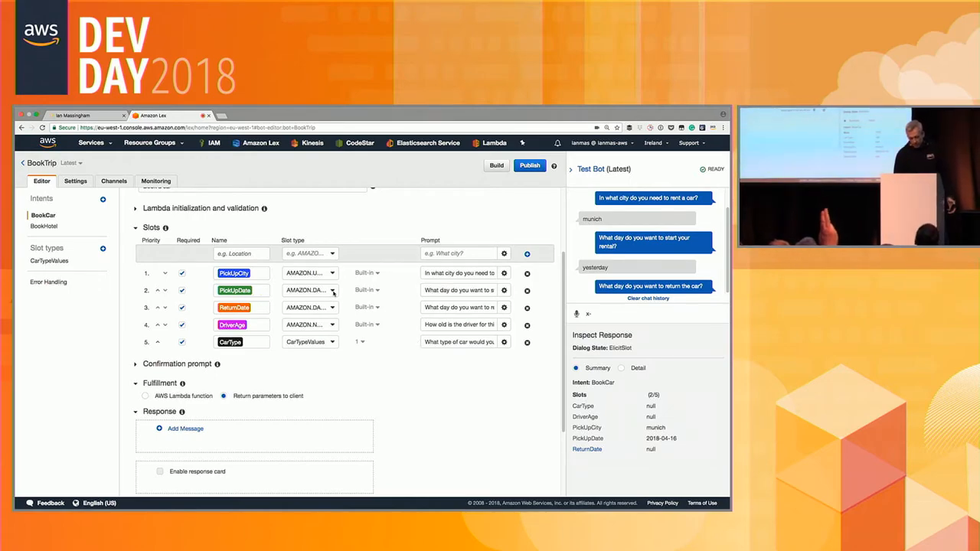
click(330, 290)
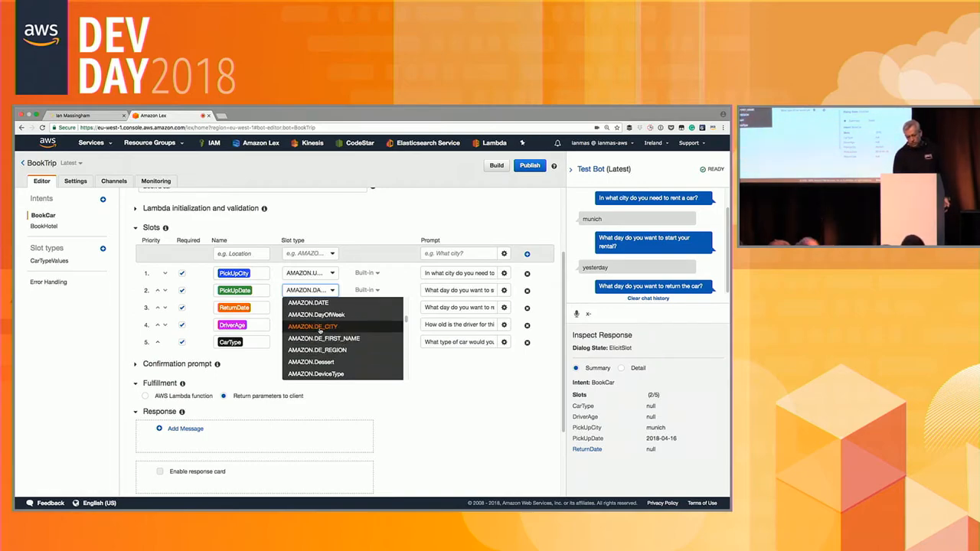
mouse_move(343, 338)
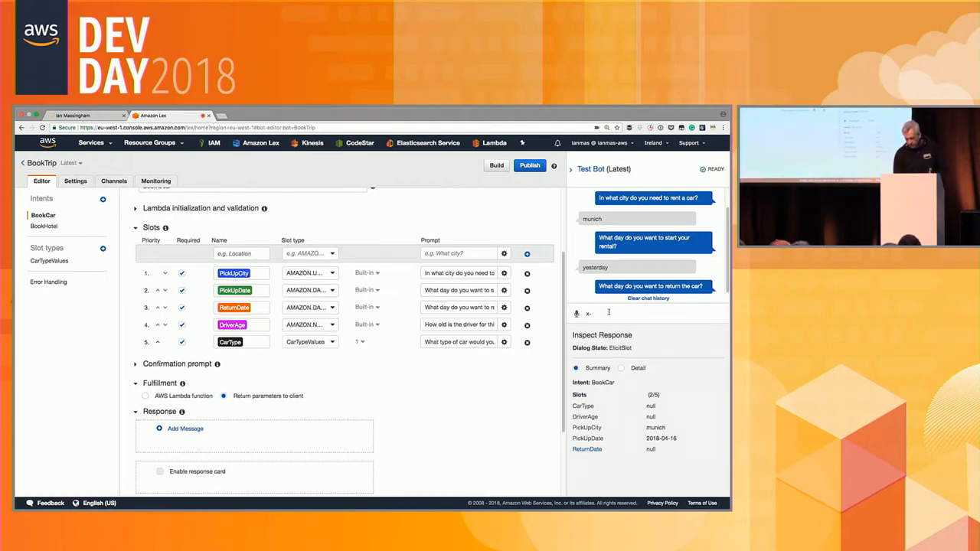
Answer the date, driver age and midsize car prompts, confirming yes to reach ReadyForFulfillment
text(gto)
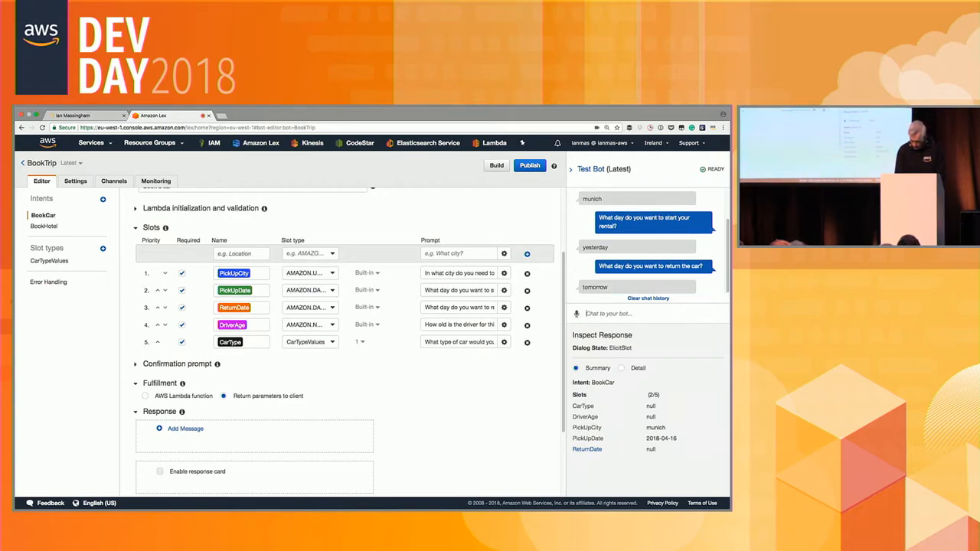
text(1)
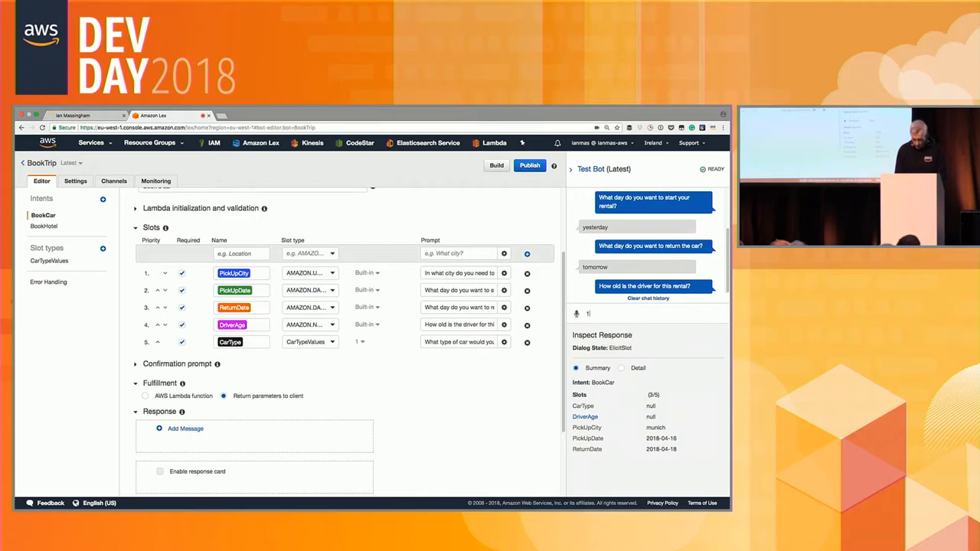
text(13)
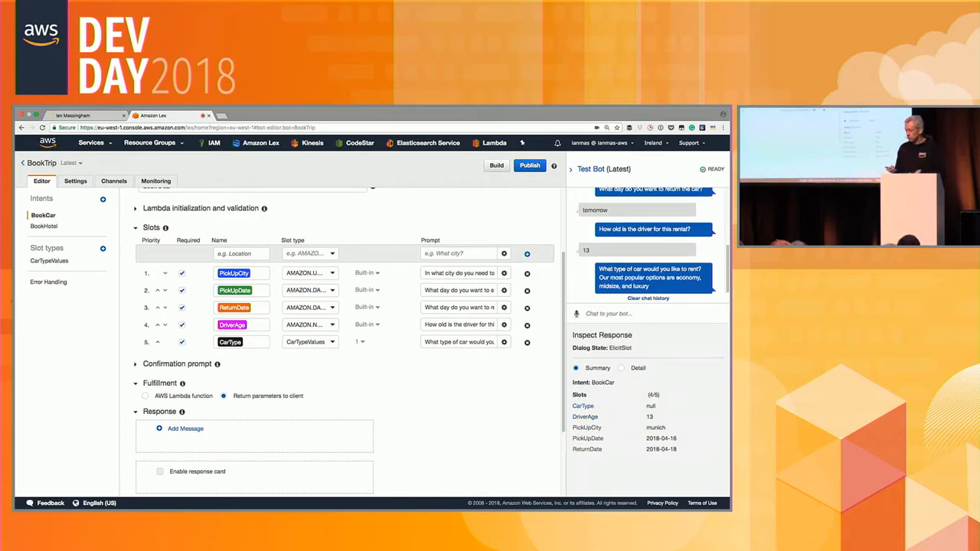
text(mid)
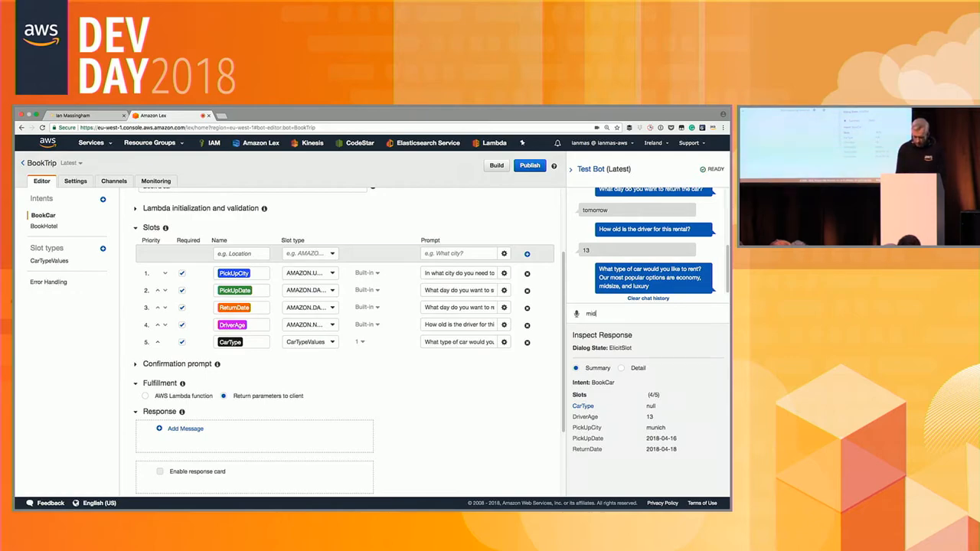
text(s)
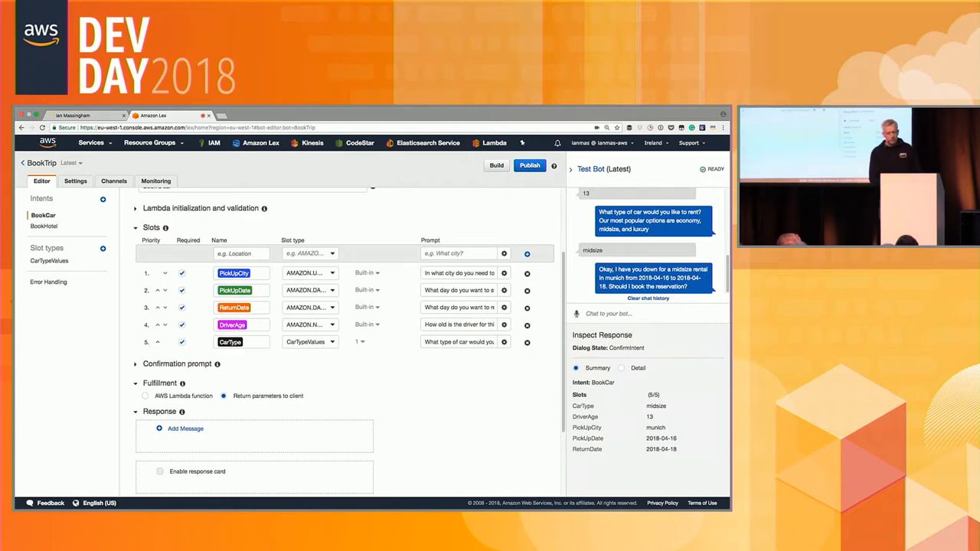
text(yes)
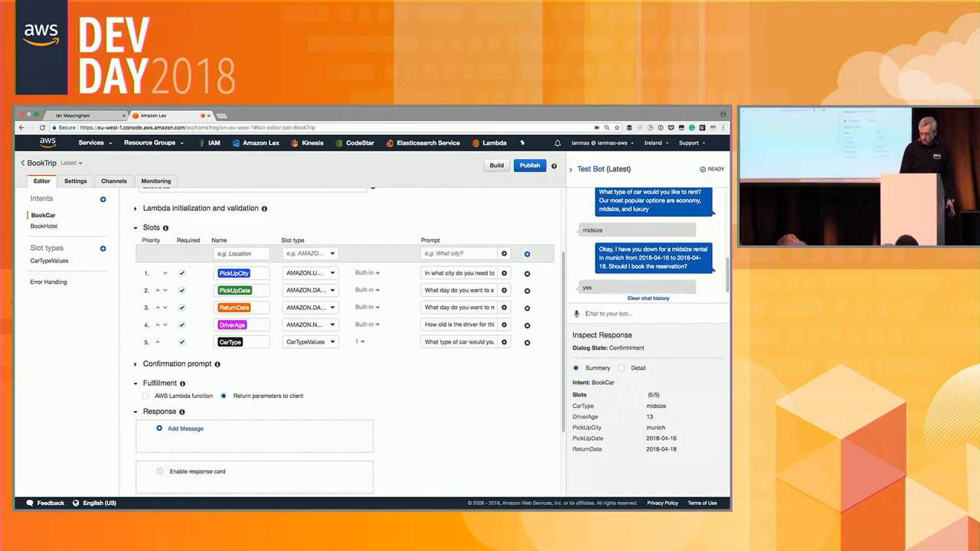
text(yes)
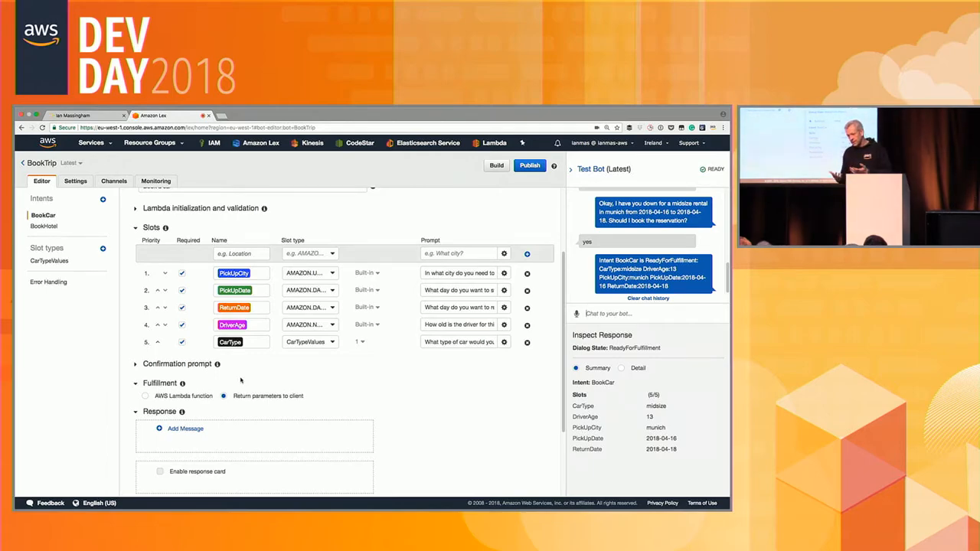
right_click(655, 49)
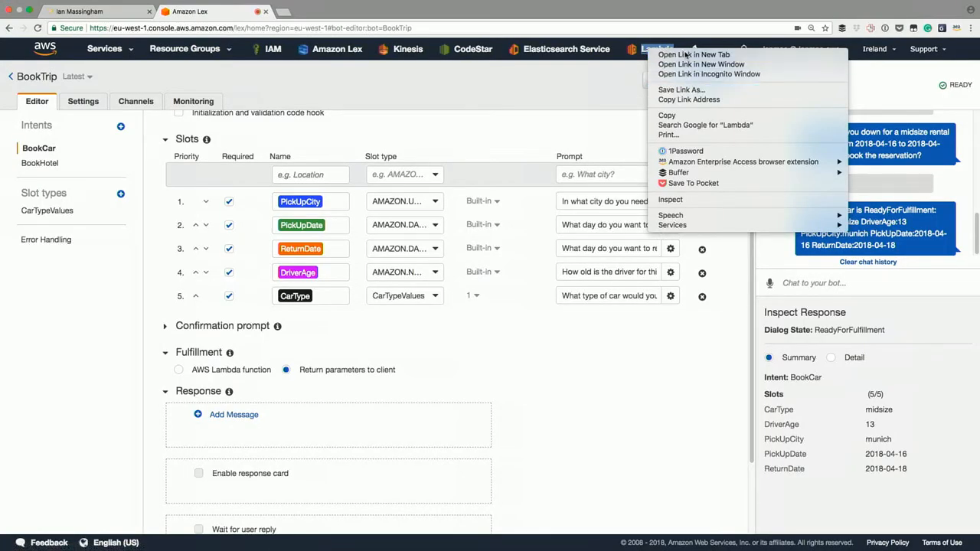
In Lambda, start a new function from the lex-book-trip-python blueprint
click(694, 55)
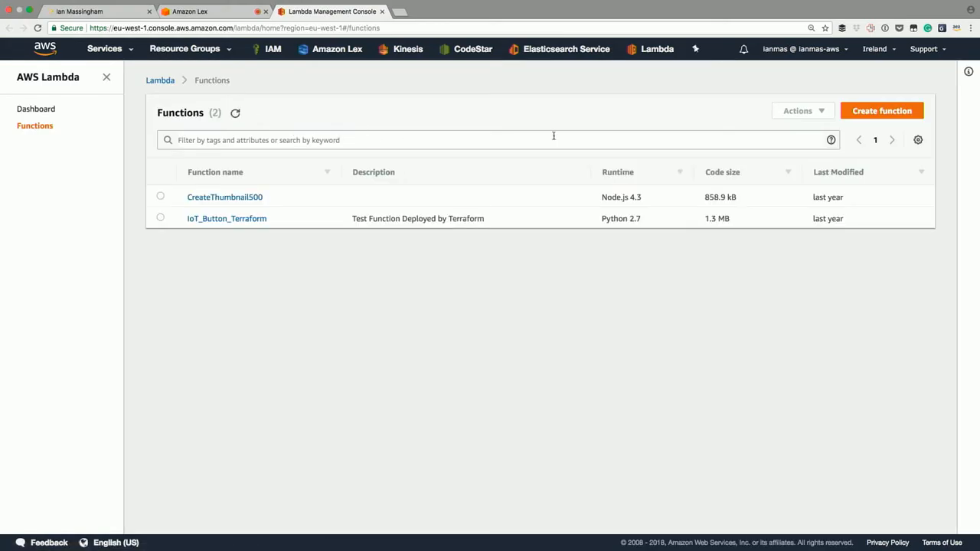
click(882, 110)
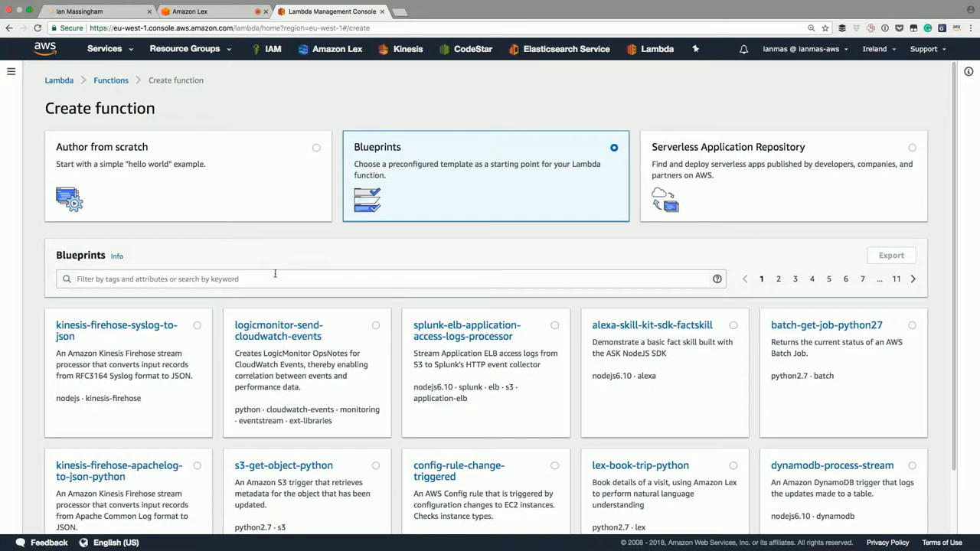
text(lex)
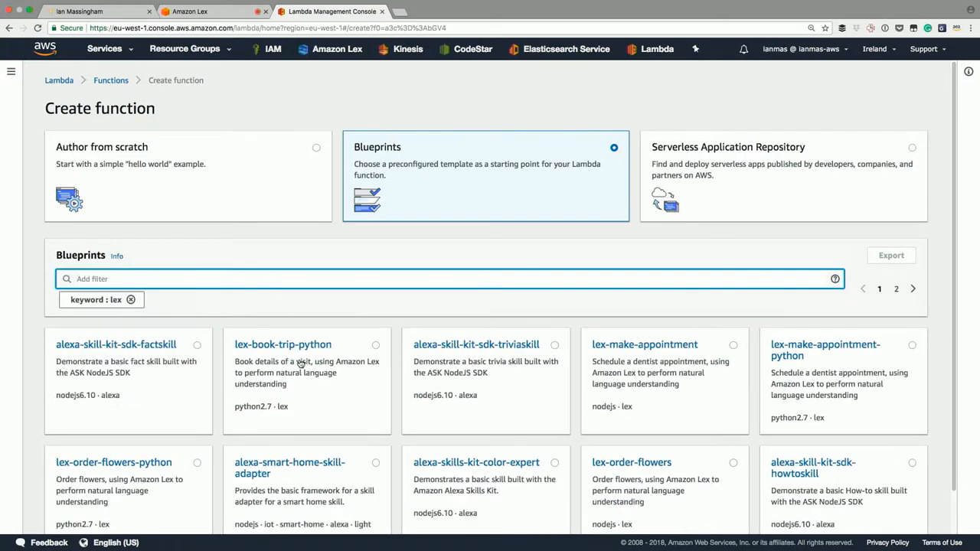
click(282, 345)
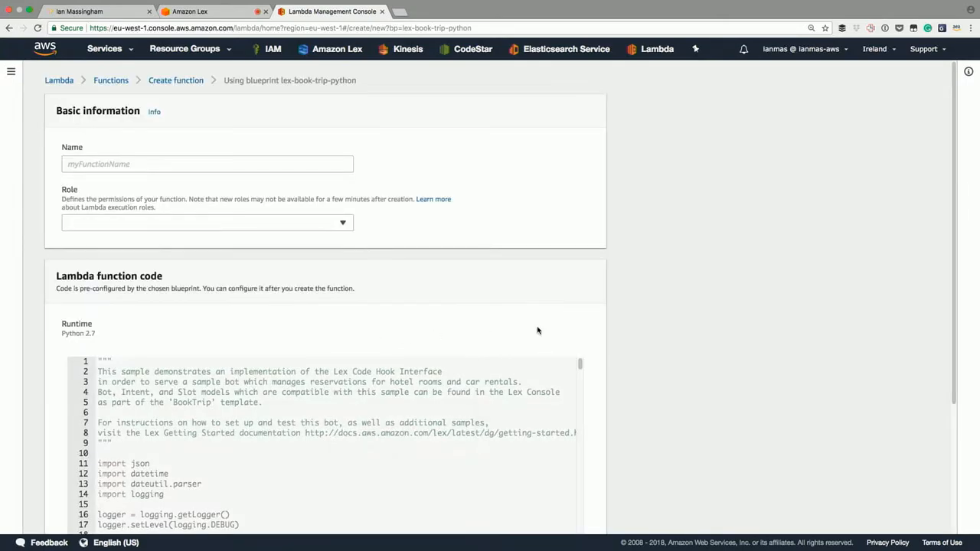
Name the function demoMunich with an existing execution role and create it
click(202, 222)
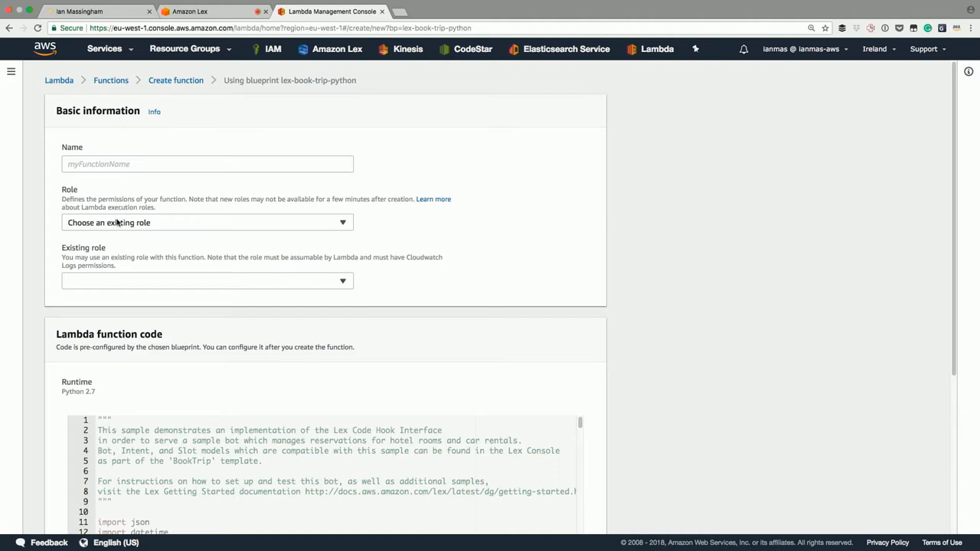
mouse_move(124, 156)
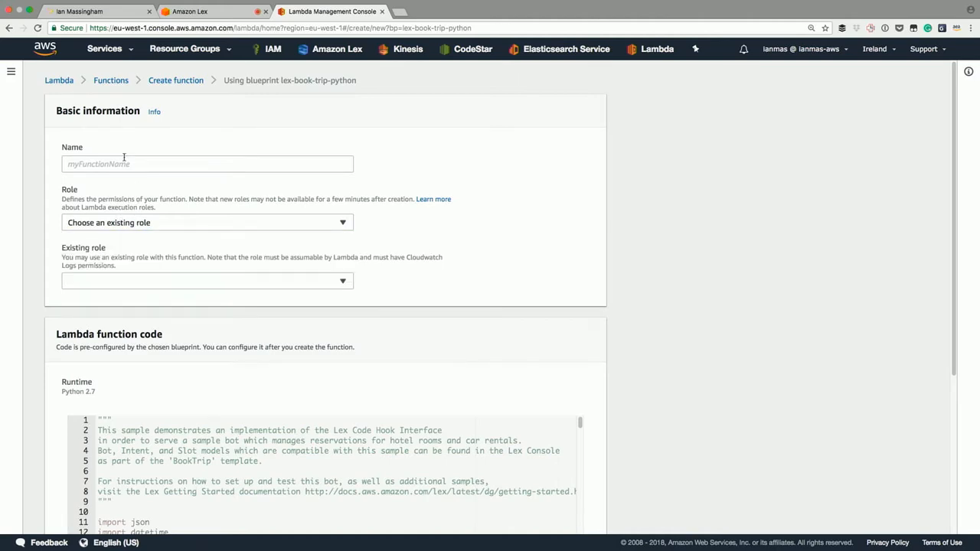
text(demo)
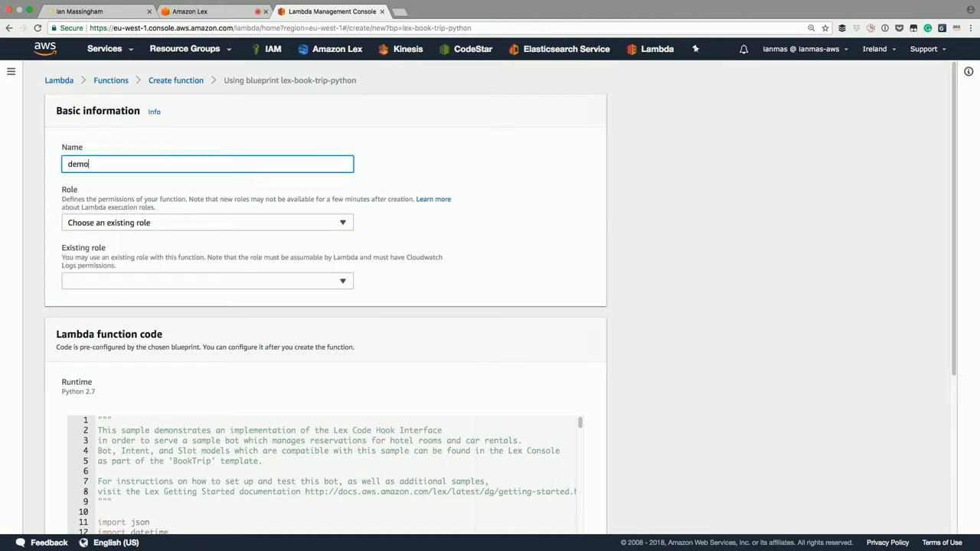
text(Munich)
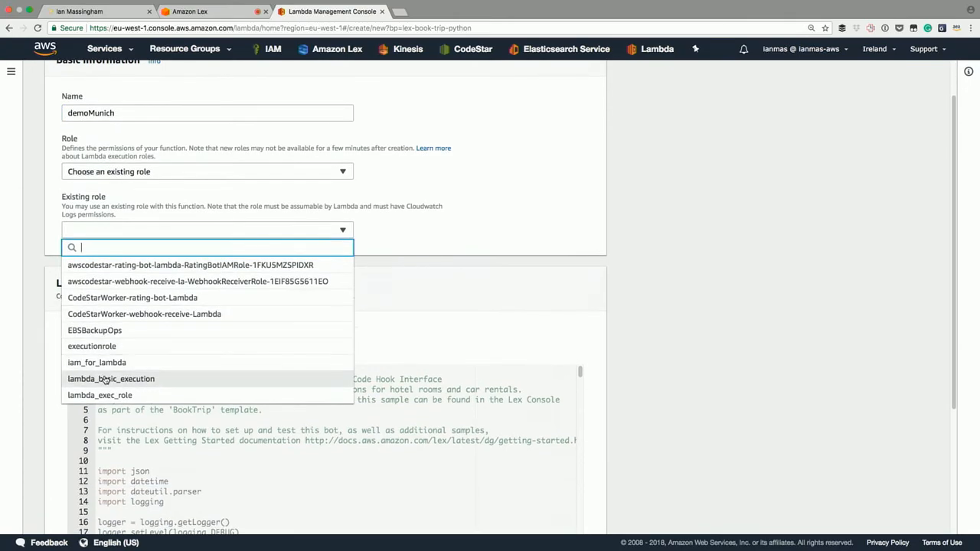
mouse_move(111, 385)
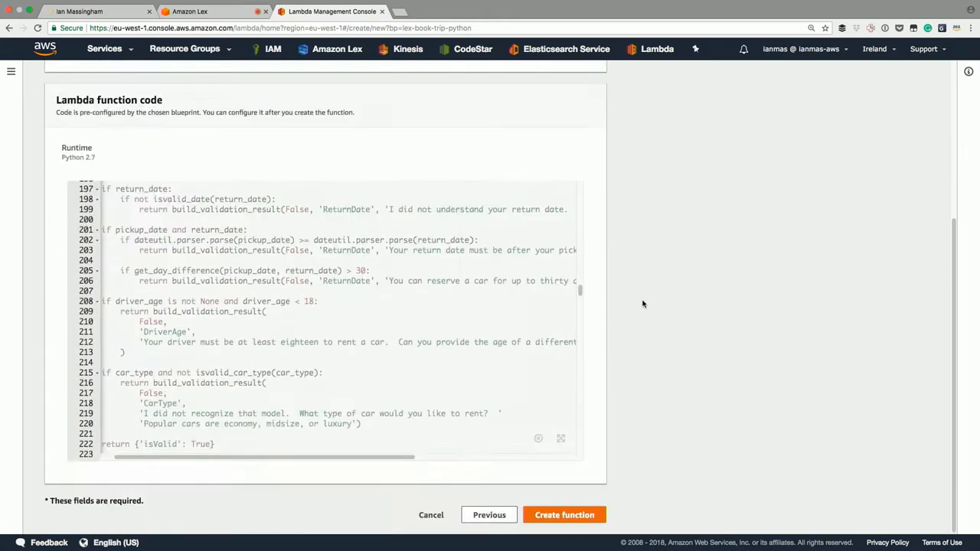
click(563, 514)
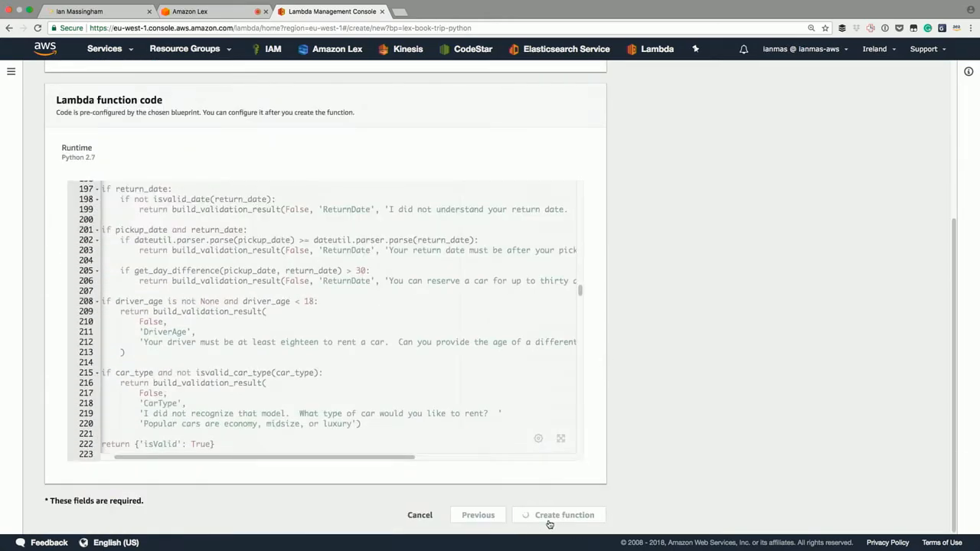
click(557, 515)
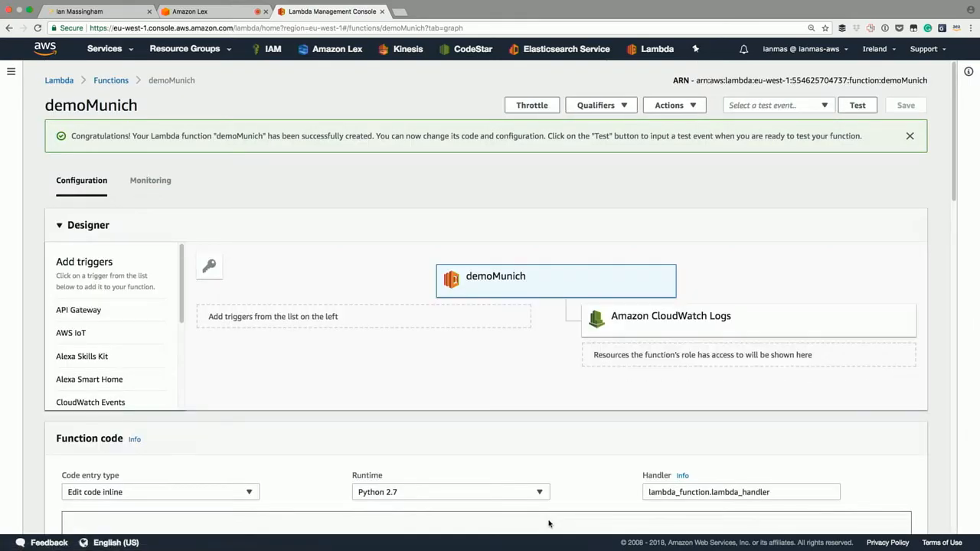
Return to the BookTrip editor's BookCar intent at its Lambda code hook options
click(190, 11)
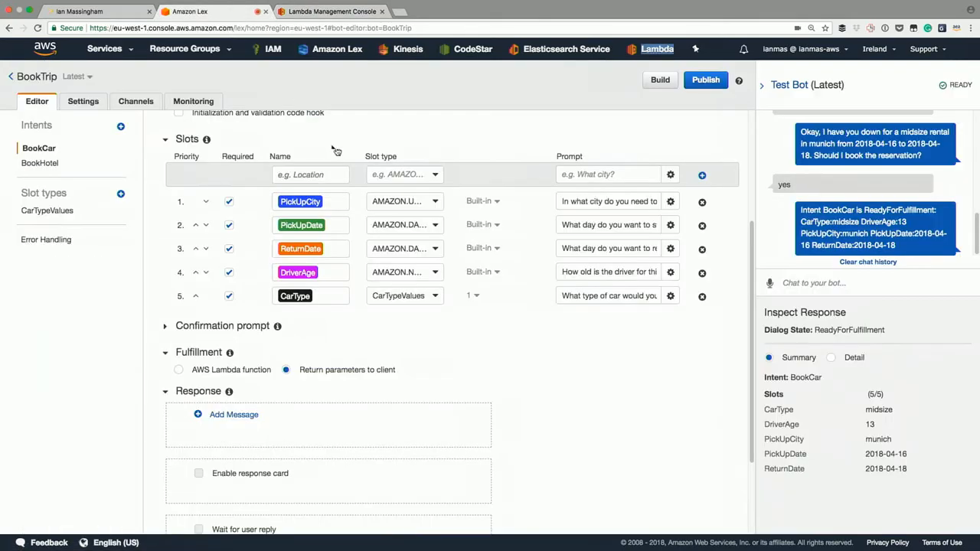
click(178, 369)
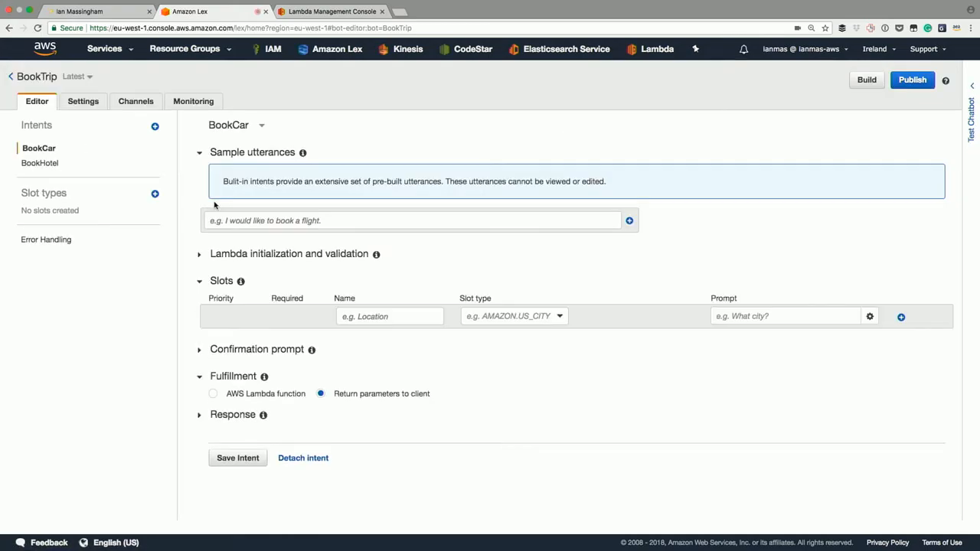
scroll(down, 3)
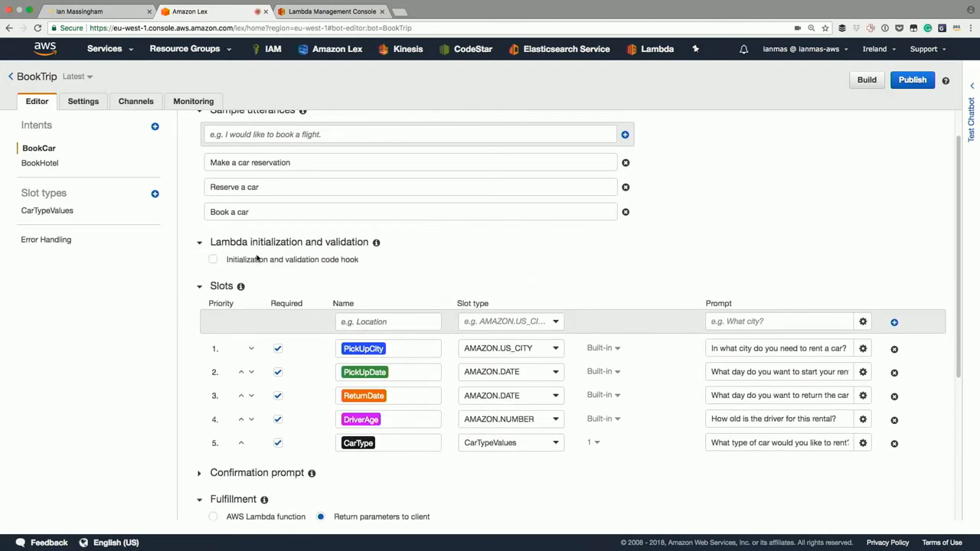
Point BookCar's initialization and validation hook at demoMunich (Latest), granting invoke permission
click(213, 258)
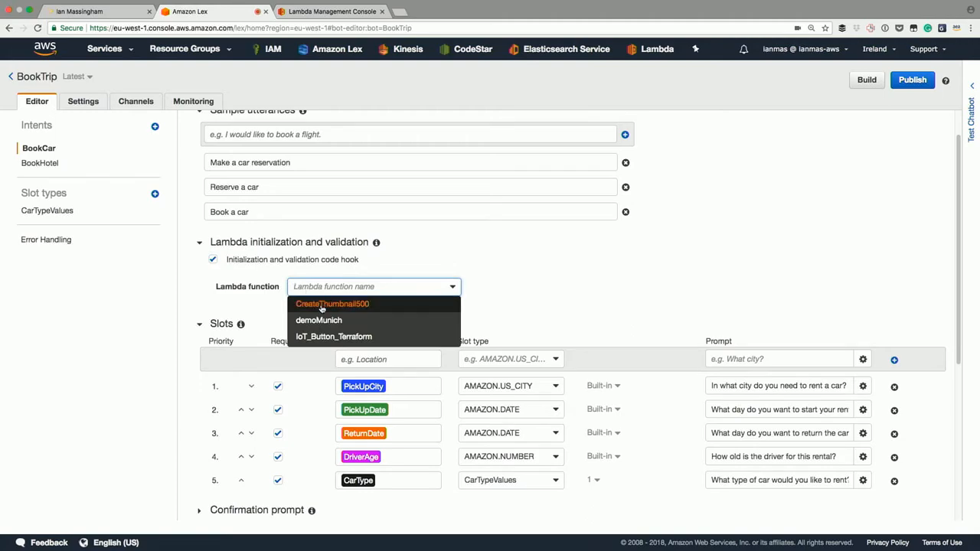
click(318, 320)
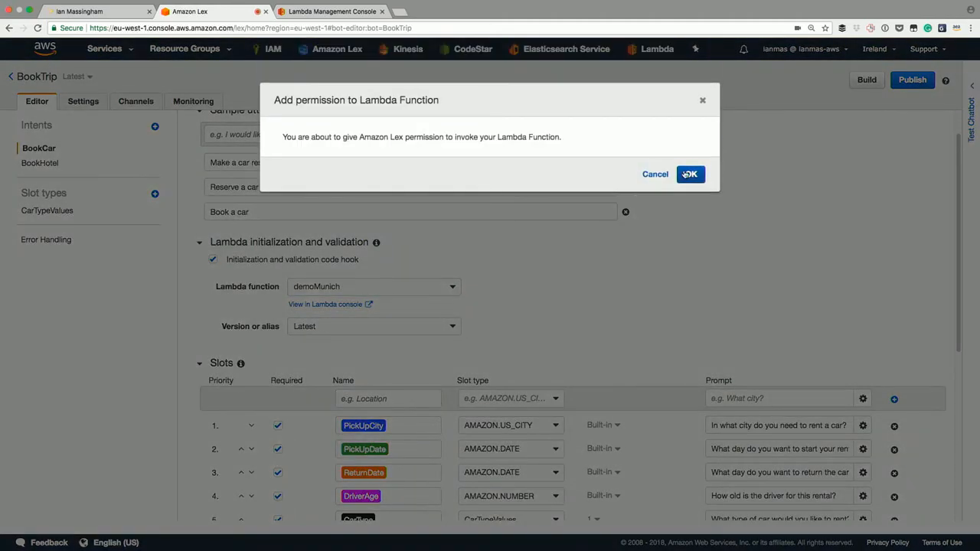
click(689, 175)
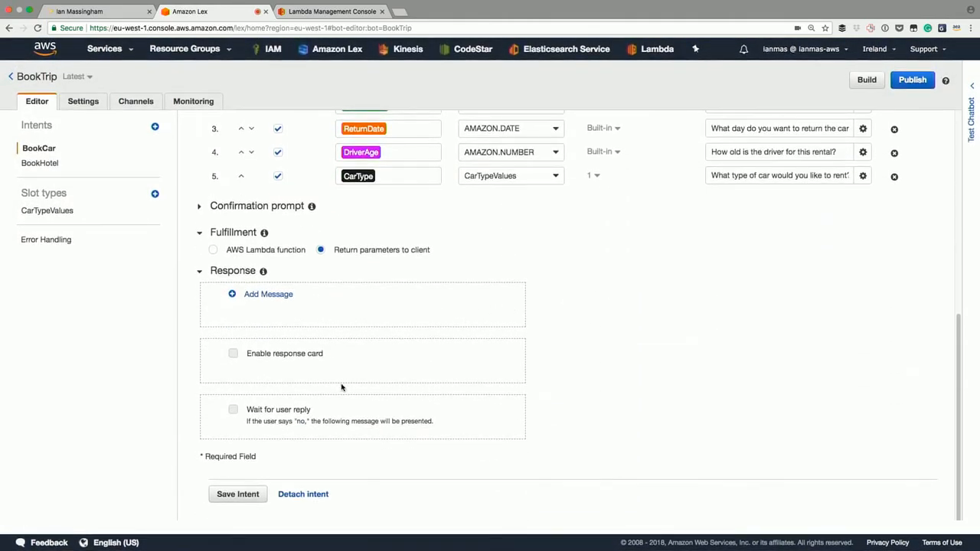
click(213, 249)
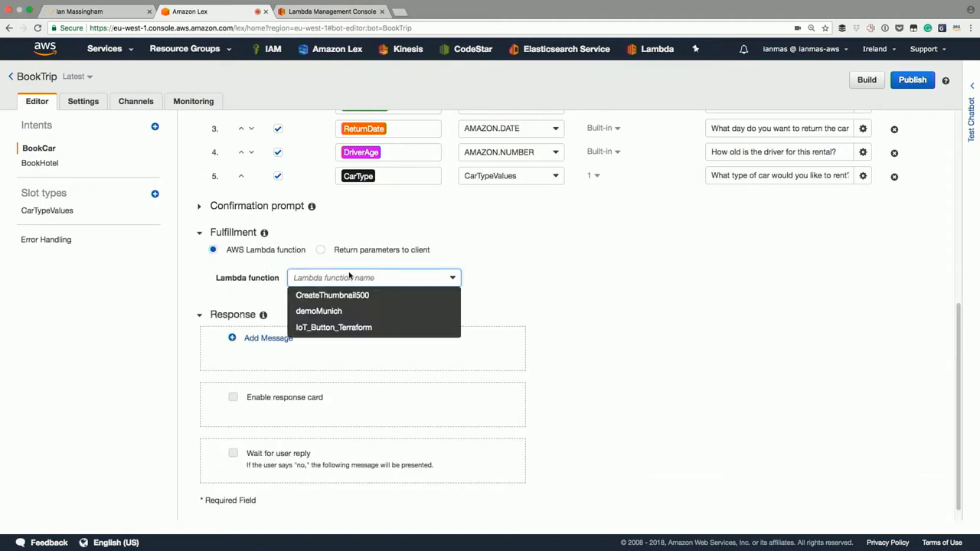
click(319, 311)
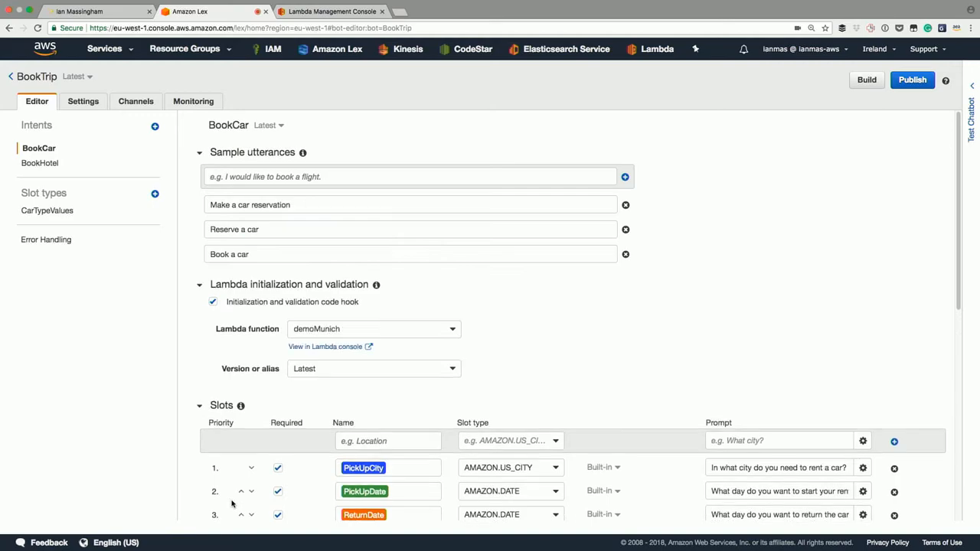
mouse_move(973, 89)
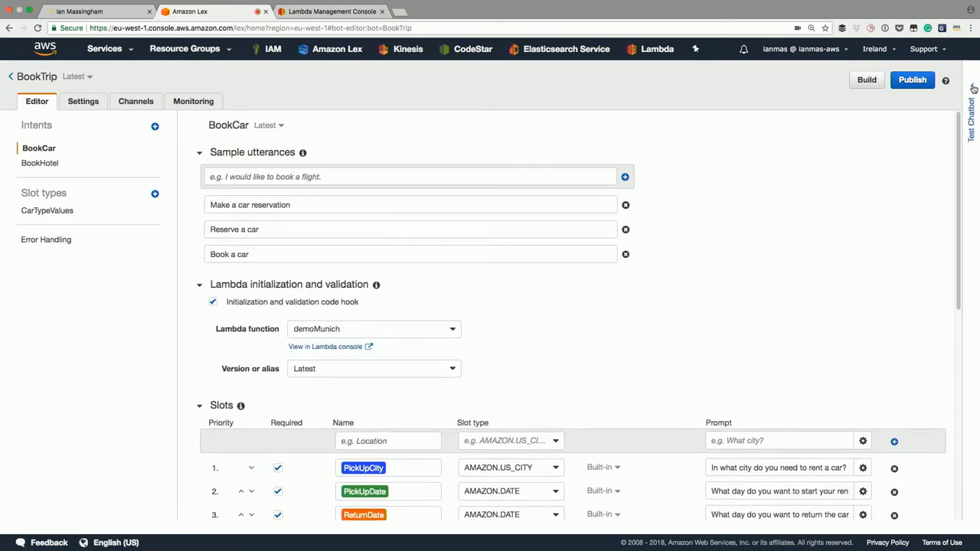
click(972, 104)
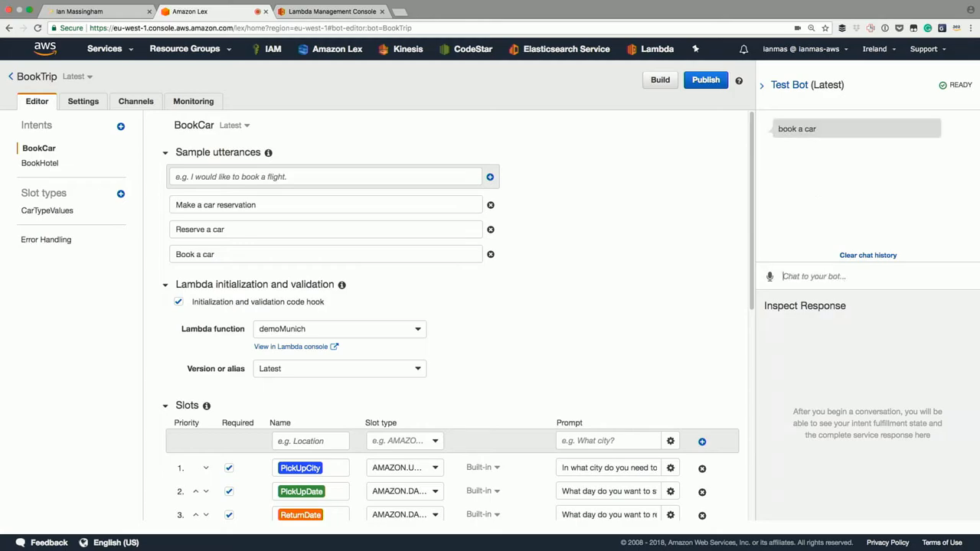
Finish the test chat reply 'munich' in the BookTrip Test Bot pane
text(m)
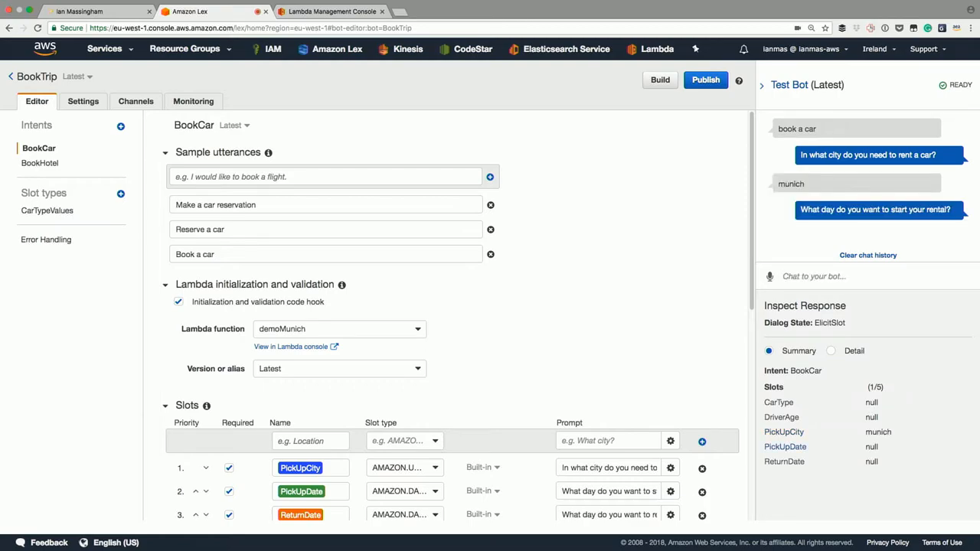
scroll(down, 3)
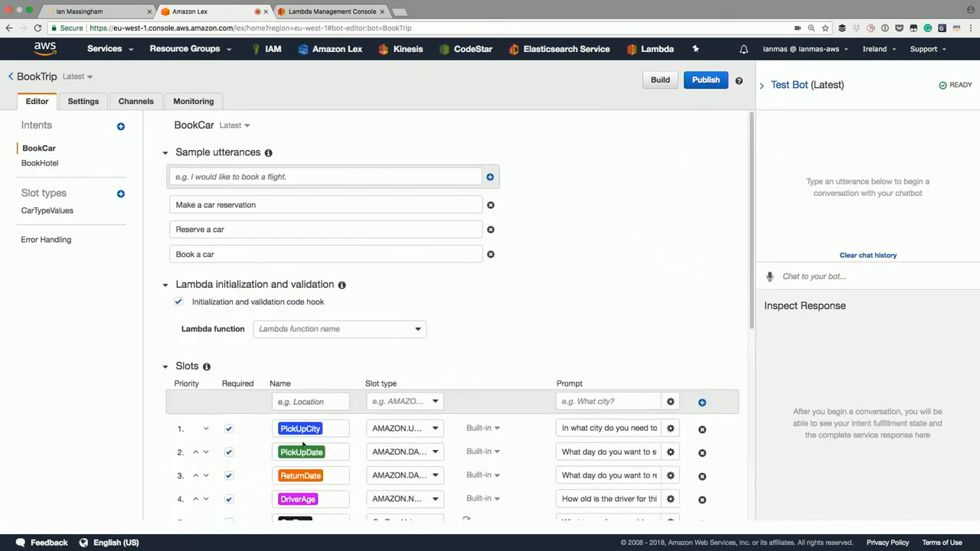
Start a fresh build of the BookTrip bot and confirm it, then move to the code editor
click(658, 80)
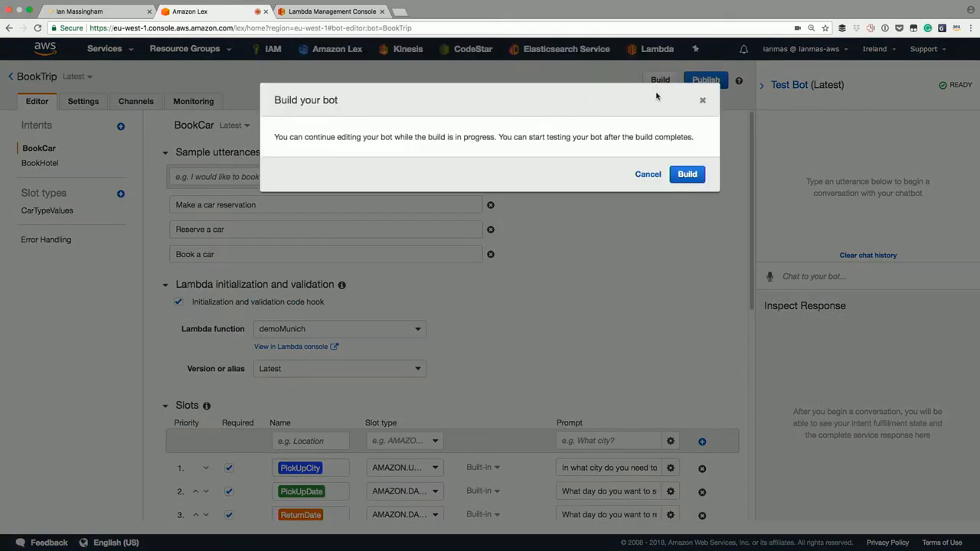
click(686, 175)
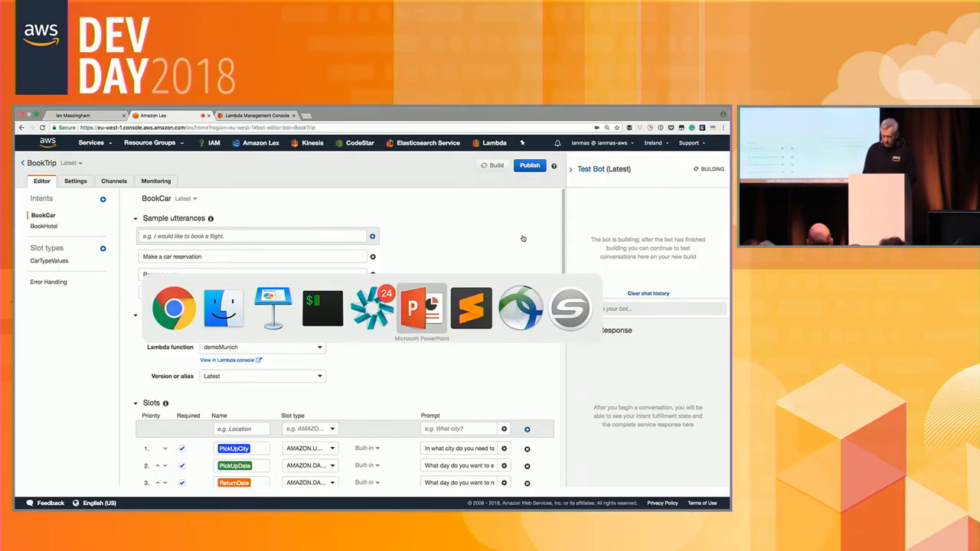
click(421, 309)
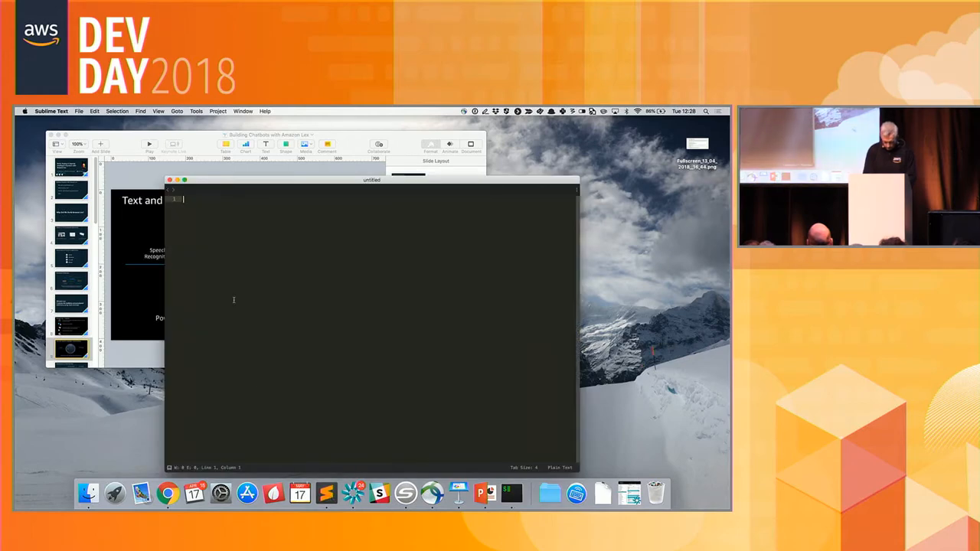
Open the booking sample's Lambda function Python file from Downloads, filtering by 'book'
click(80, 110)
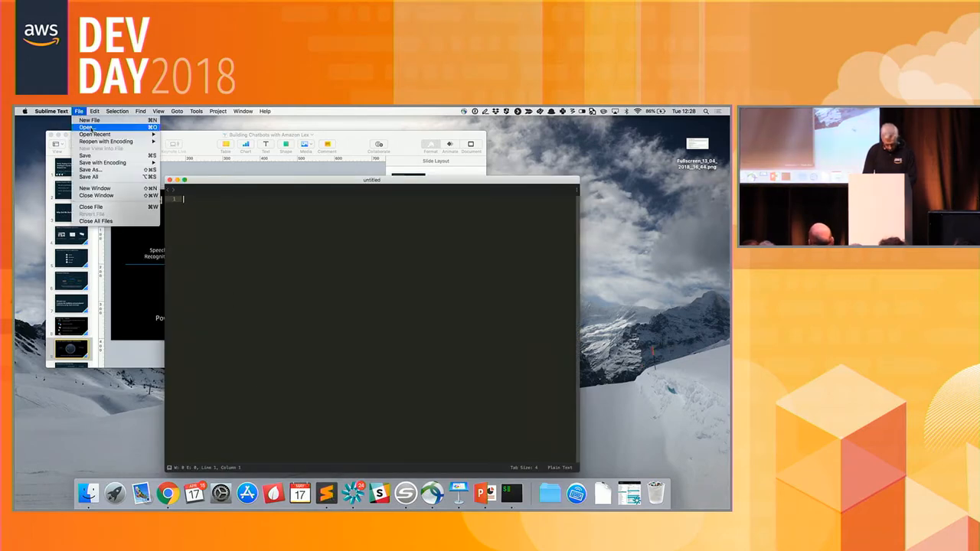
click(95, 135)
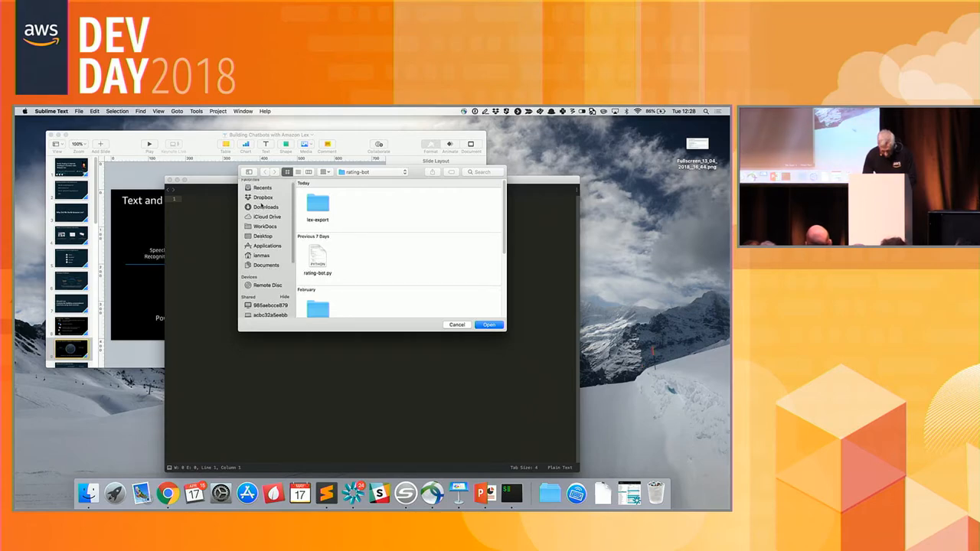
click(266, 206)
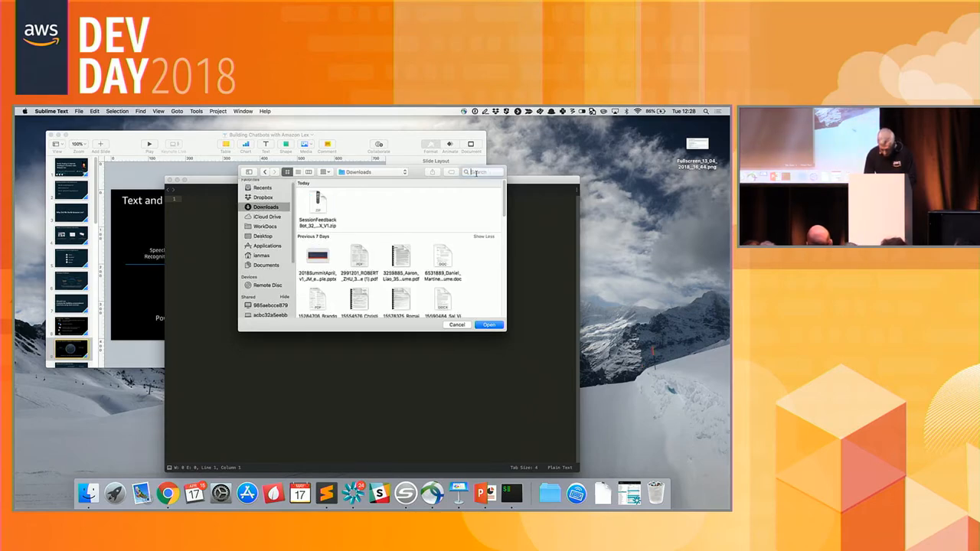
text(book)
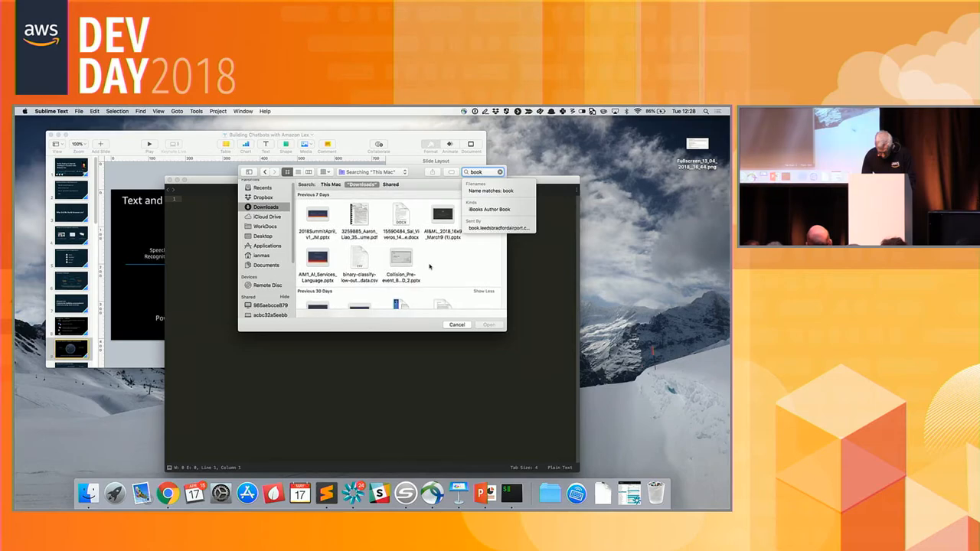
scroll(down, 3)
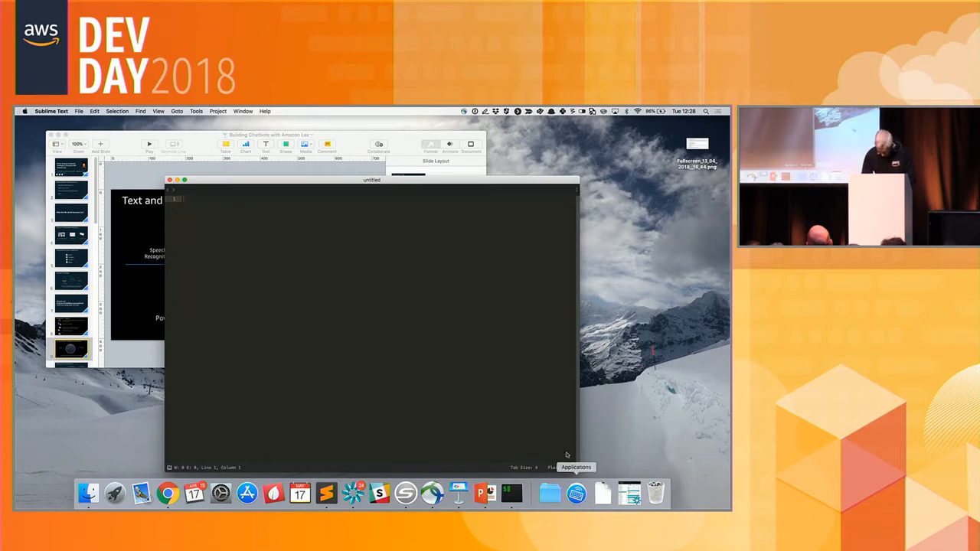
click(603, 493)
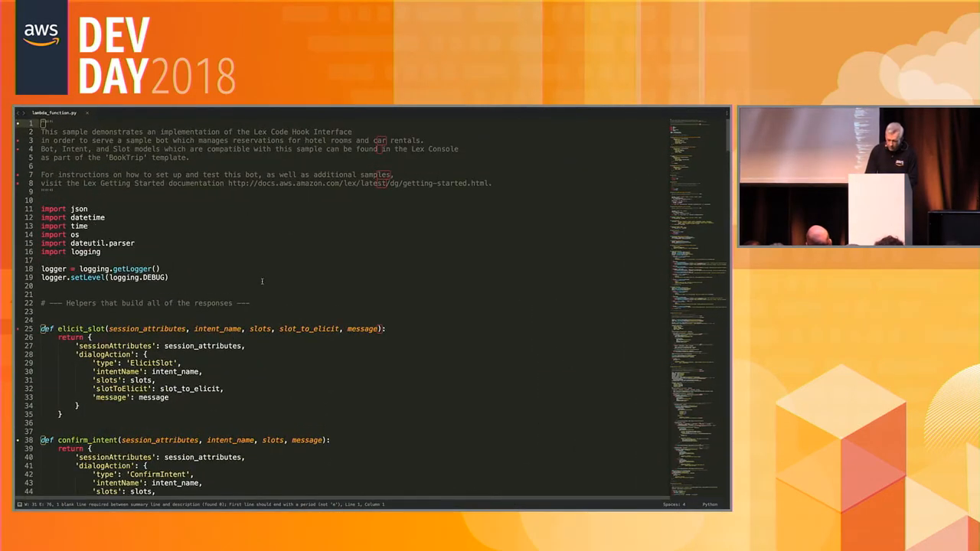
Review the elicit_slot and confirm_intent helpers, then return to the Lex console
scroll(down, 3)
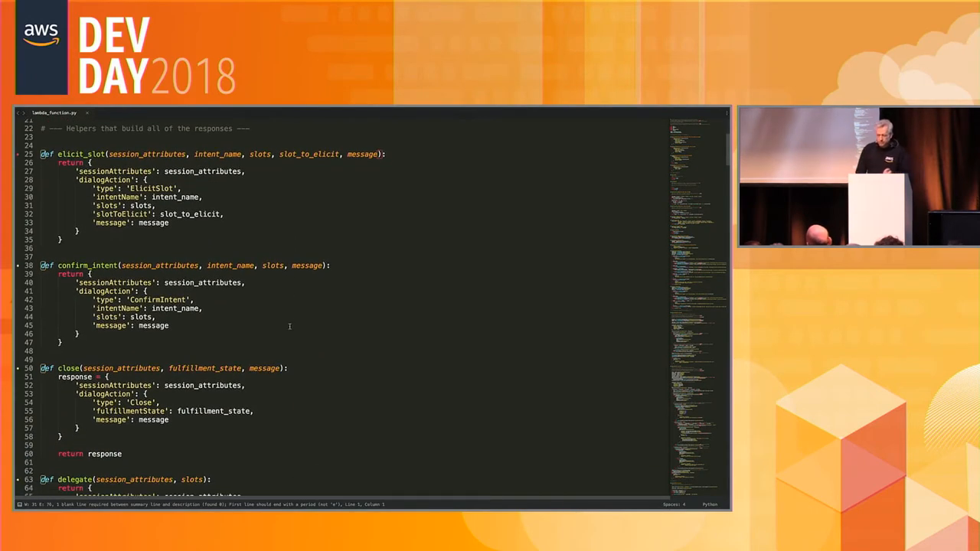
key(cmd+tab)
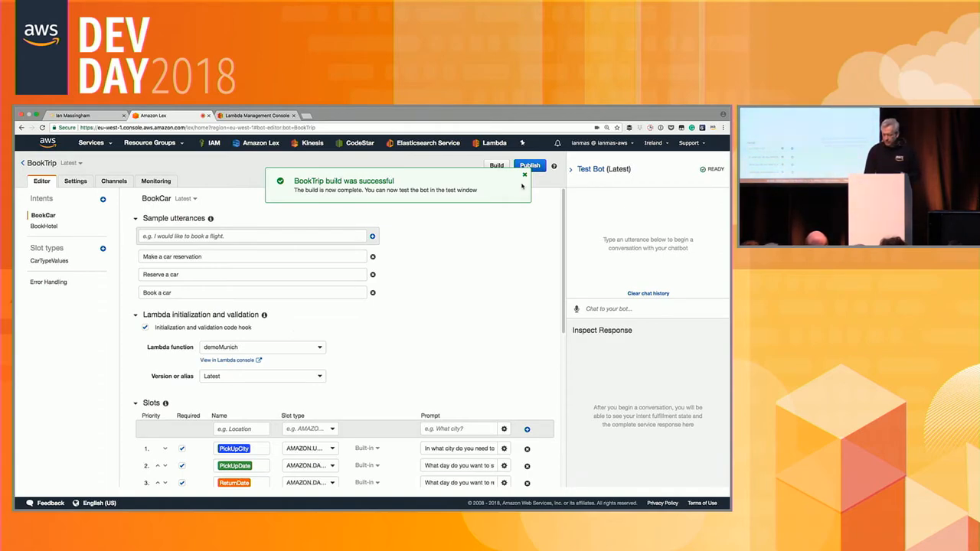
Dismiss the build notice and get a new browser tab for documentation
click(524, 174)
text(lam)
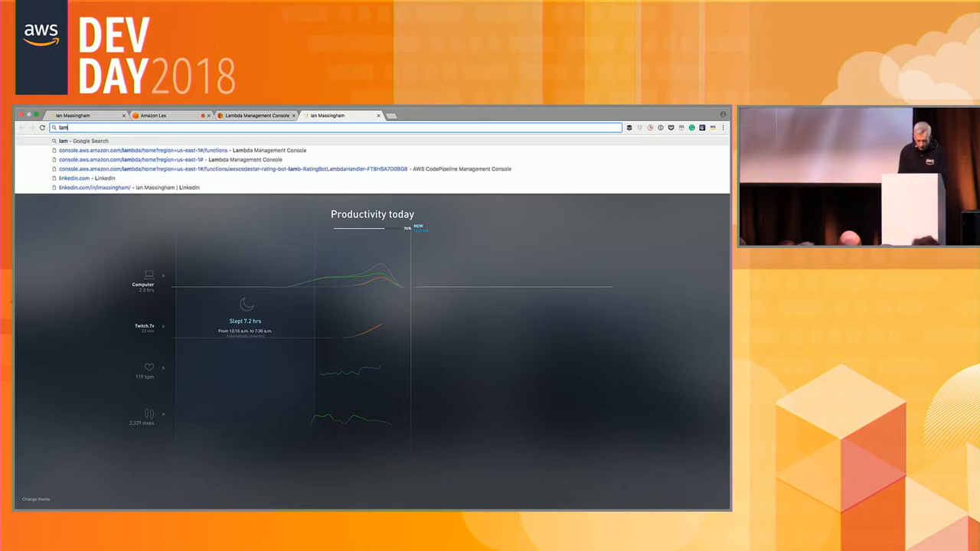
Reach the Lambda Function Input Event and Response Format page via 'lex' and scroll to Response Format
text(lex/latest/dg/)
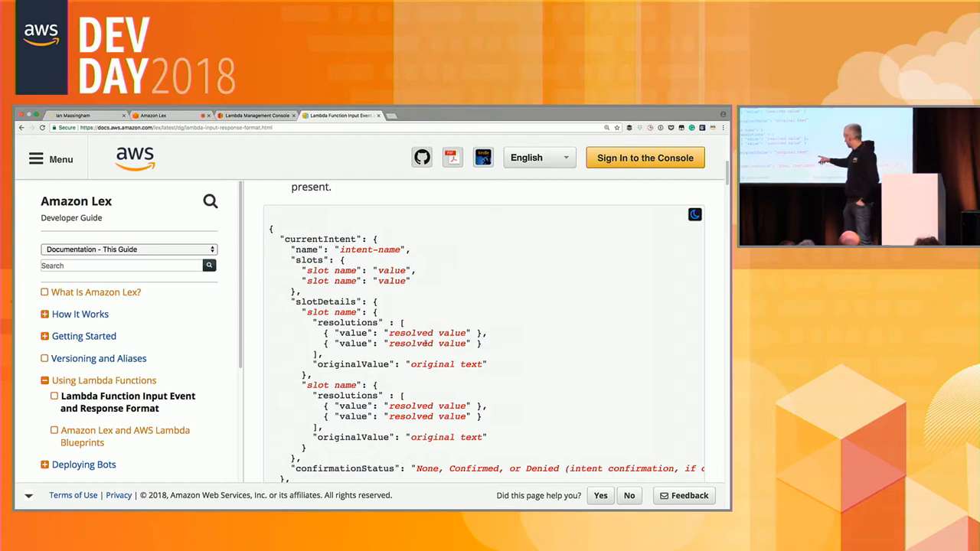
scroll(down, 3)
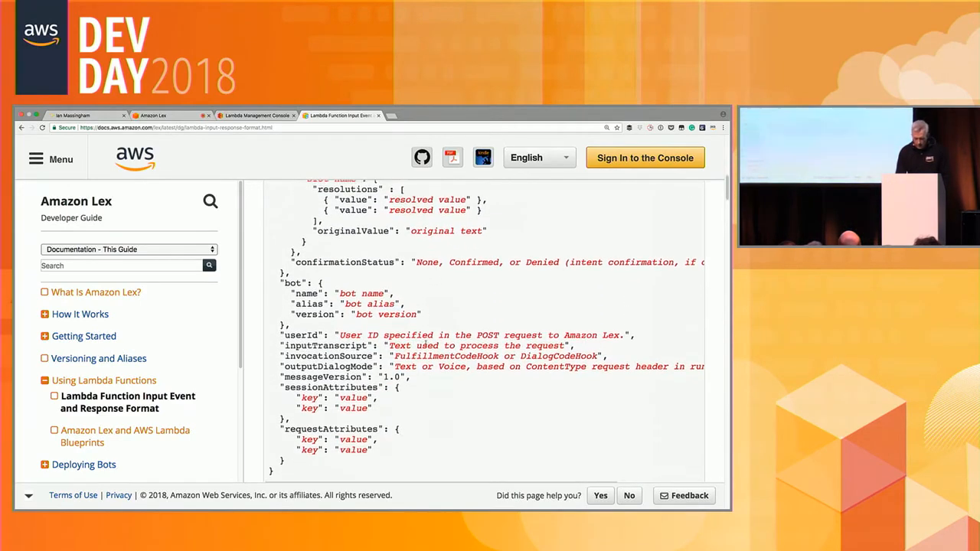
scroll(down, 3)
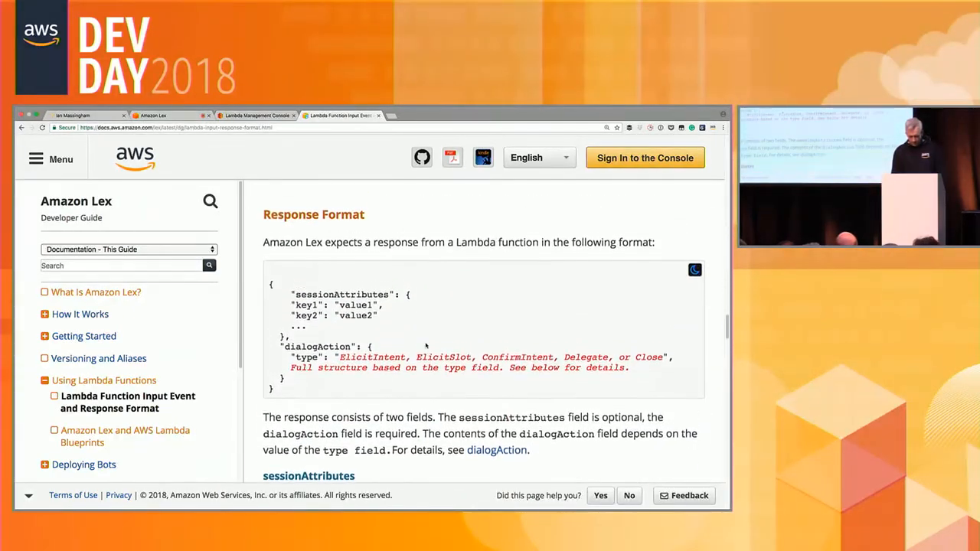
scroll(down, 3)
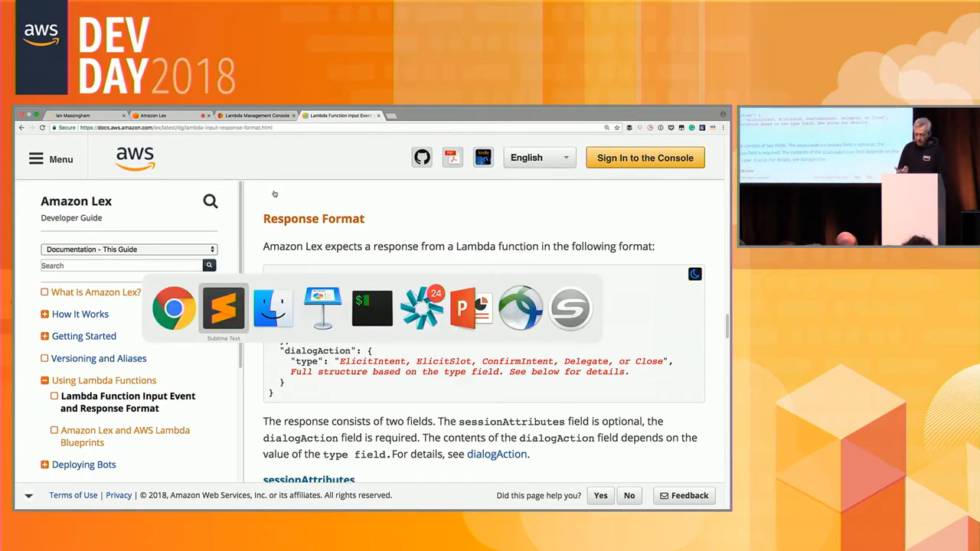
click(224, 308)
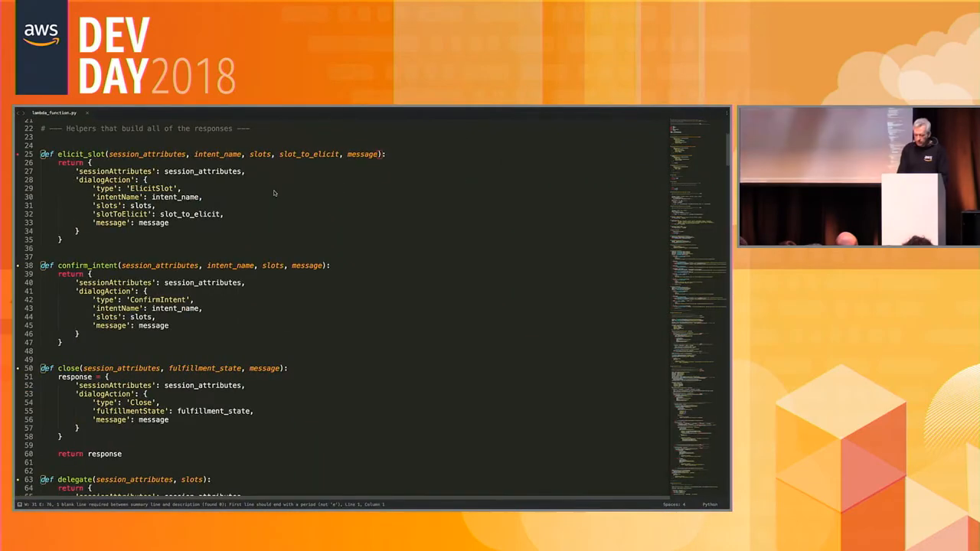
scroll(down, 3)
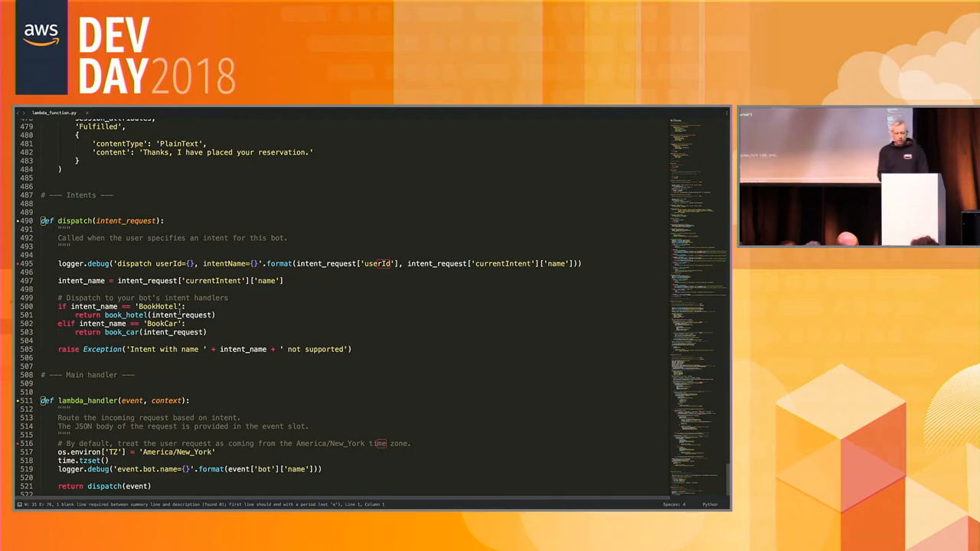
scroll(up, 3)
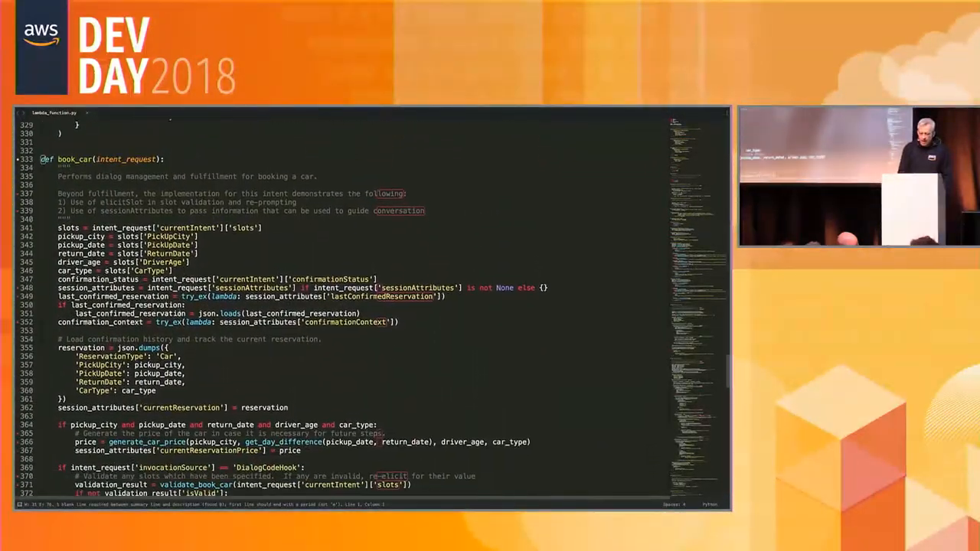
scroll(down, 3)
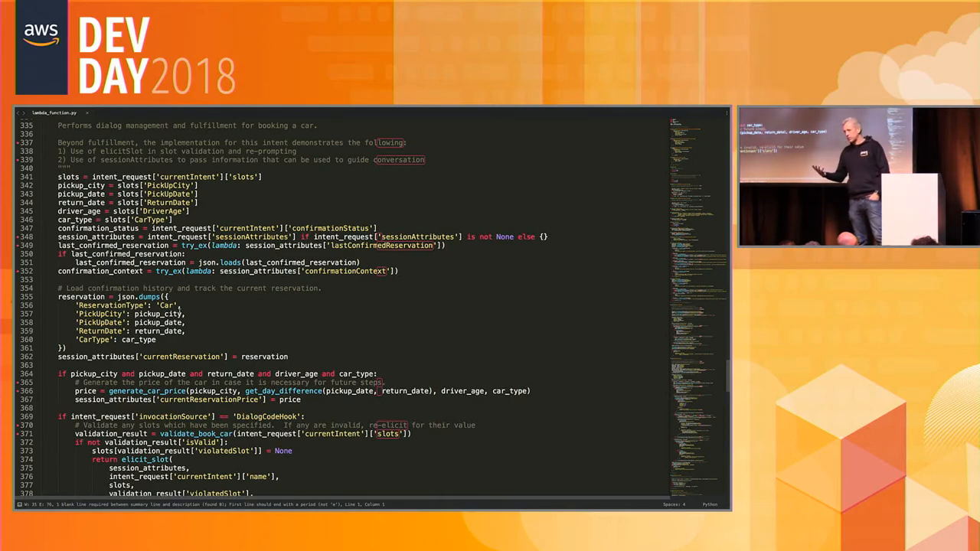
scroll(down, 3)
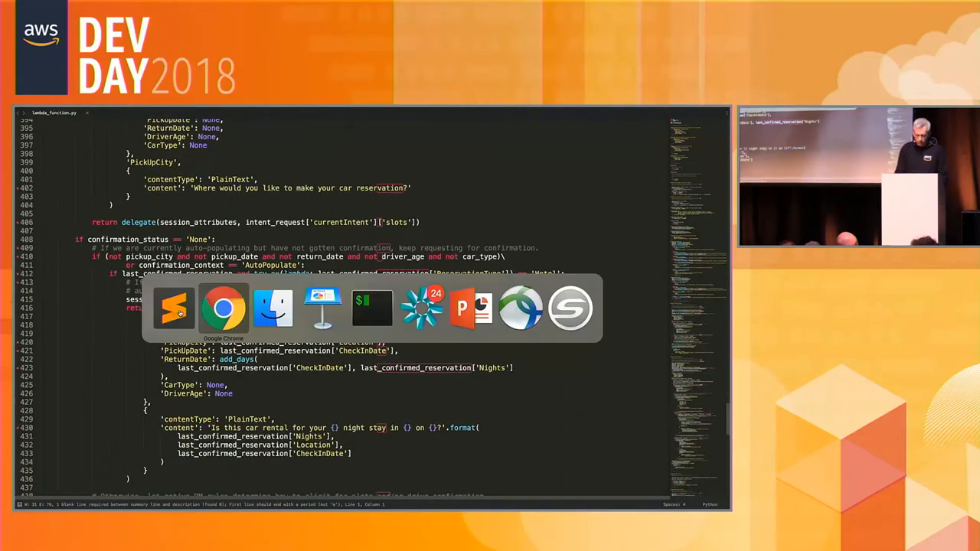
Back in the BookTrip console, ask to book a car, answering munich and yesterday
click(224, 307)
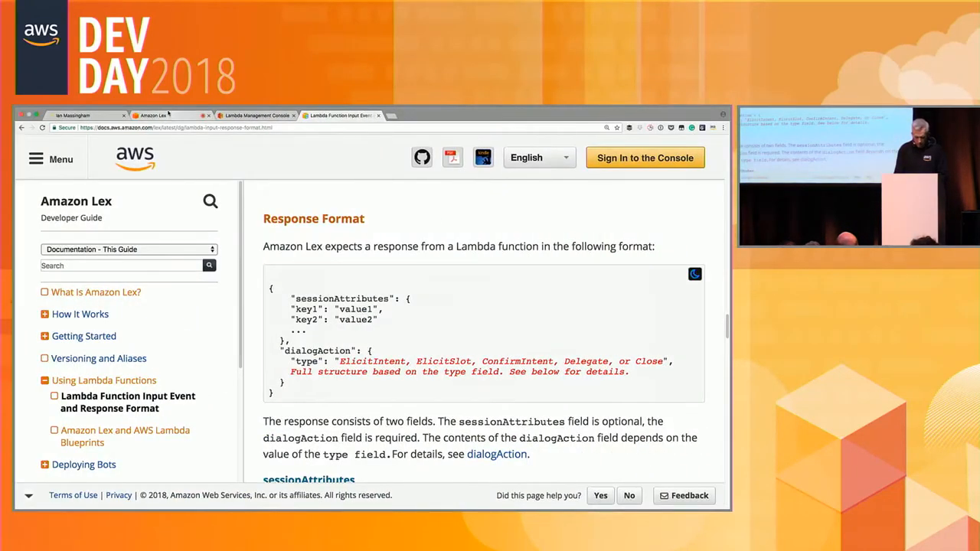
click(257, 115)
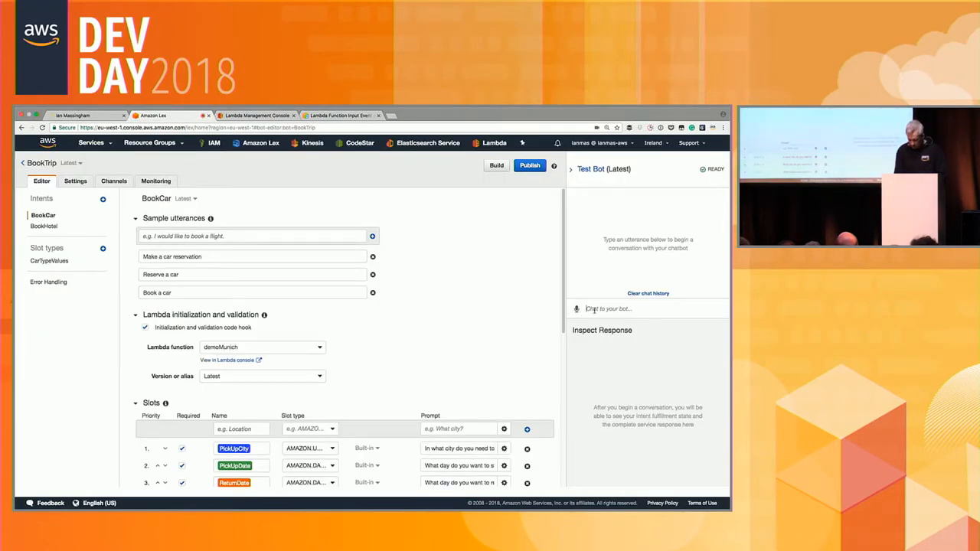
text(book a car)
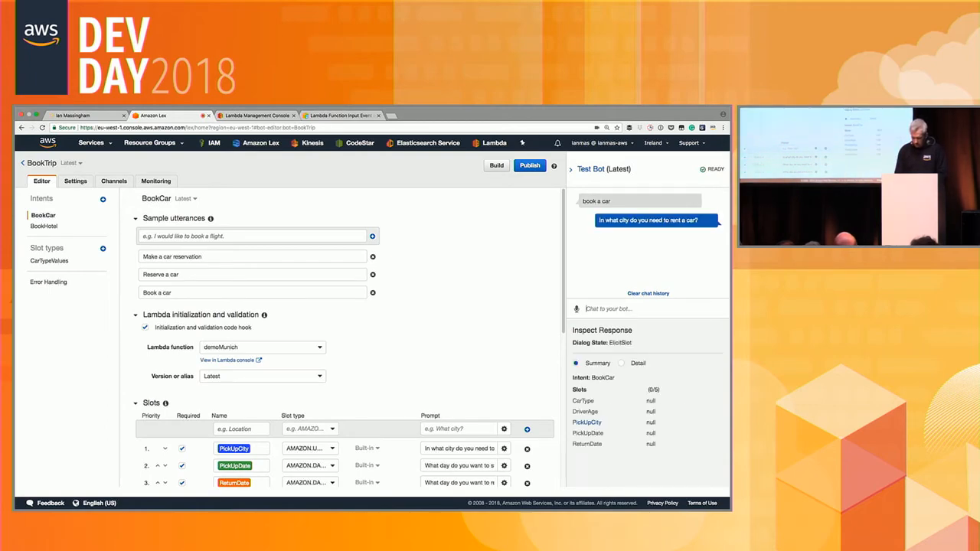
text(munich)
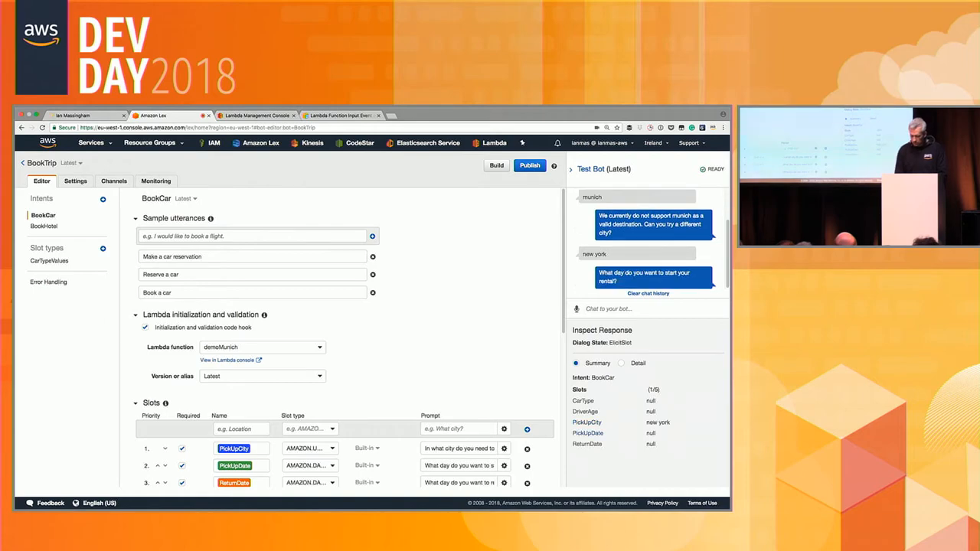
text(yest)
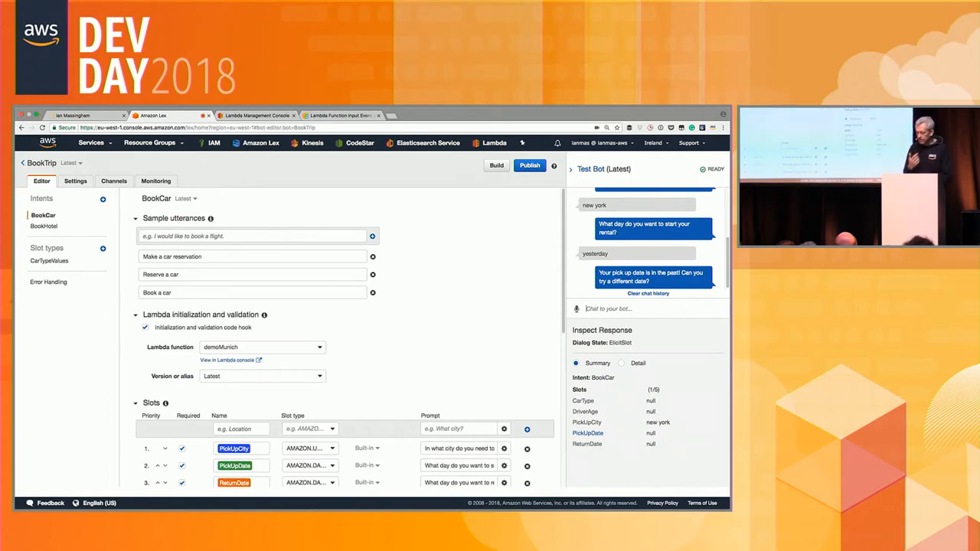
Answer tomorrow, age 21 and midsize, then confirm the car booking with yes
text(tomorr)
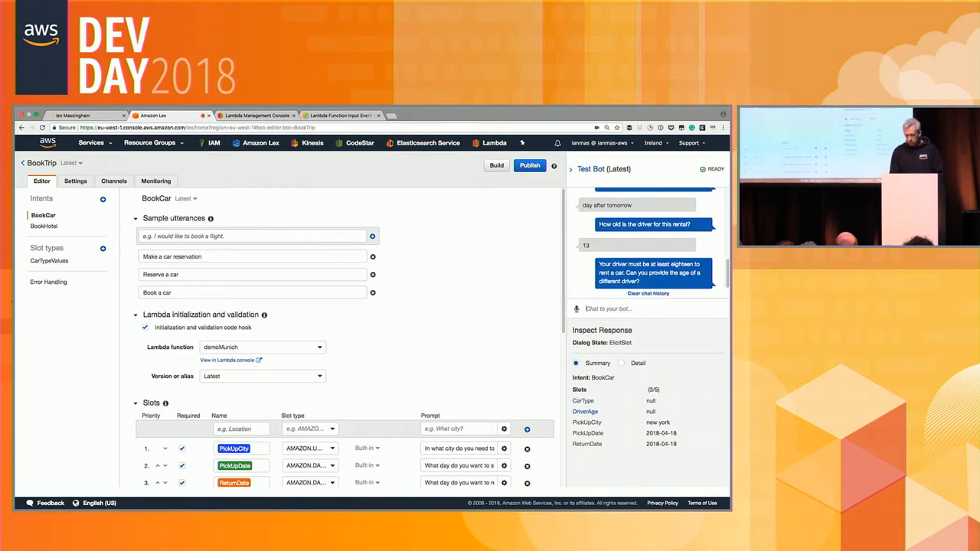
text(21)
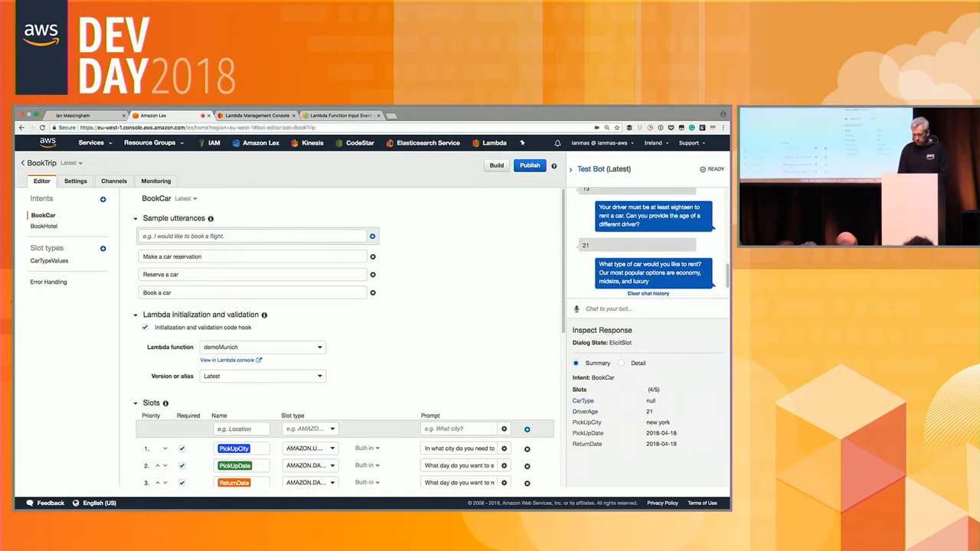
text(midsize)
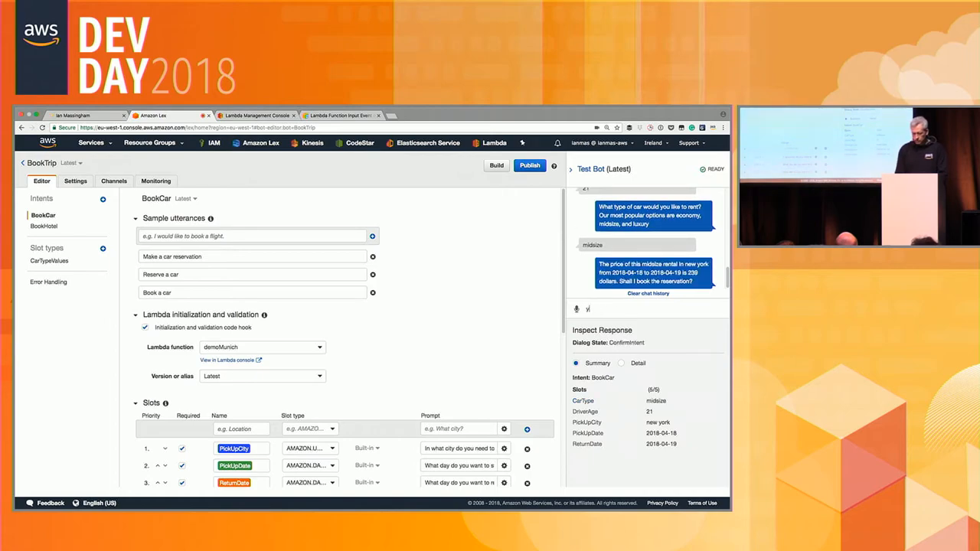
text(yes)
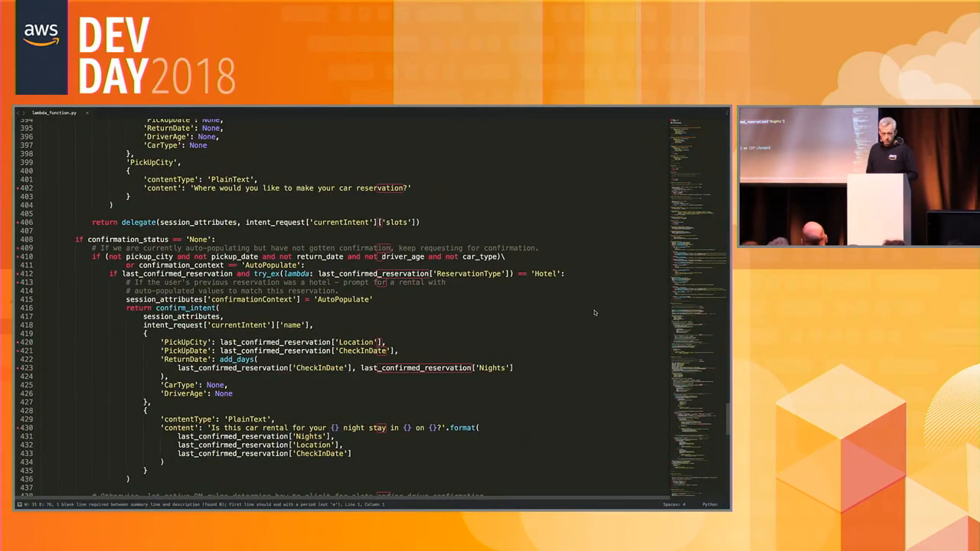
key(cmd+tab)
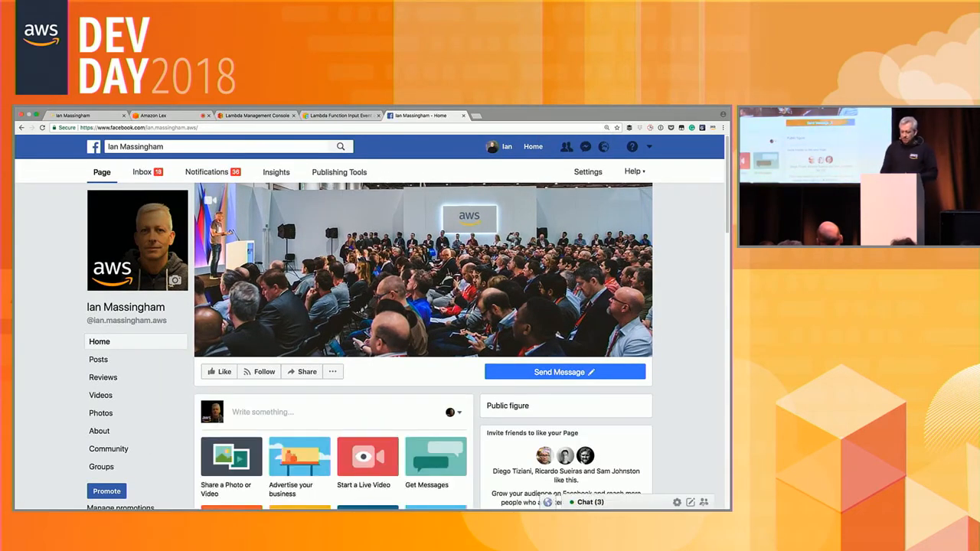
Start a Messenger test conversation with the page's bot and ask for its email
click(563, 372)
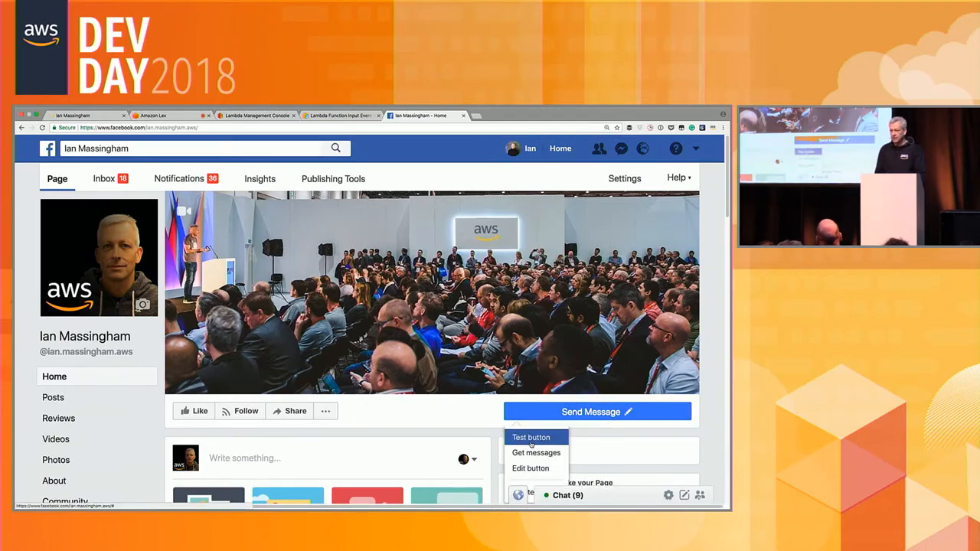
click(529, 437)
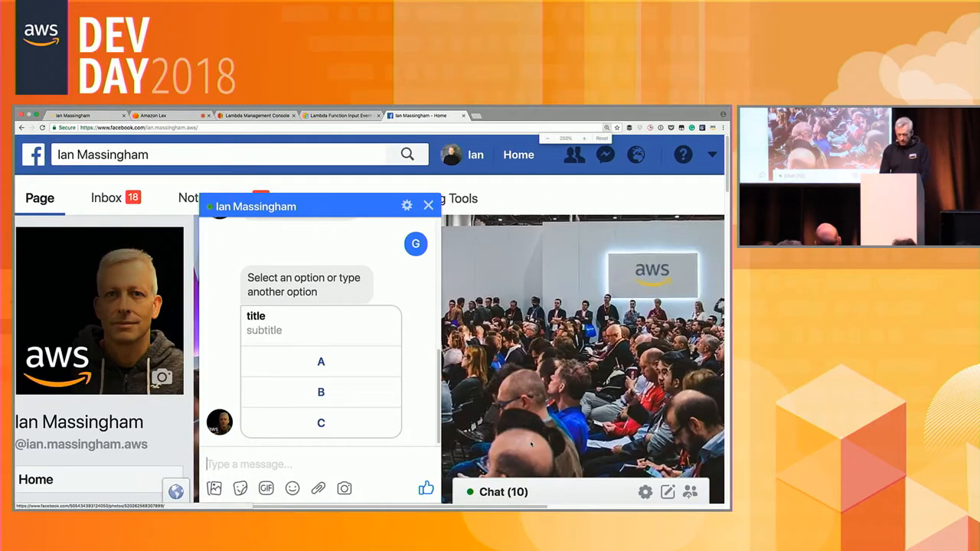
text(what is your em)
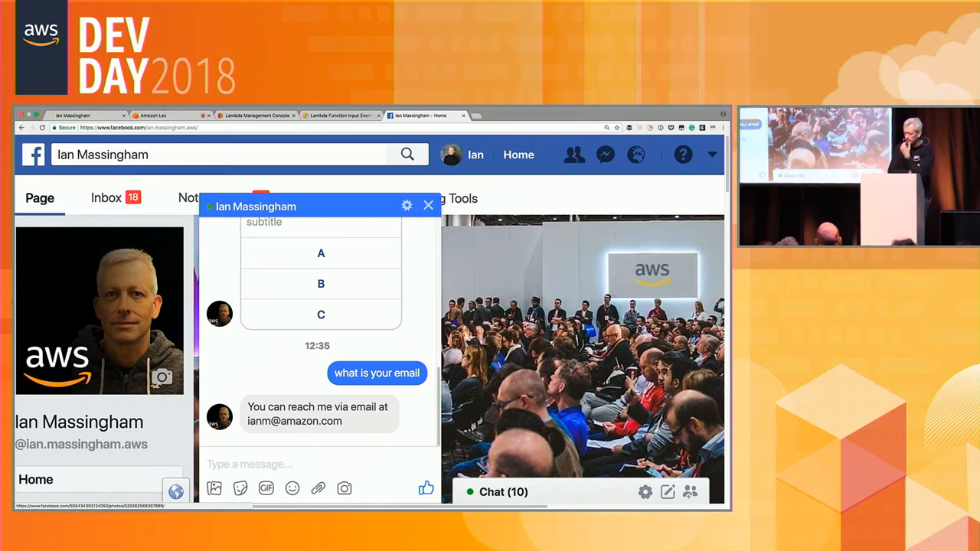
Send 'hello' for help and begin asking to rate a session
text(hello)
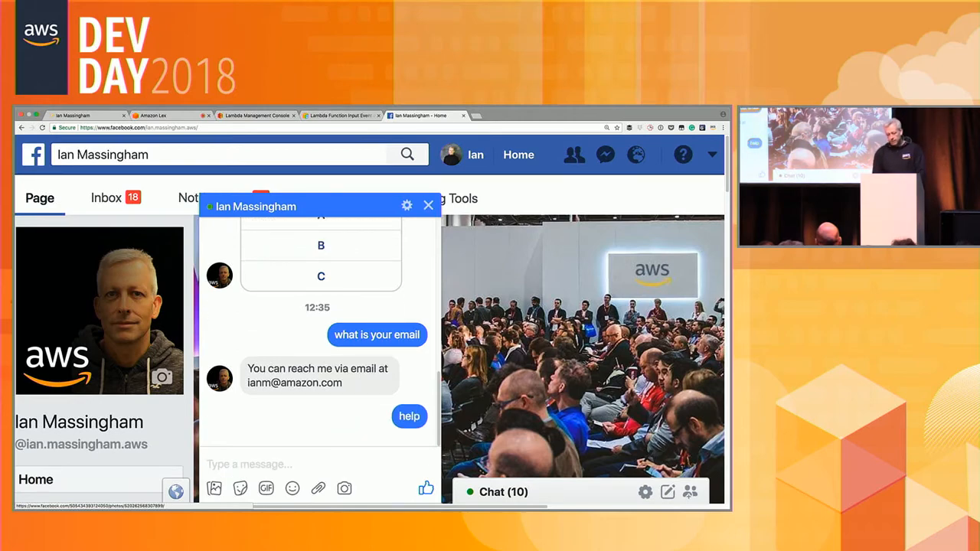
click(409, 417)
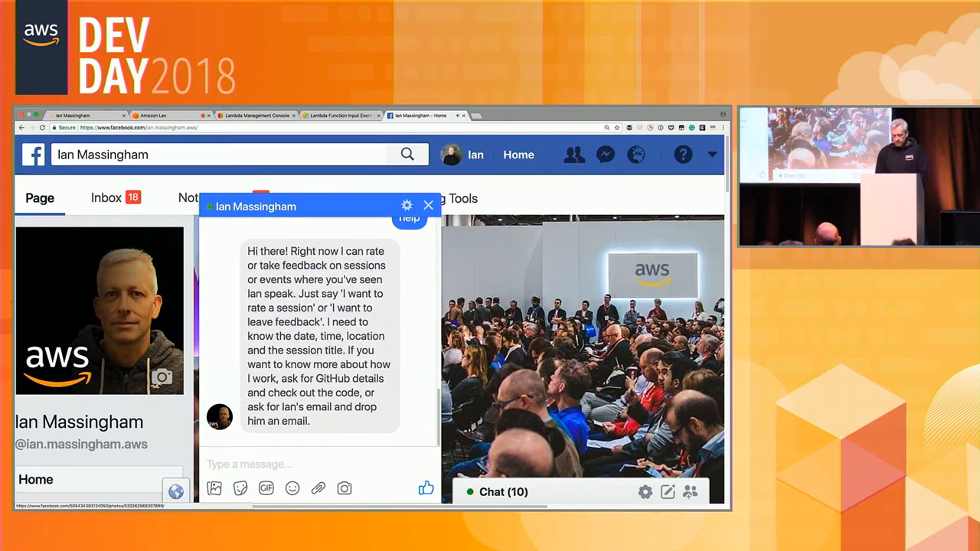
text(i want)
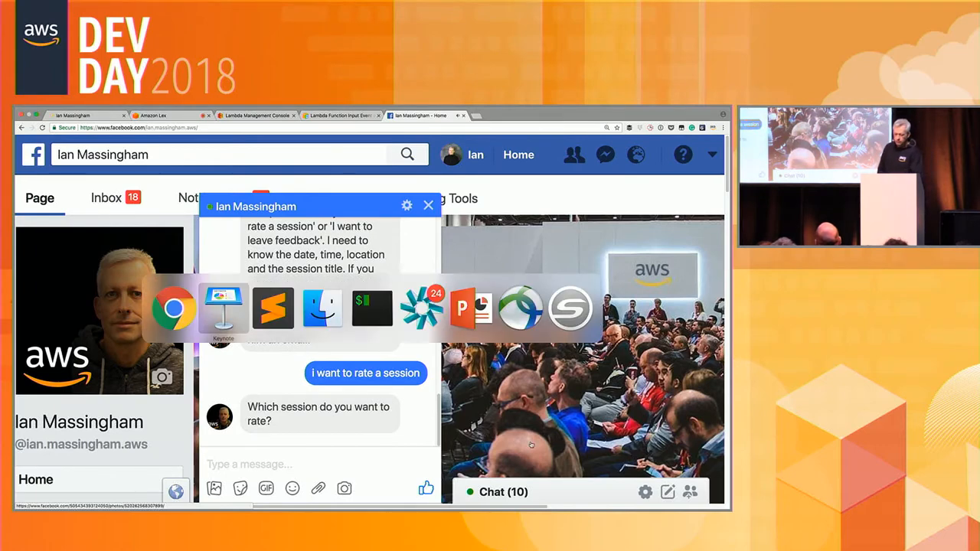
Show the Keynote 'Demo: You make the demo!' slide inviting audience feedback
click(224, 308)
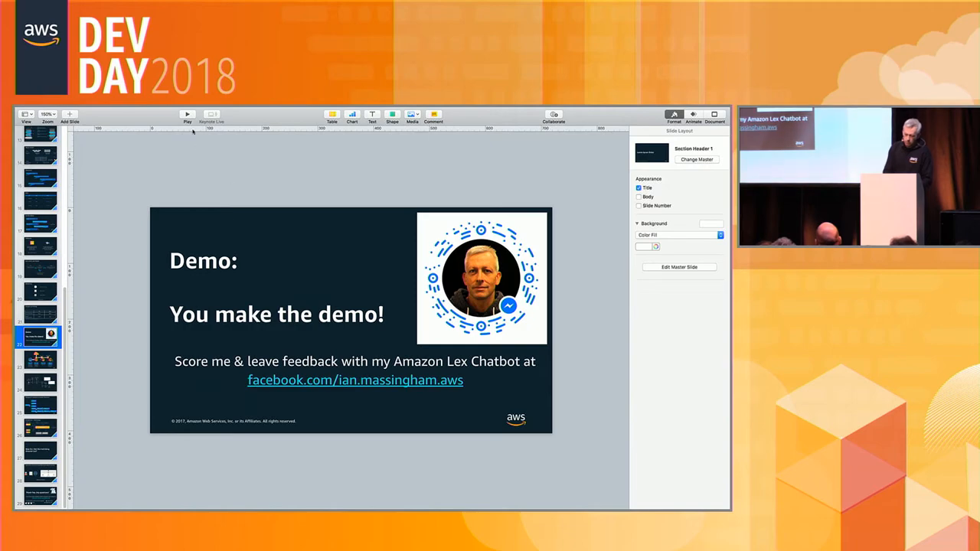
click(187, 113)
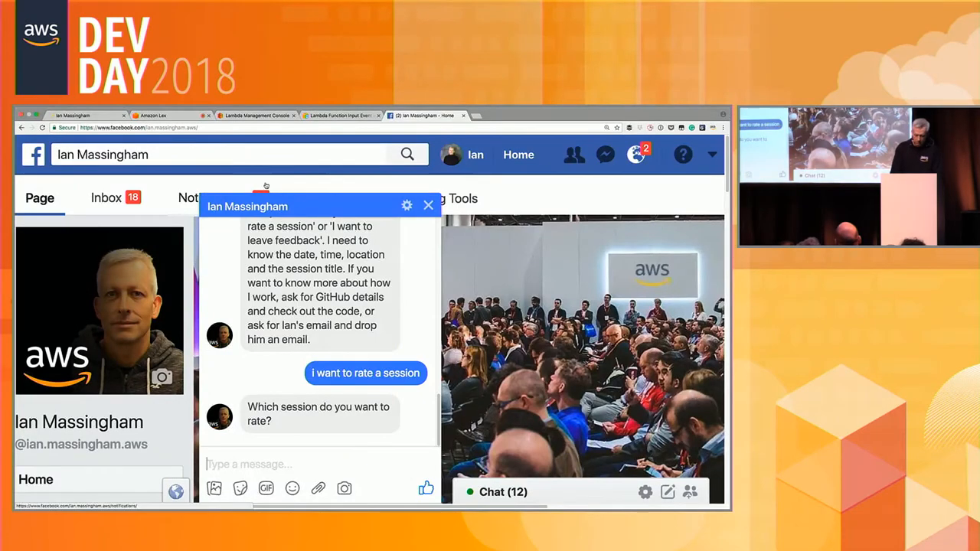
Rate the Lex session held today in Munich a 4, declining further ratings with 'no'
text(lex)
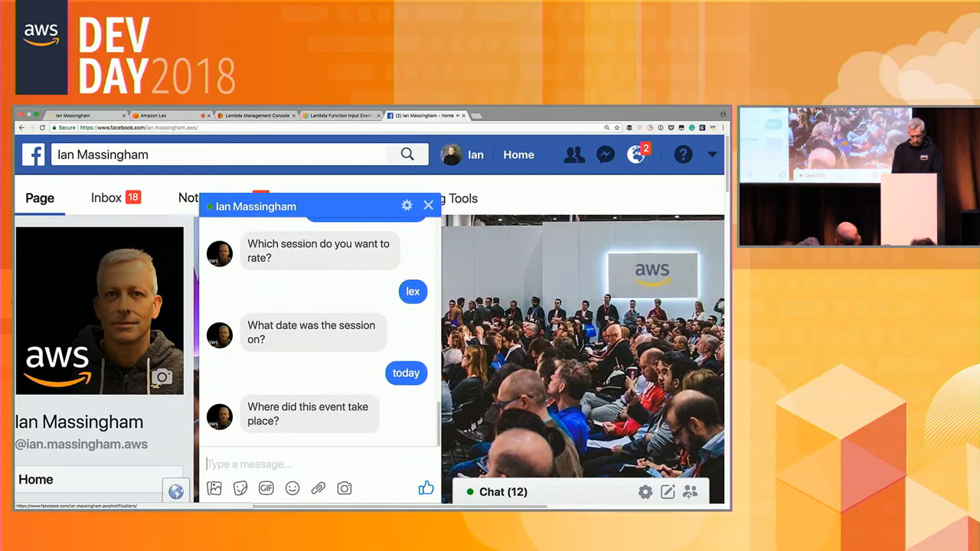
text(munich)
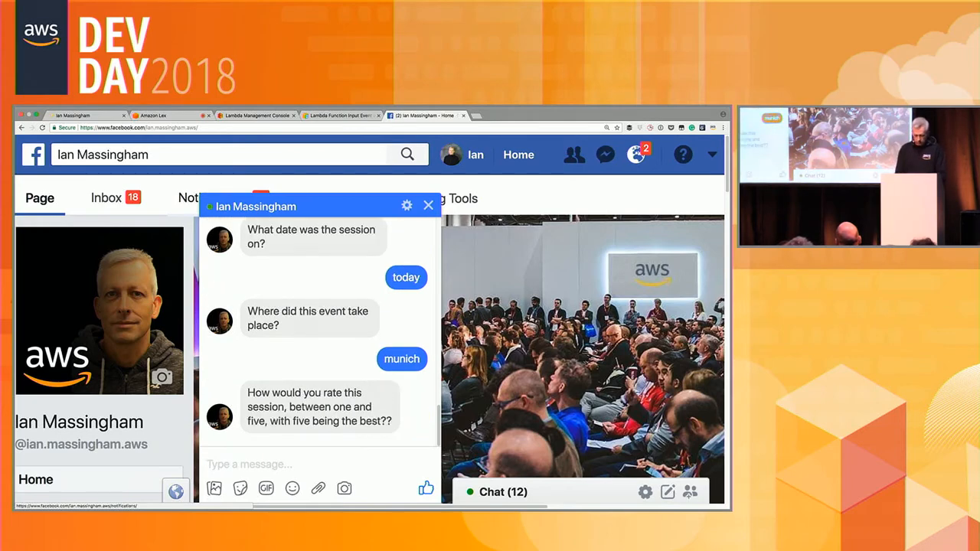
text(4)
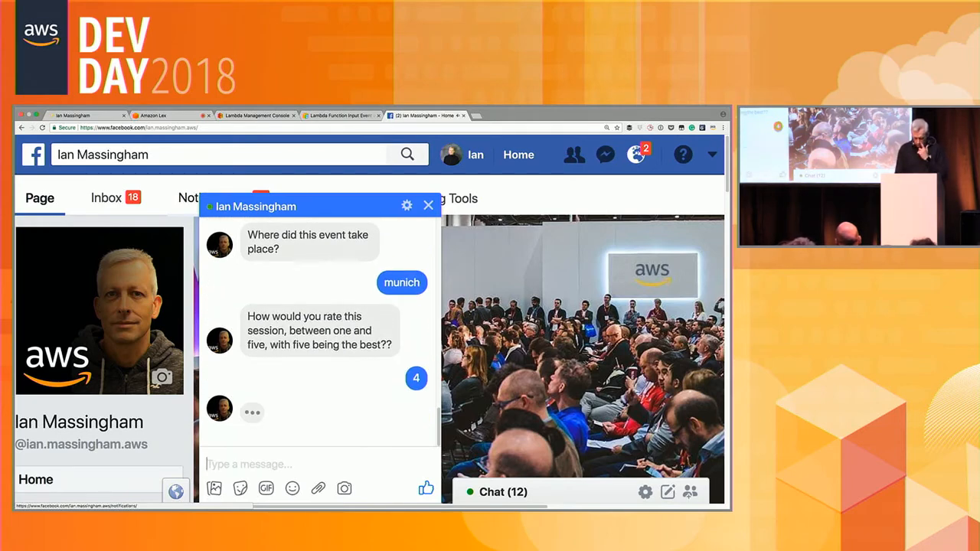
text(no)
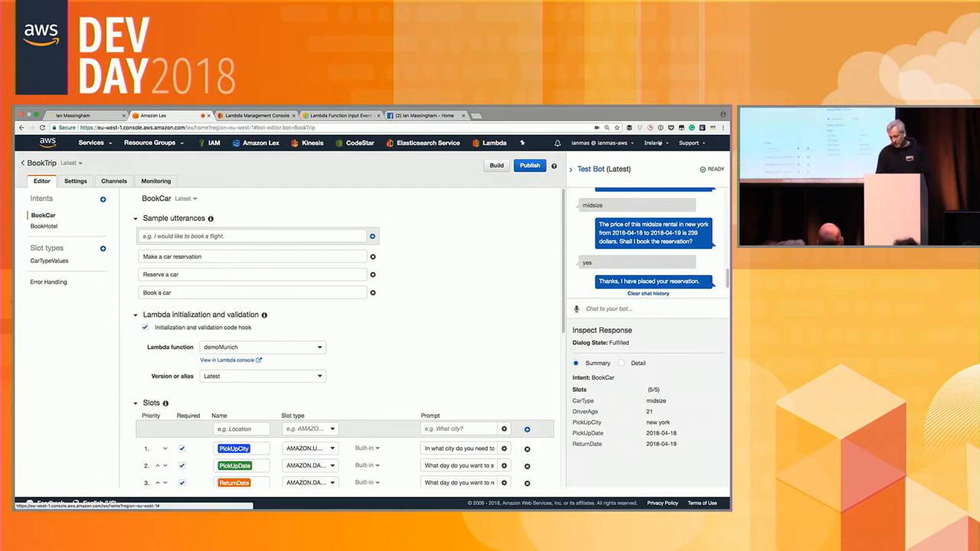
Switch to US East (N. Virginia) and view SessionFeedbackBot's EmailInfo intent utterances
click(652, 144)
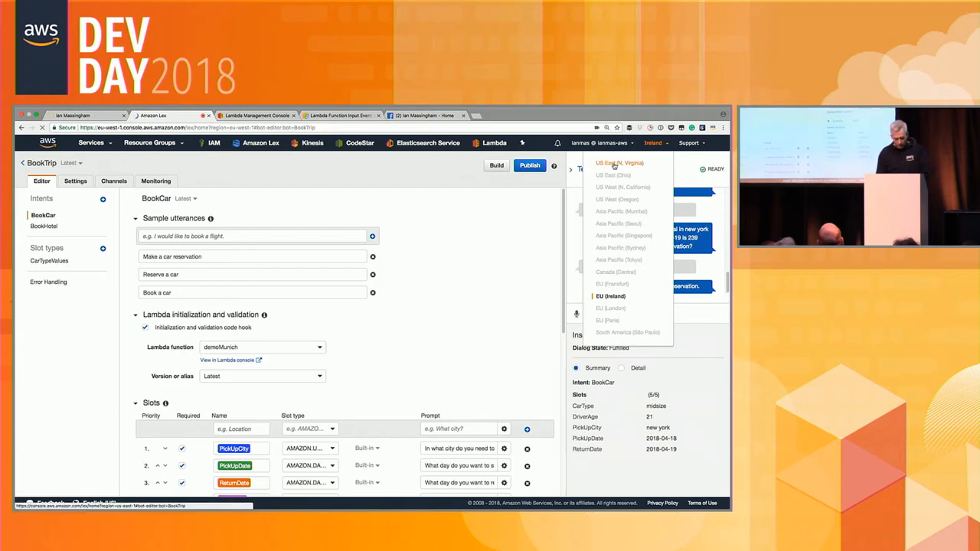
click(618, 163)
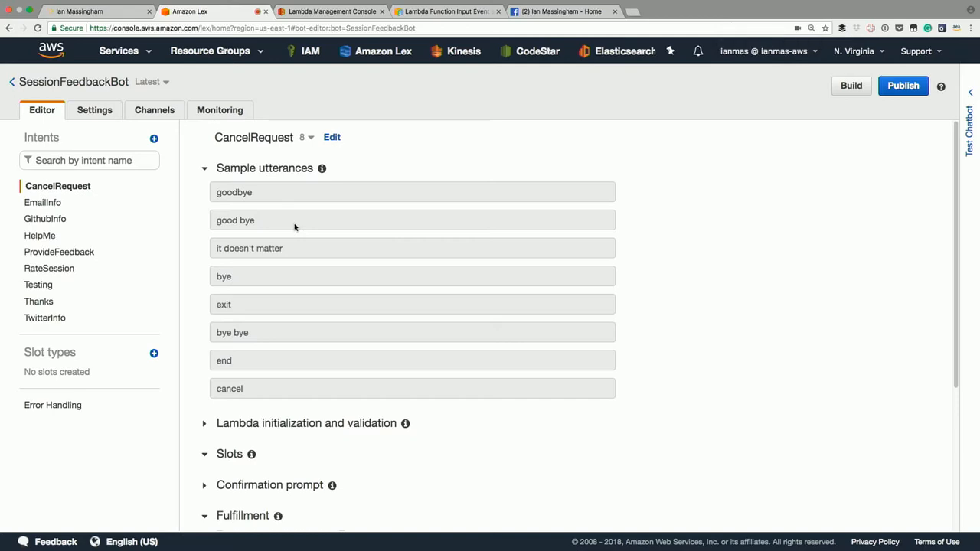
mouse_move(260, 181)
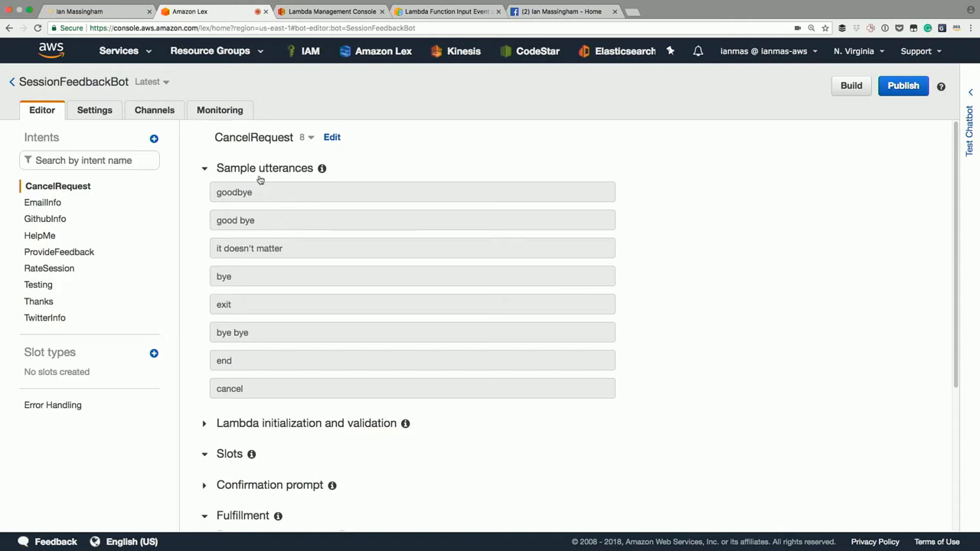
click(43, 202)
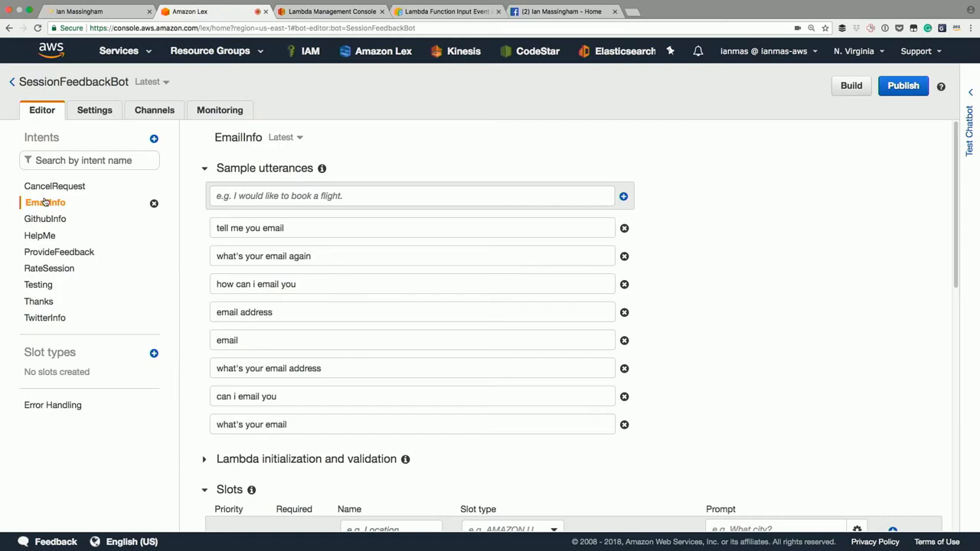
View SessionFeedbackBot's Error Handling settings, then its Monitoring Utterances table showing no records
click(52, 404)
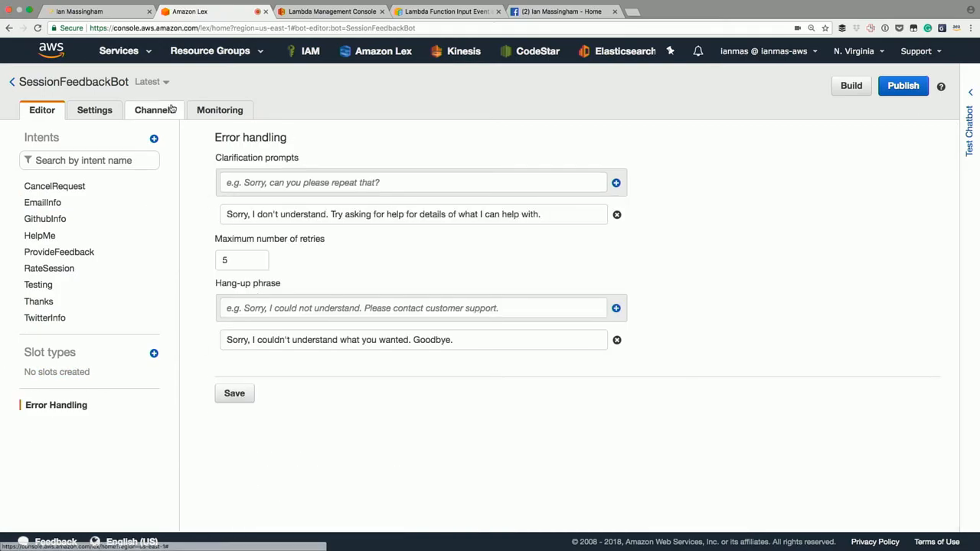
click(220, 111)
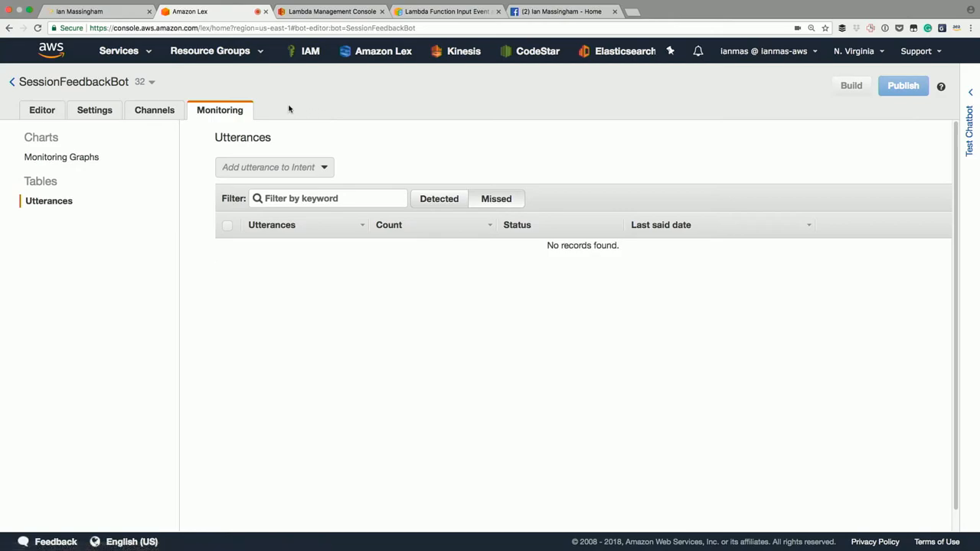
click(143, 83)
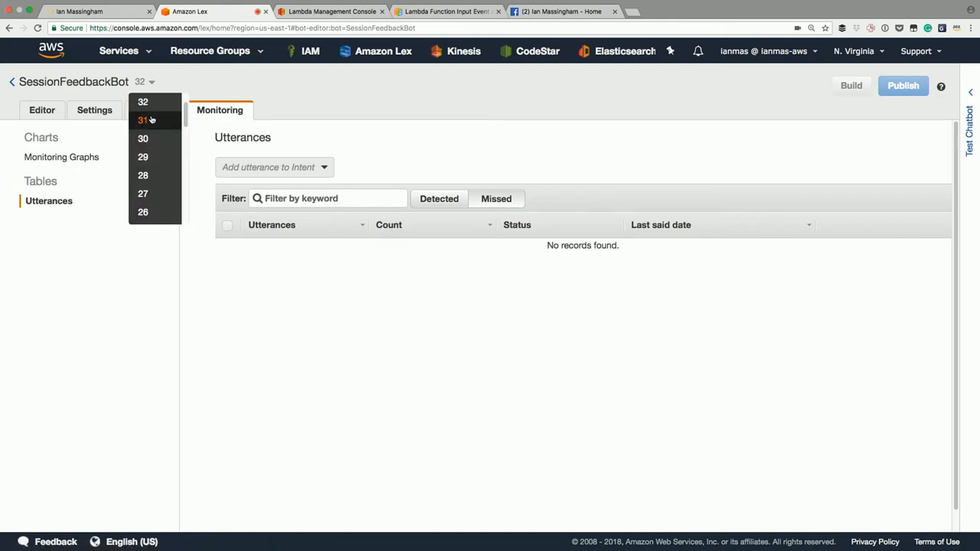
click(144, 119)
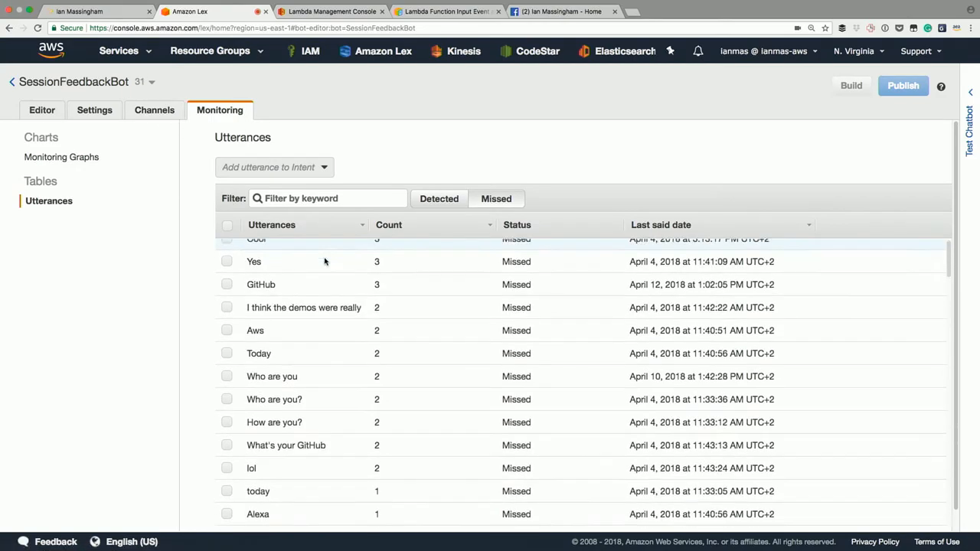
scroll(down, 3)
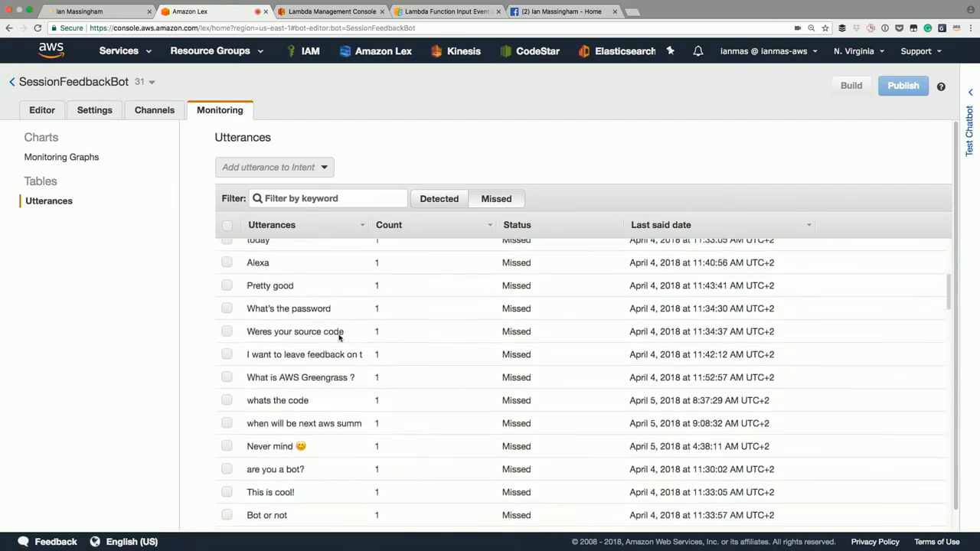
scroll(down, 3)
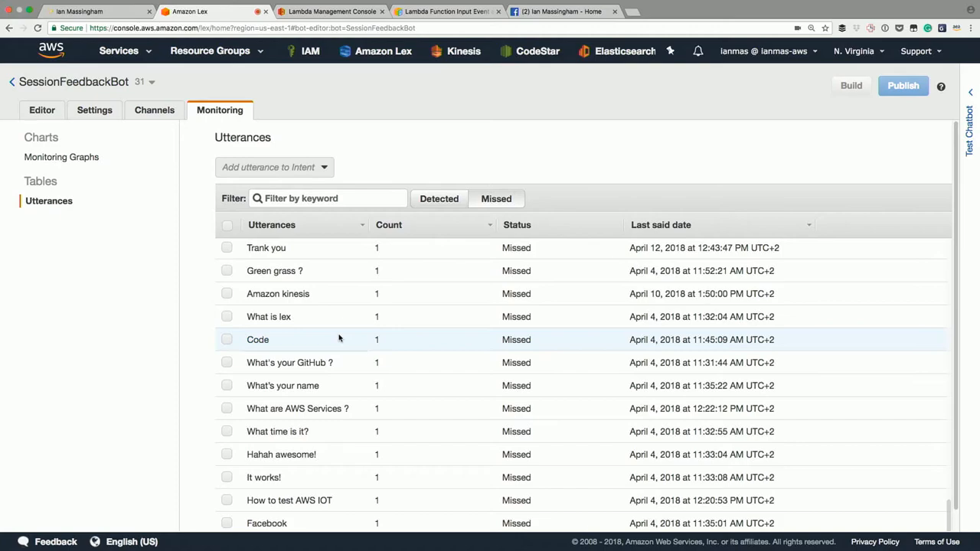
scroll(down, 3)
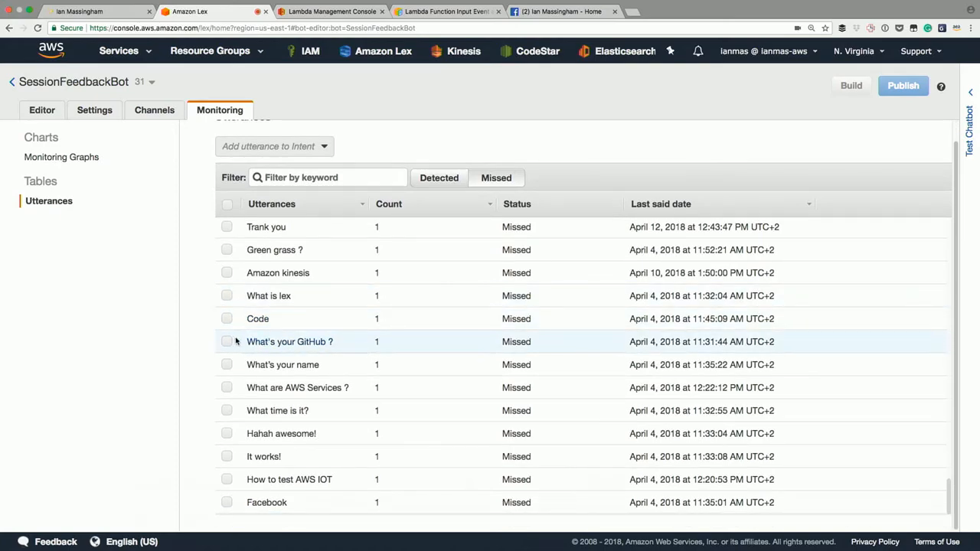
click(227, 342)
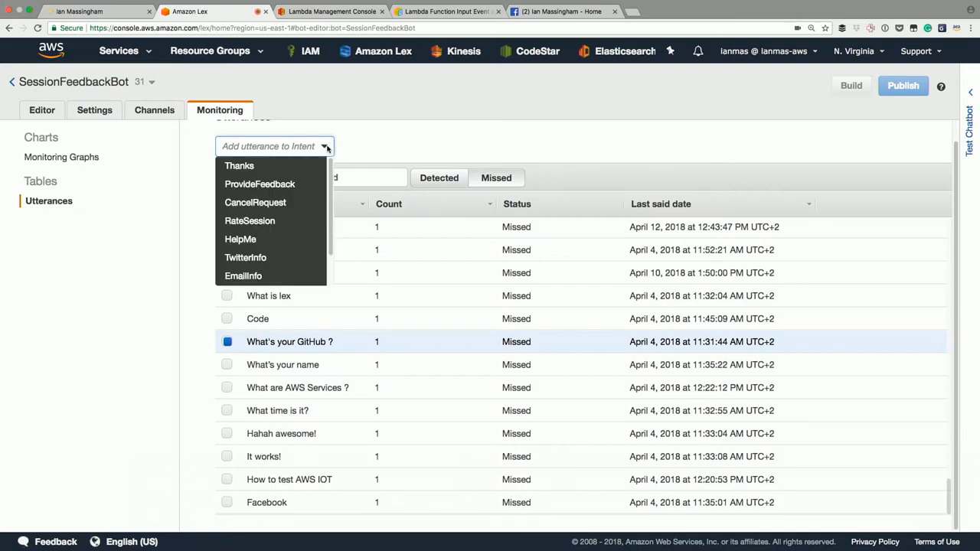
scroll(down, 3)
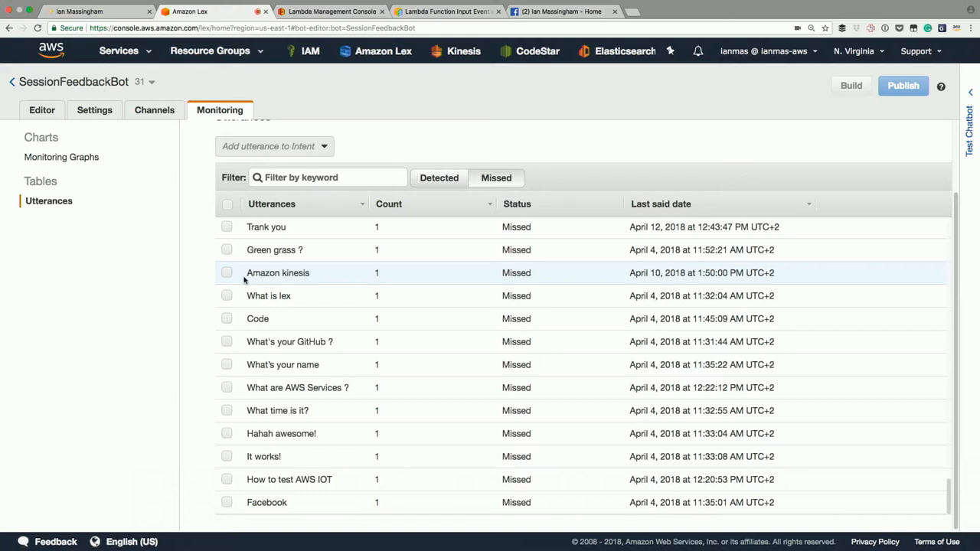
scroll(down, 3)
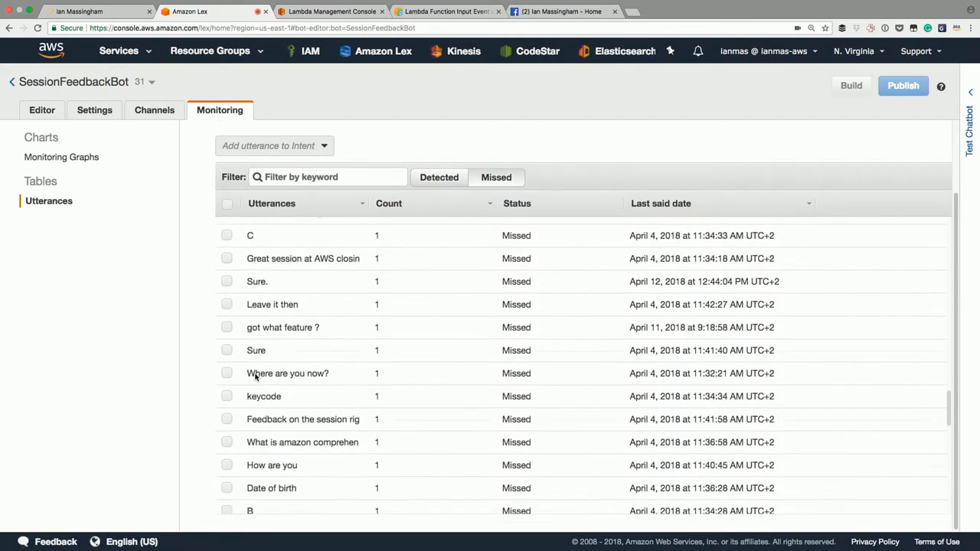
click(227, 433)
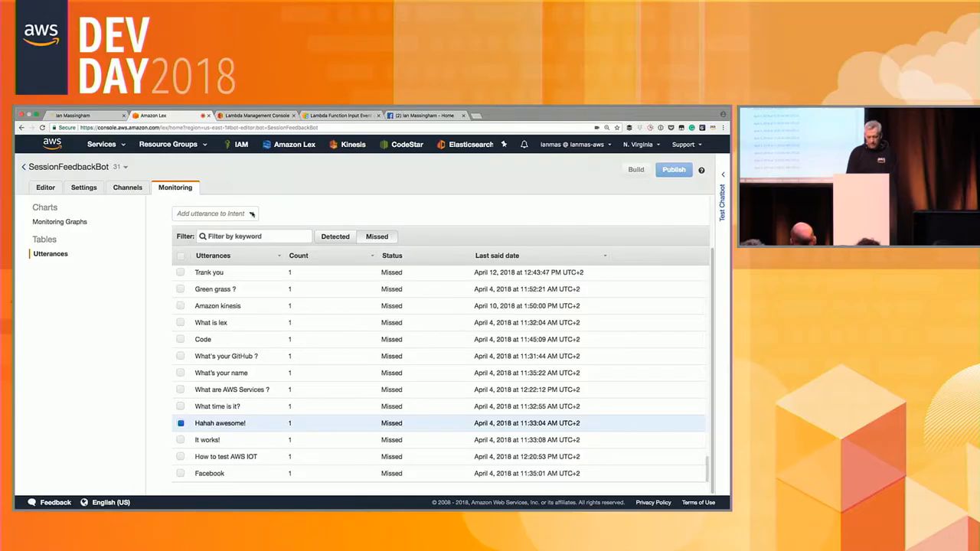
mouse_move(307, 190)
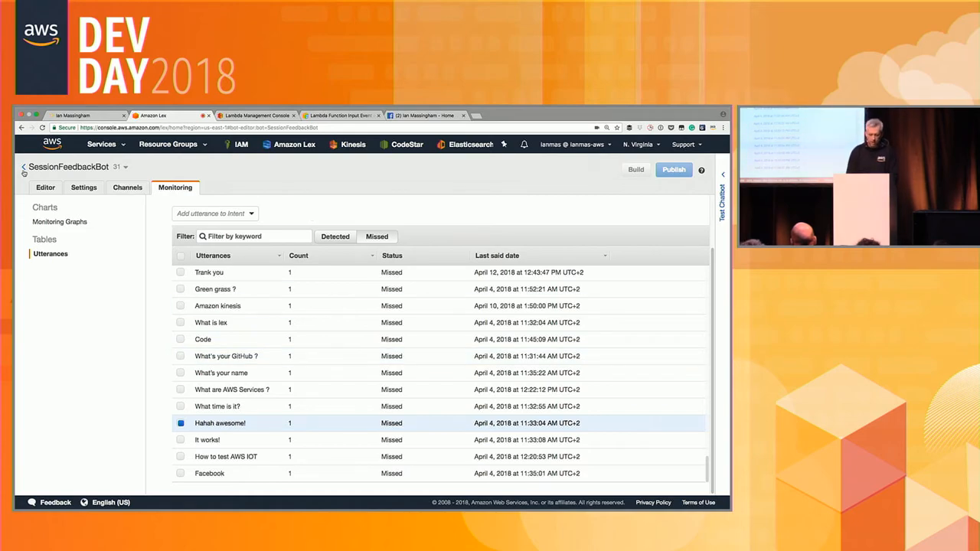
Glance at the monitoring graphs, then show the ProvideFeedback intent's utterances, four slots and Lambda fulfillment
click(43, 208)
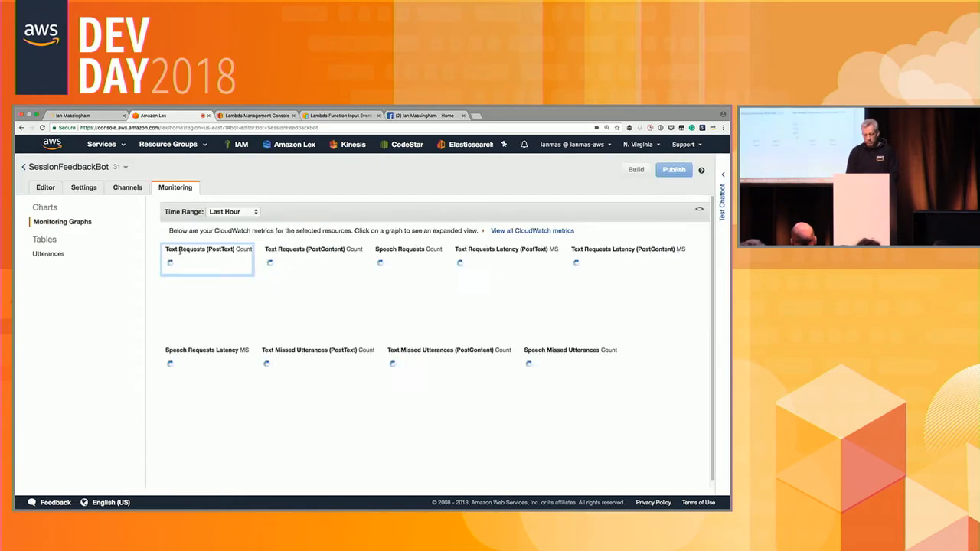
click(46, 187)
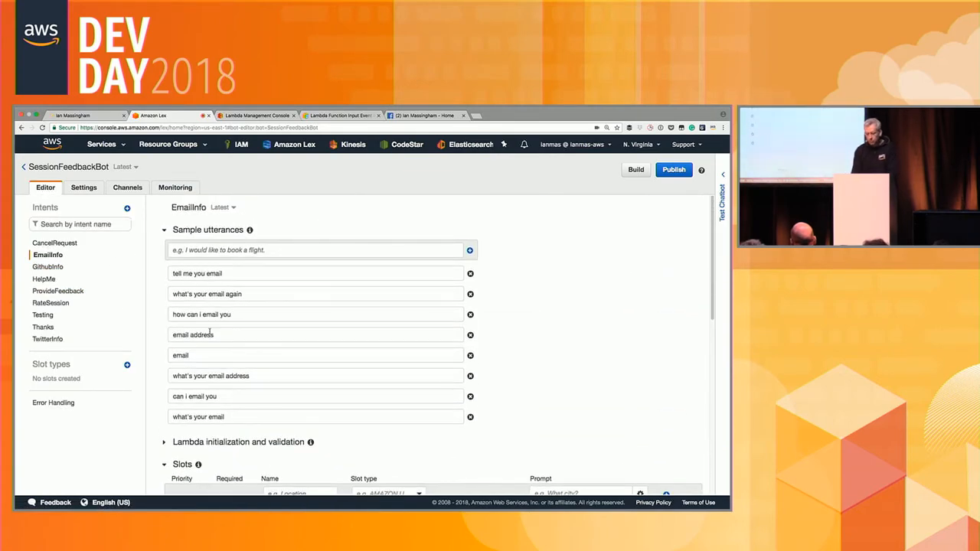
scroll(down, 3)
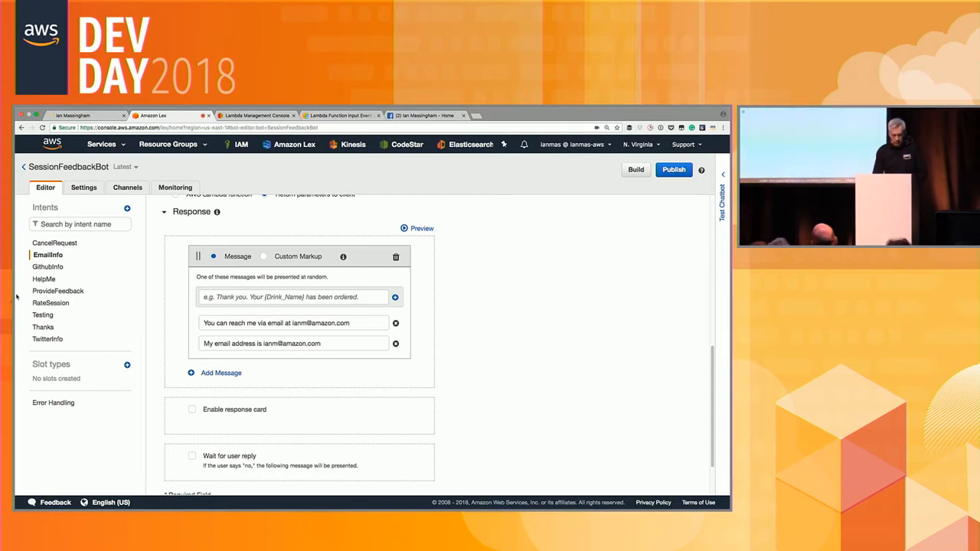
click(58, 290)
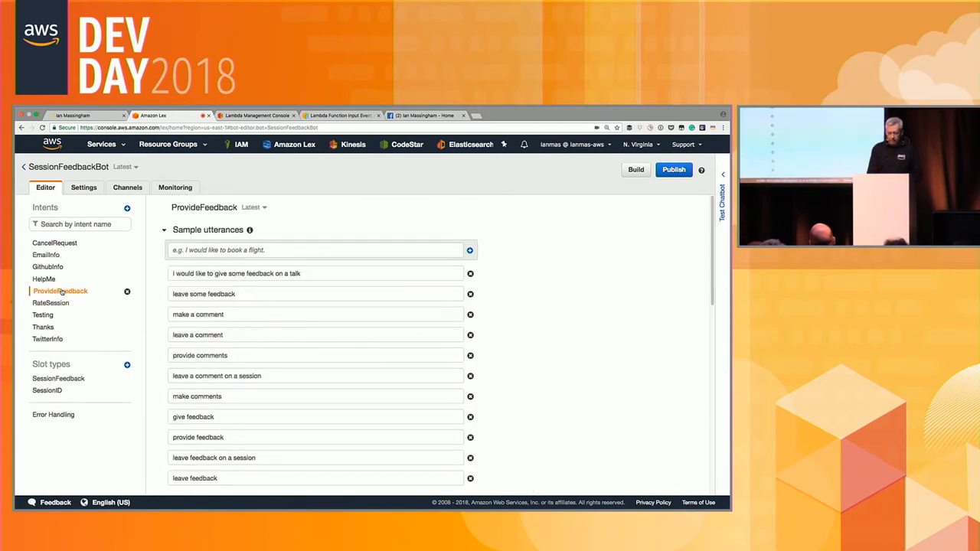
scroll(down, 3)
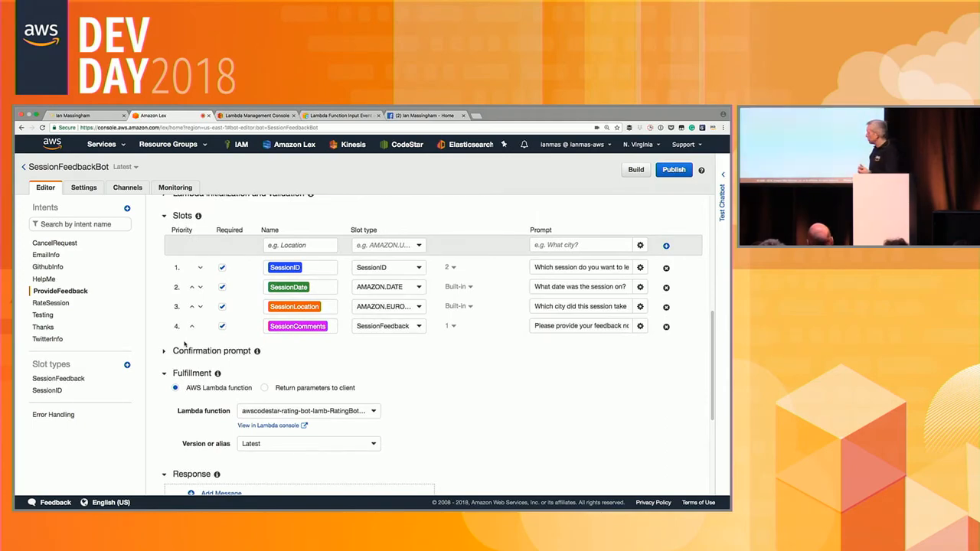
mouse_move(270, 401)
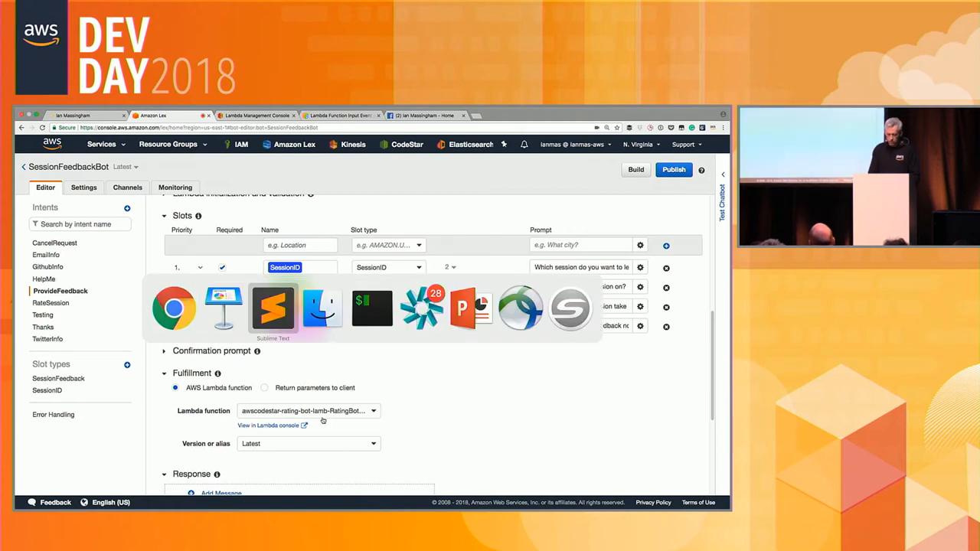
Bring up the rating bot's Python Lambda source file in Sublime Text via the File menu
click(272, 306)
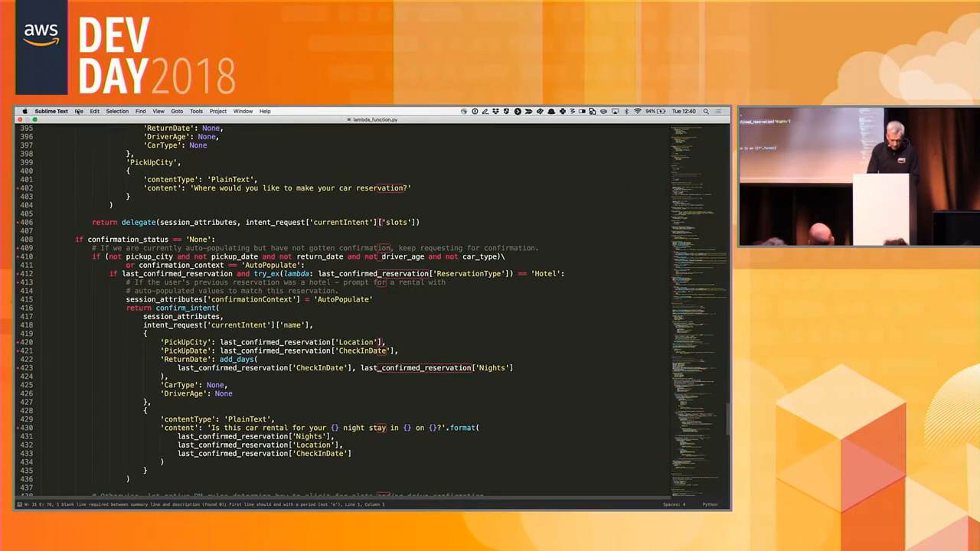
click(80, 110)
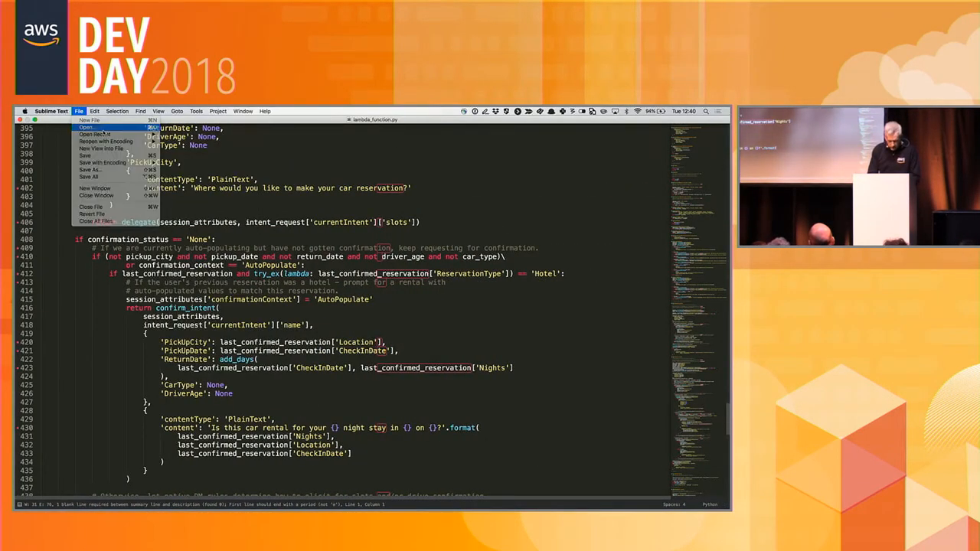
click(86, 128)
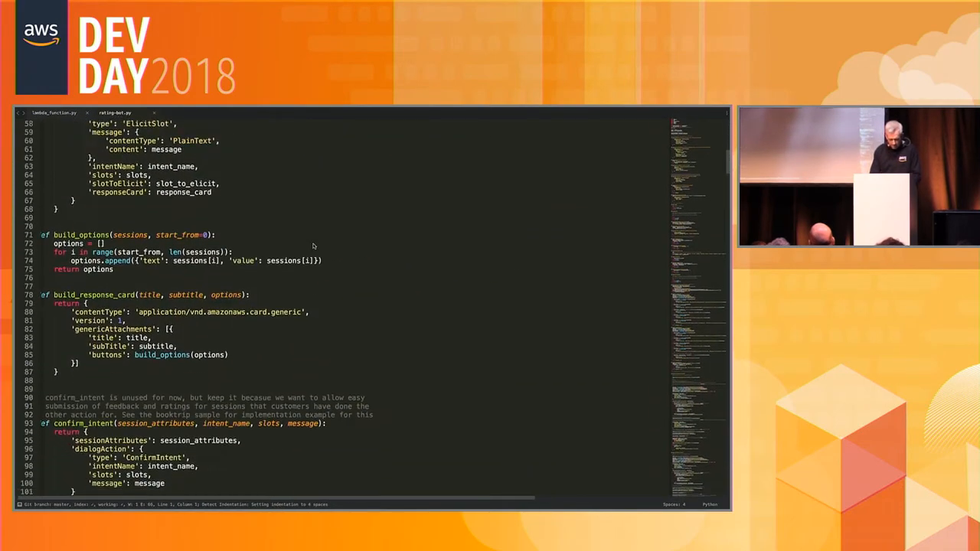
Scroll through the Lambda code's rating and sentiment validation helper functions
scroll(down, 3)
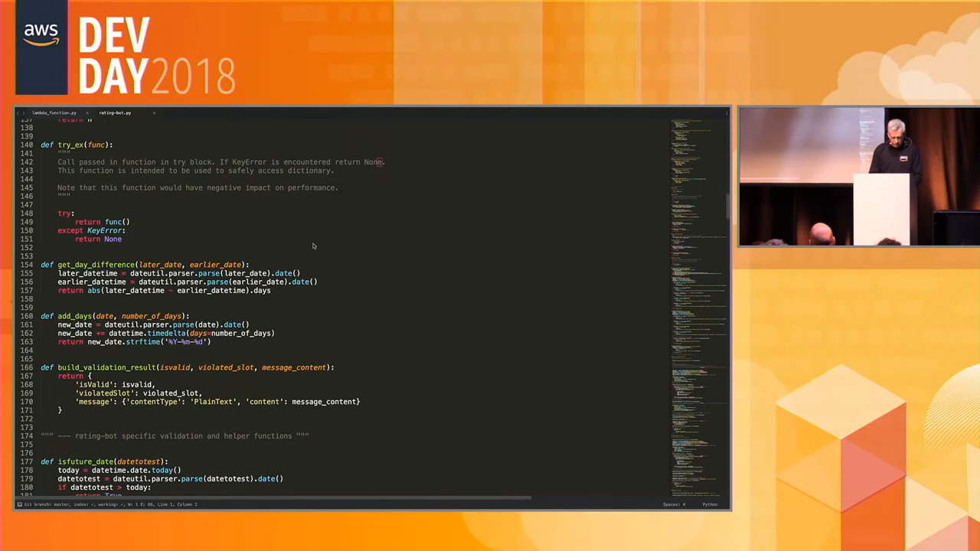
scroll(down, 3)
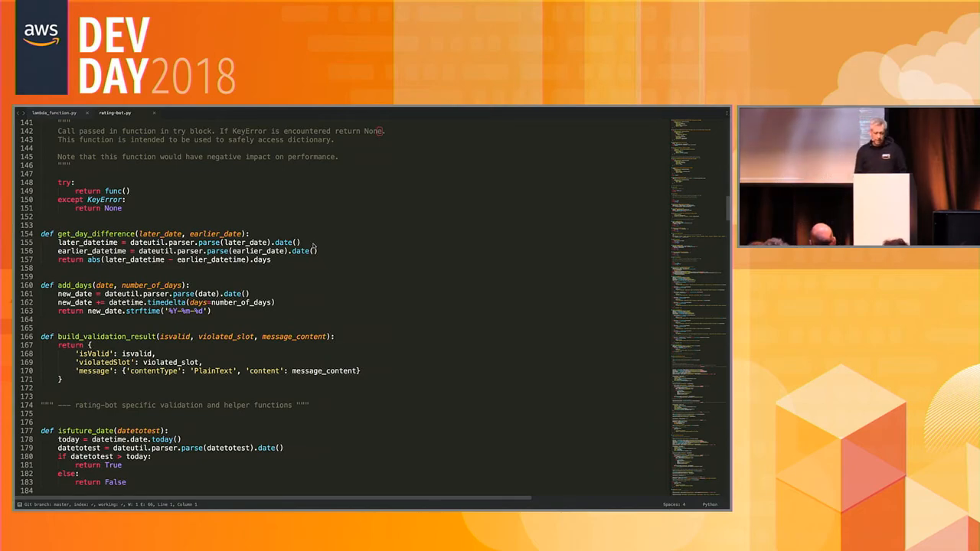
scroll(down, 3)
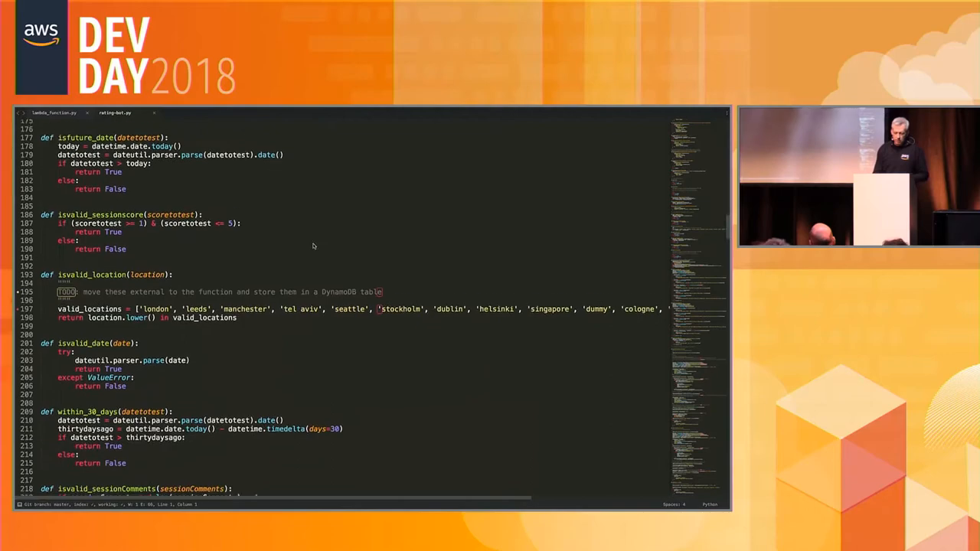
scroll(down, 3)
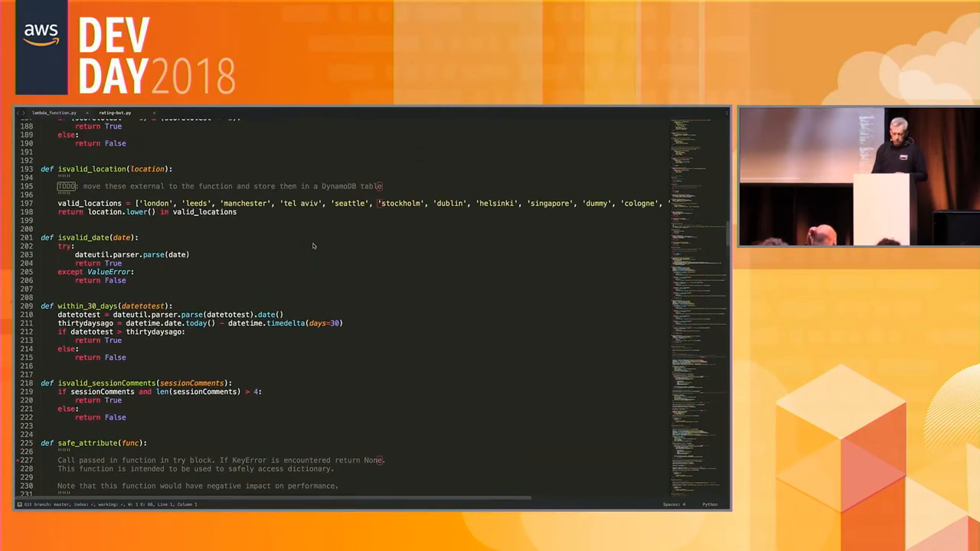
scroll(down, 3)
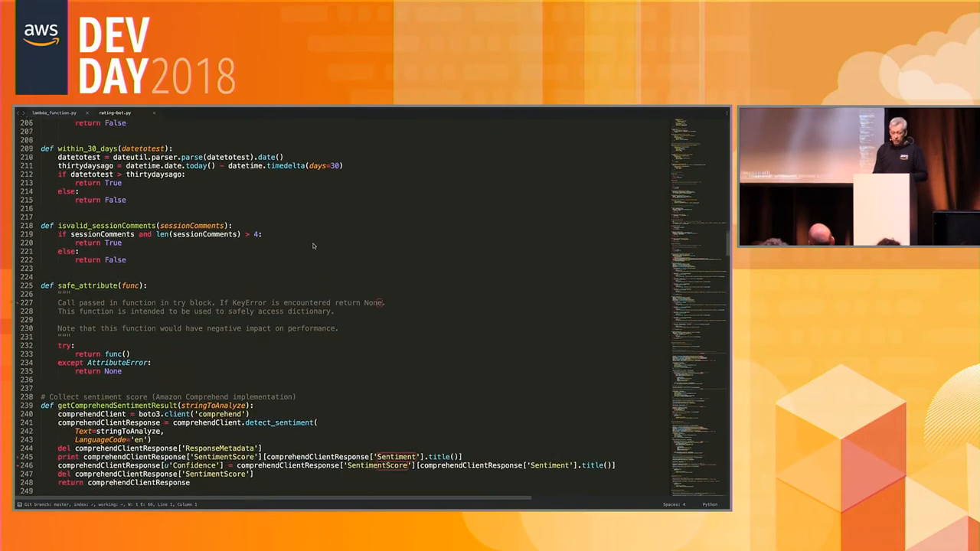
scroll(down, 3)
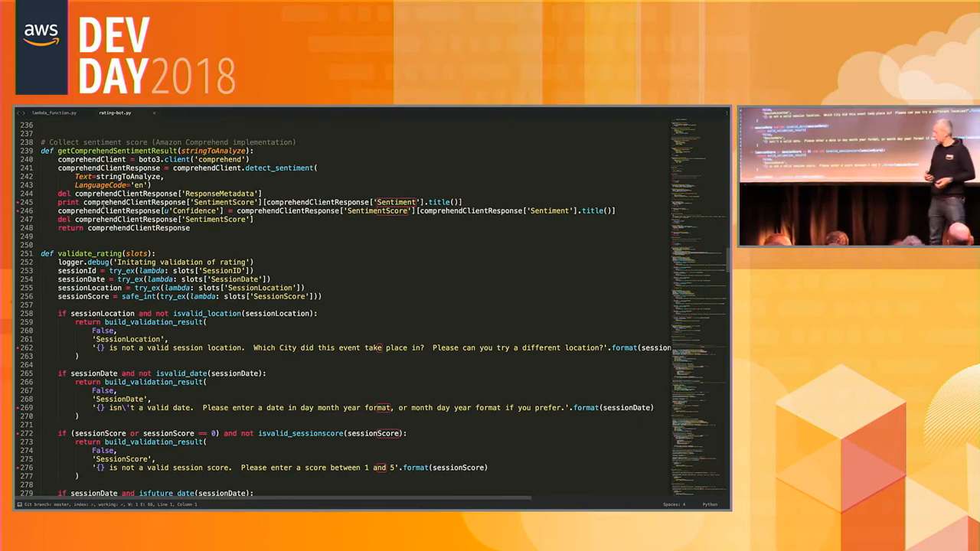
scroll(down, 3)
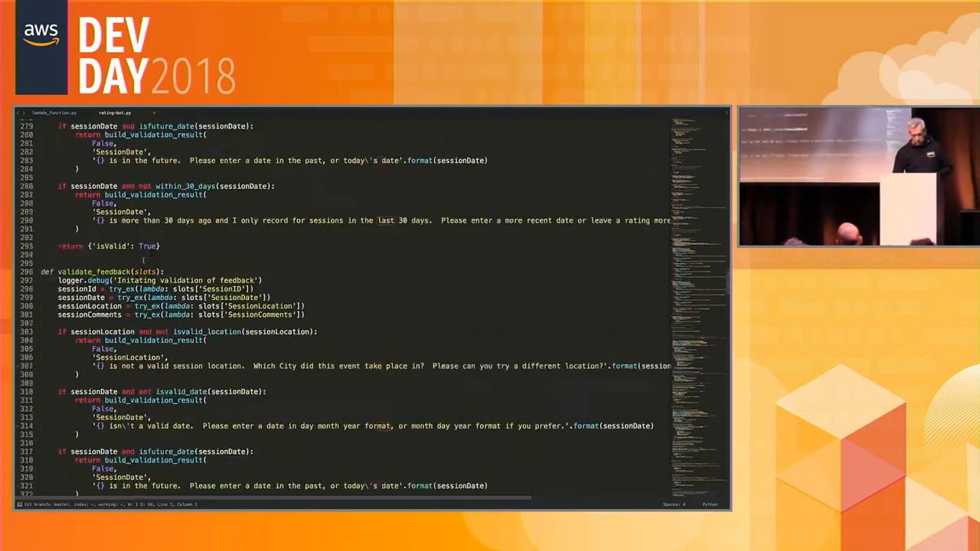
scroll(down, 3)
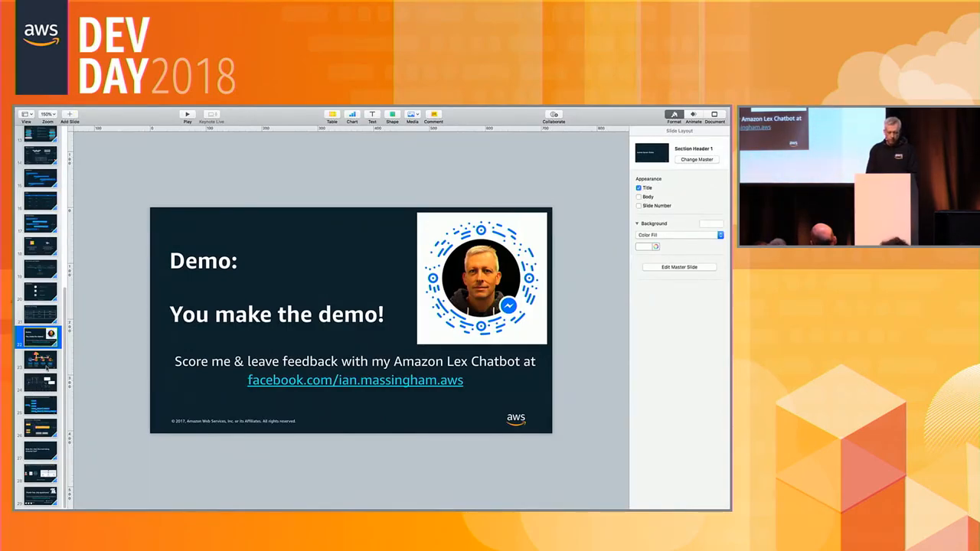
Present the 'Demo: You make the demo!' slide inviting the audience to leave chatbot feedback
click(39, 360)
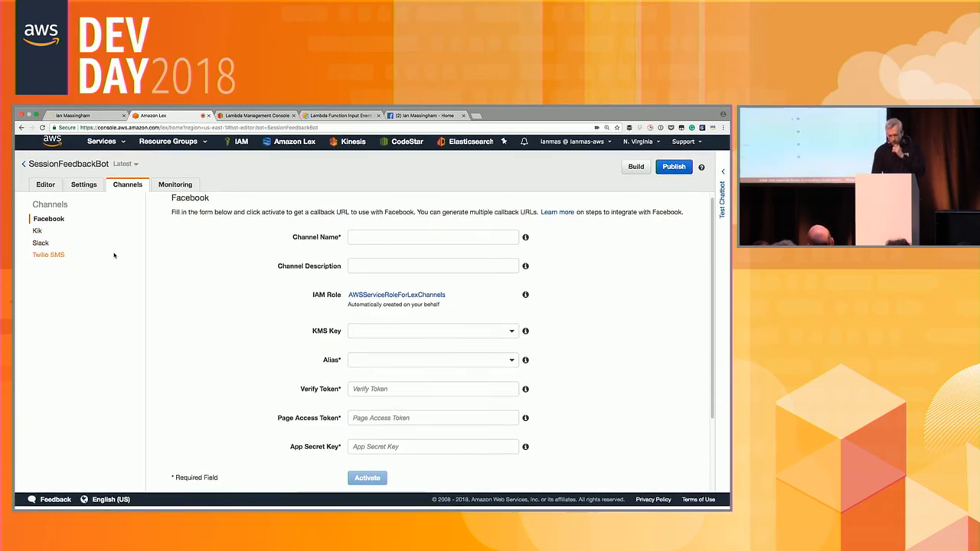
Scroll the Facebook form to Callback URLs, then show the Twilio SMS channel with its Twilio_Rating_Bot callback URL
scroll(down, 3)
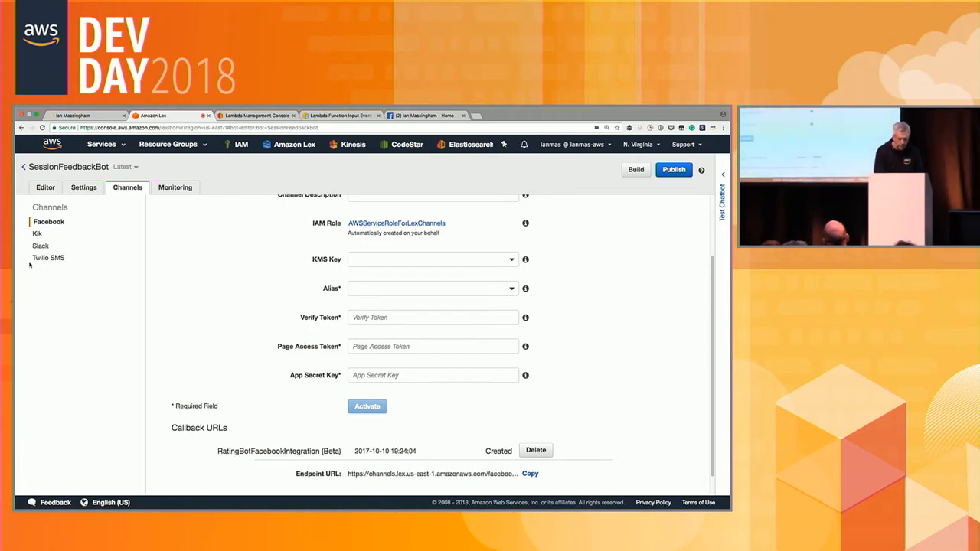
click(49, 257)
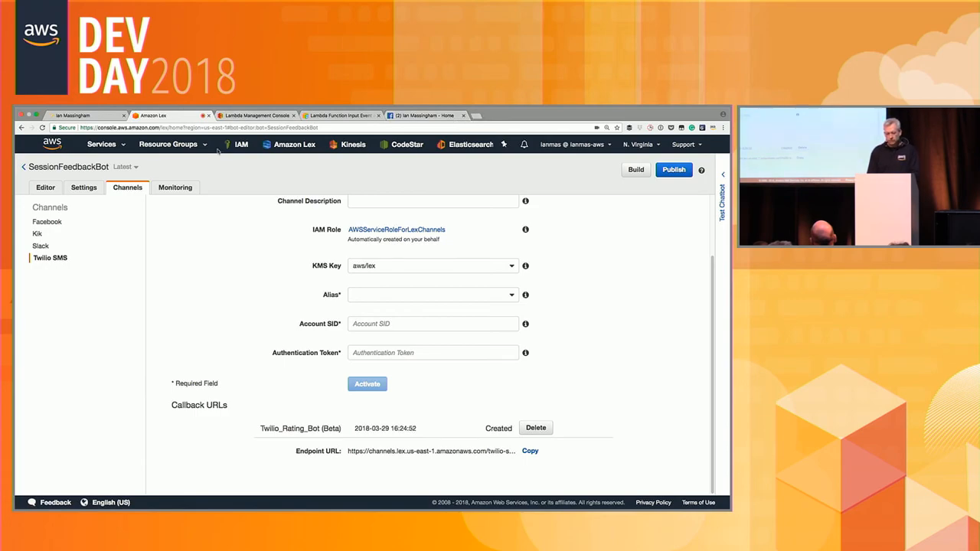
Launch QuickSight from the AWS services list in a new browser tab and switch to it
click(101, 144)
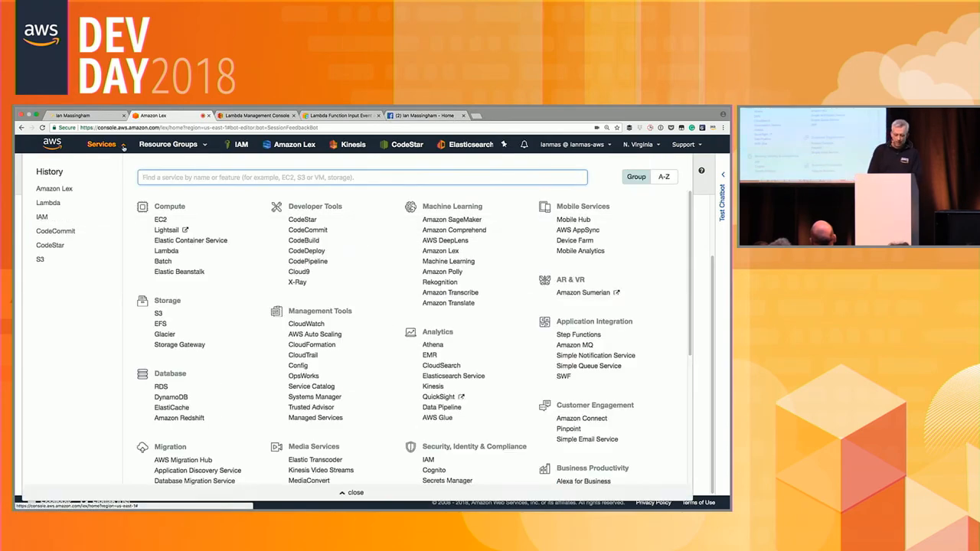
scroll(down, 3)
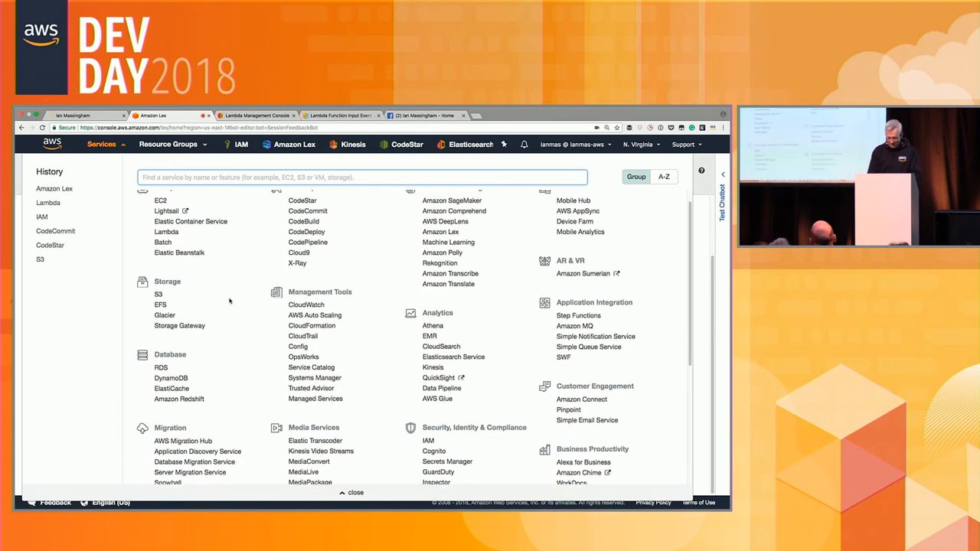
right_click(432, 343)
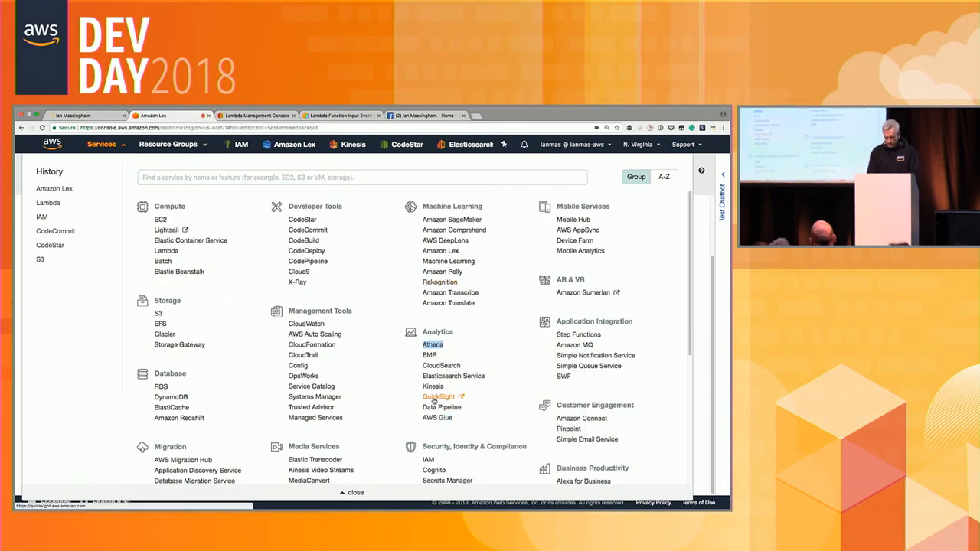
right_click(438, 396)
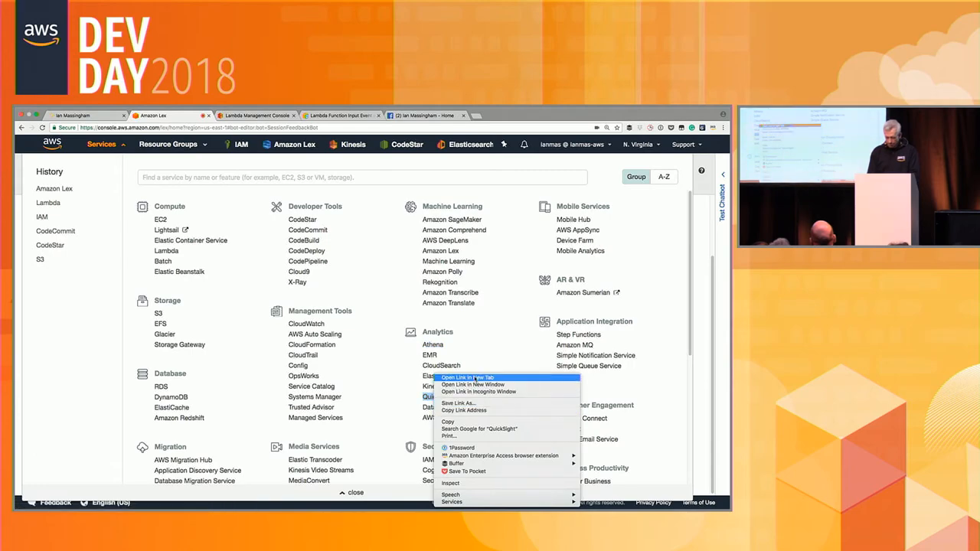
click(466, 377)
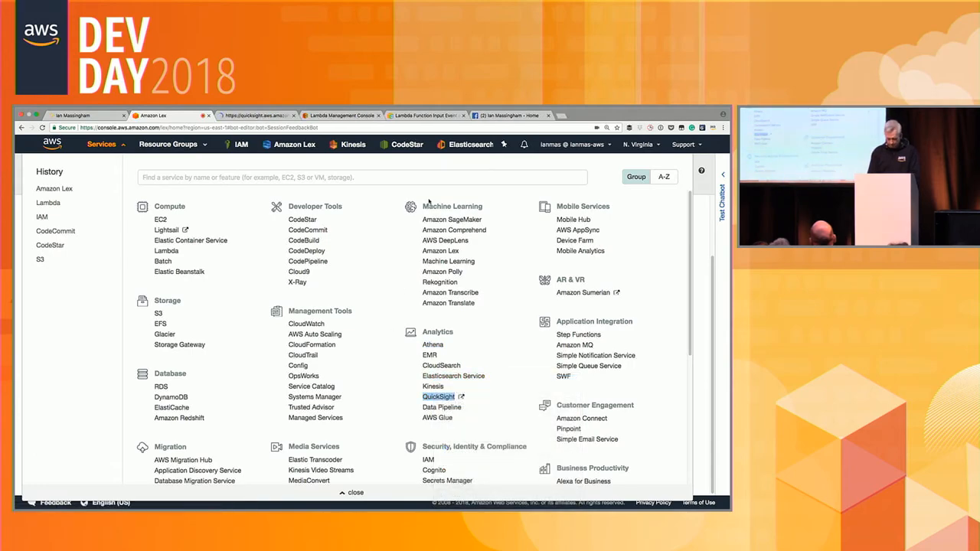
click(438, 396)
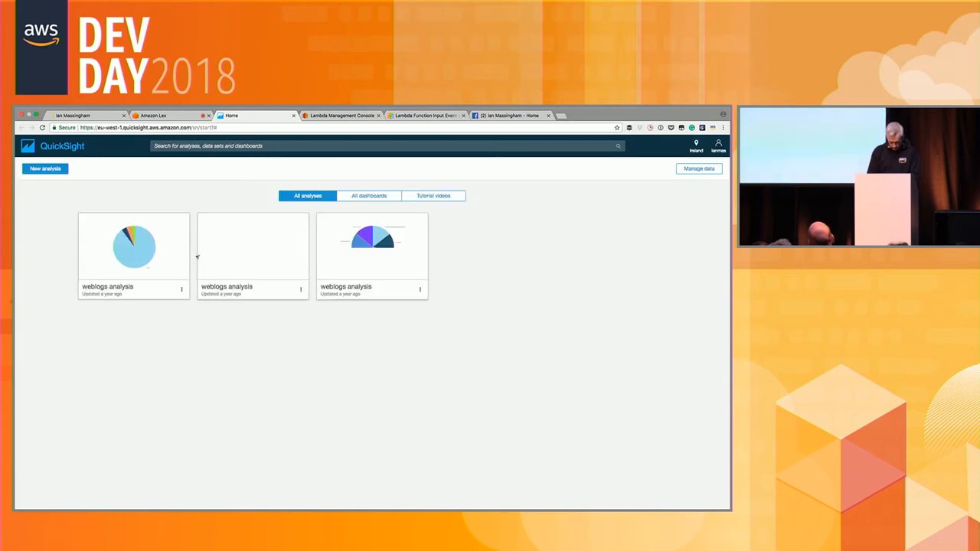
Change the QuickSight region to US East (N. Virginia), listing the 2018 analysis and its SPICE version
click(696, 145)
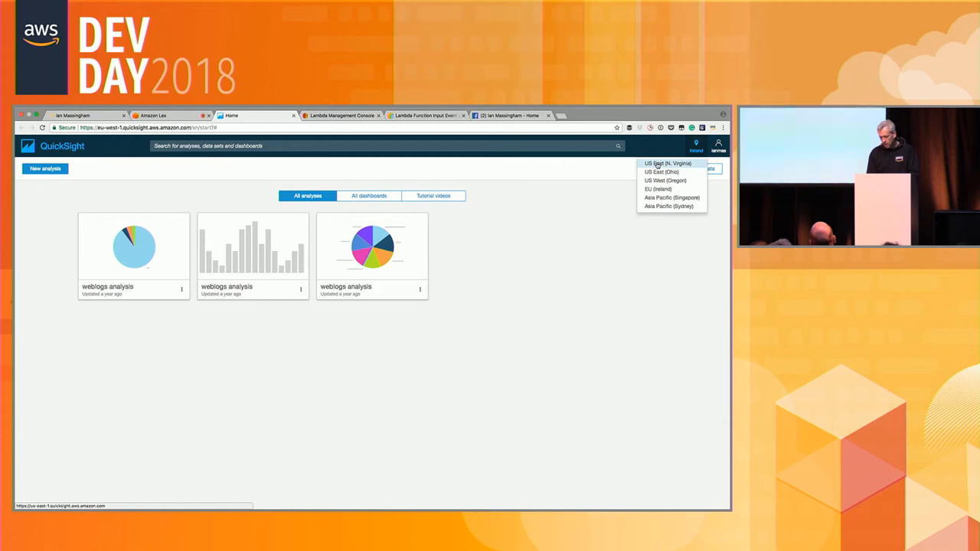
click(667, 163)
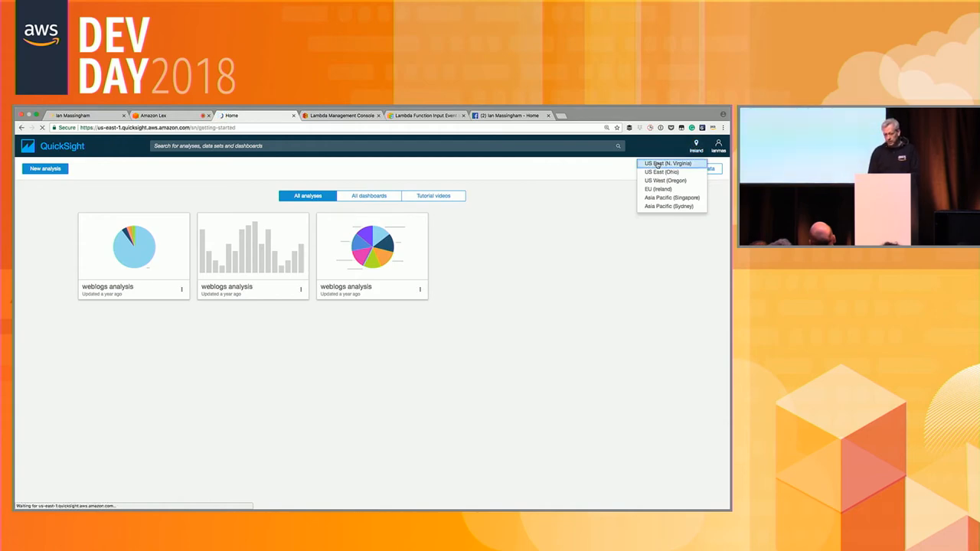
click(667, 162)
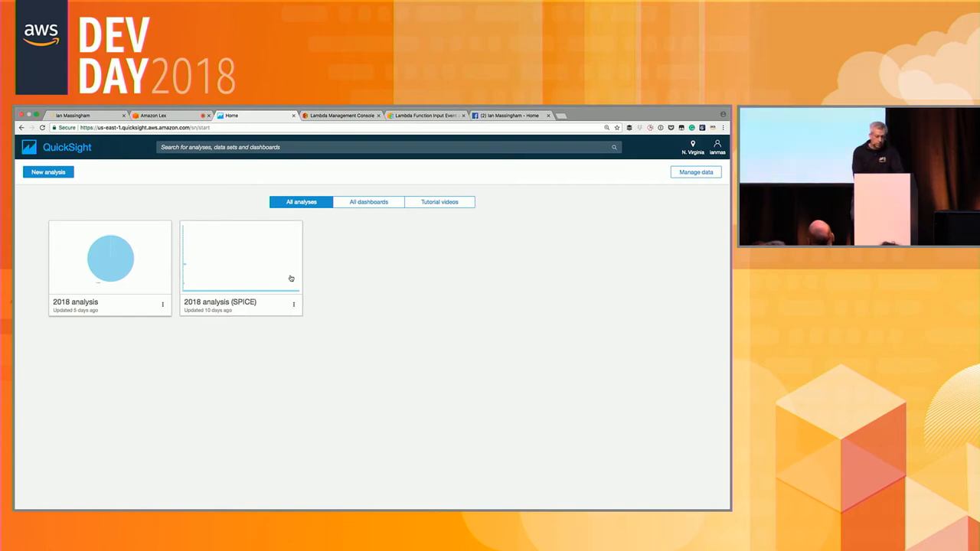
View the 2018 analysis Rating Bot Dashboard and select the Munich slice of the location pie chart
click(110, 257)
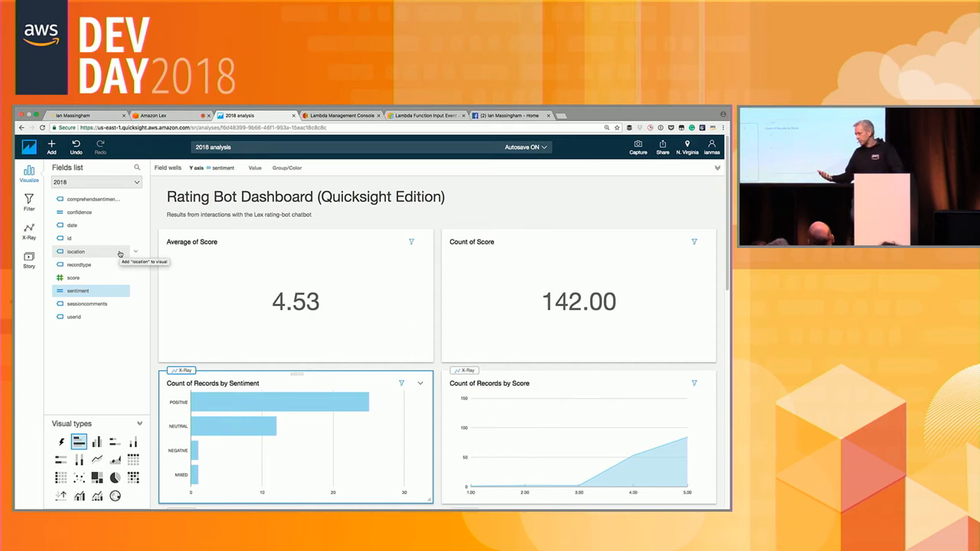
scroll(down, 3)
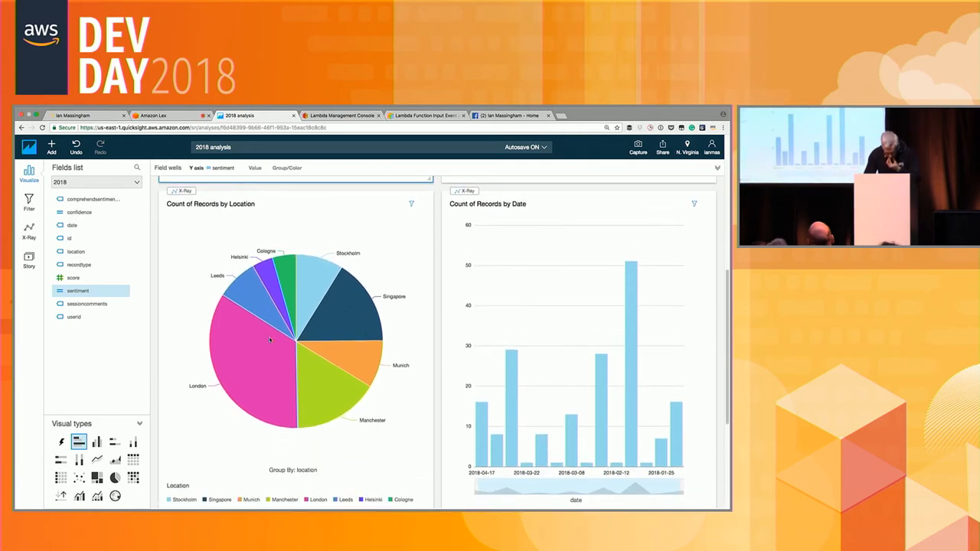
mouse_move(359, 349)
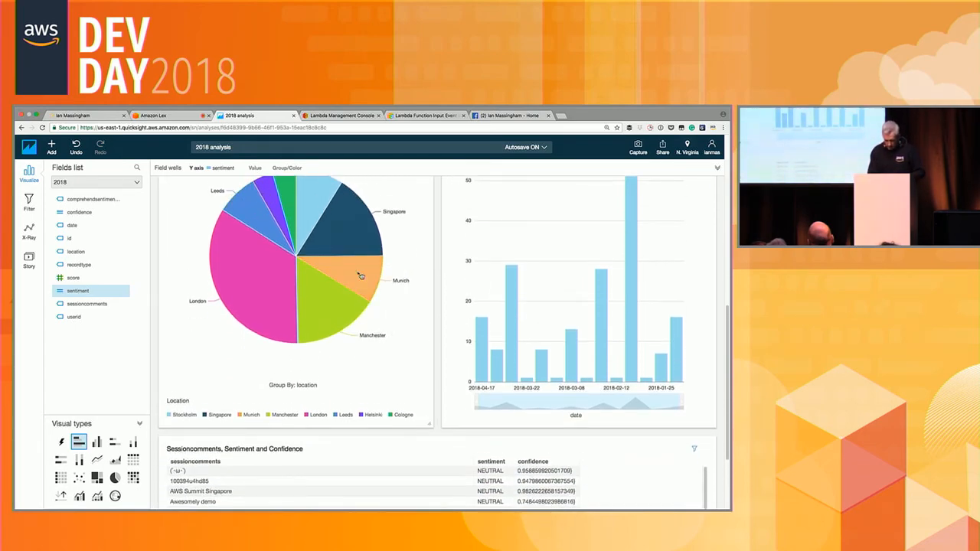
click(75, 251)
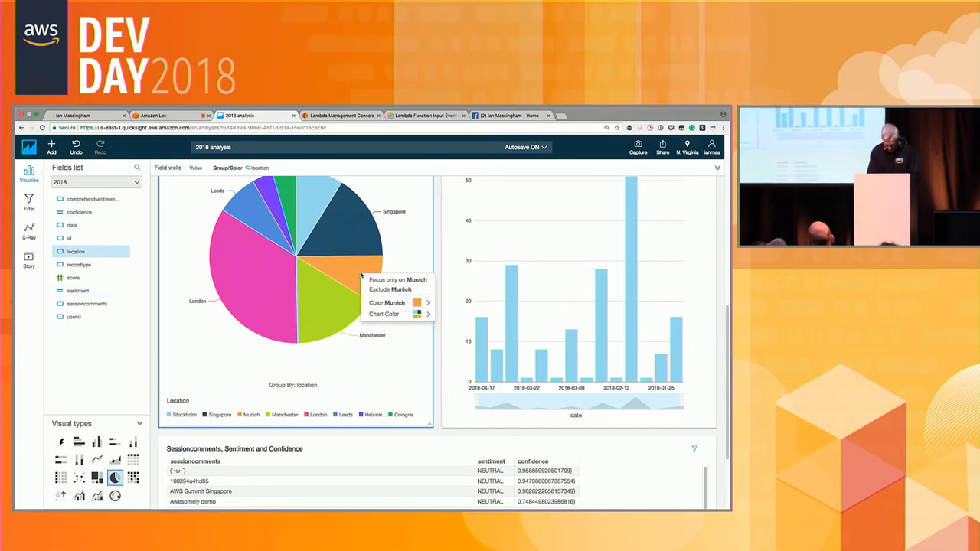
click(399, 279)
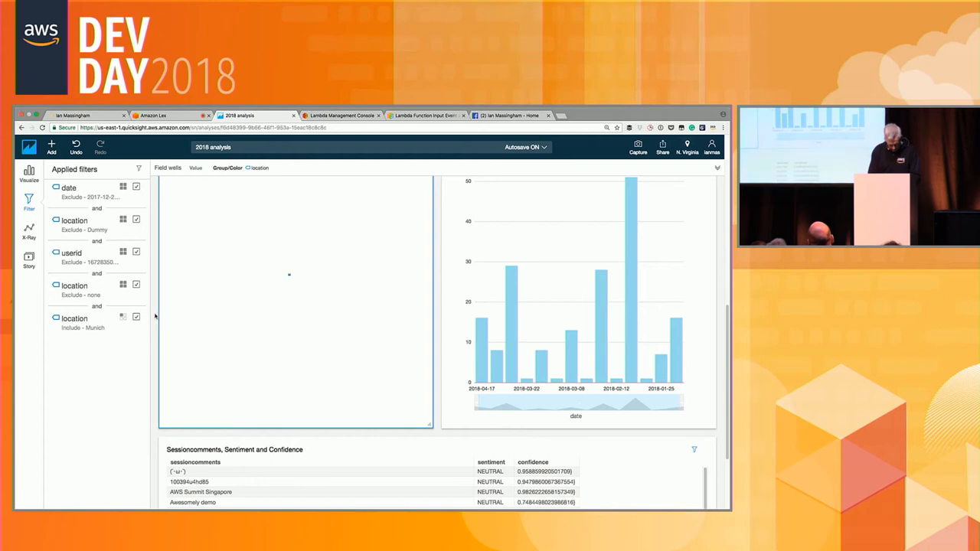
click(74, 319)
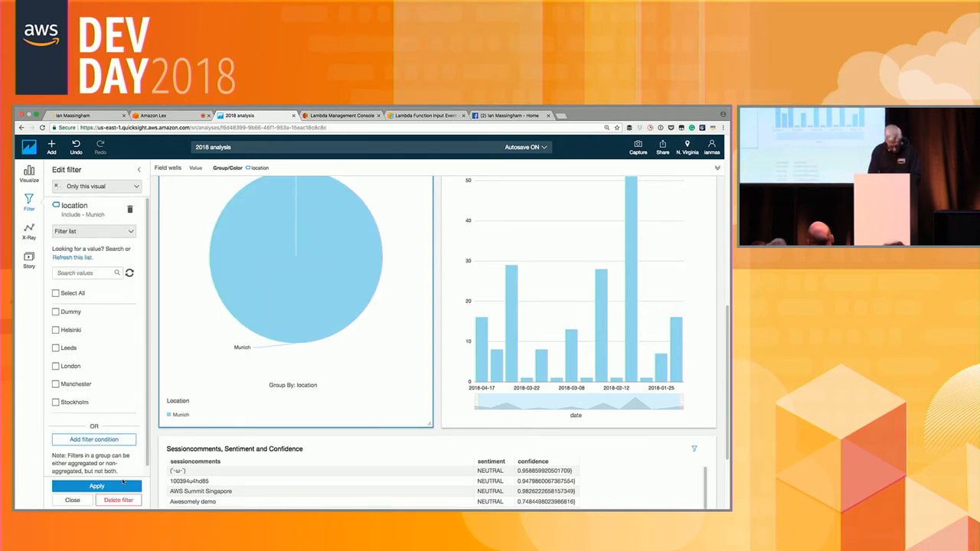
click(95, 187)
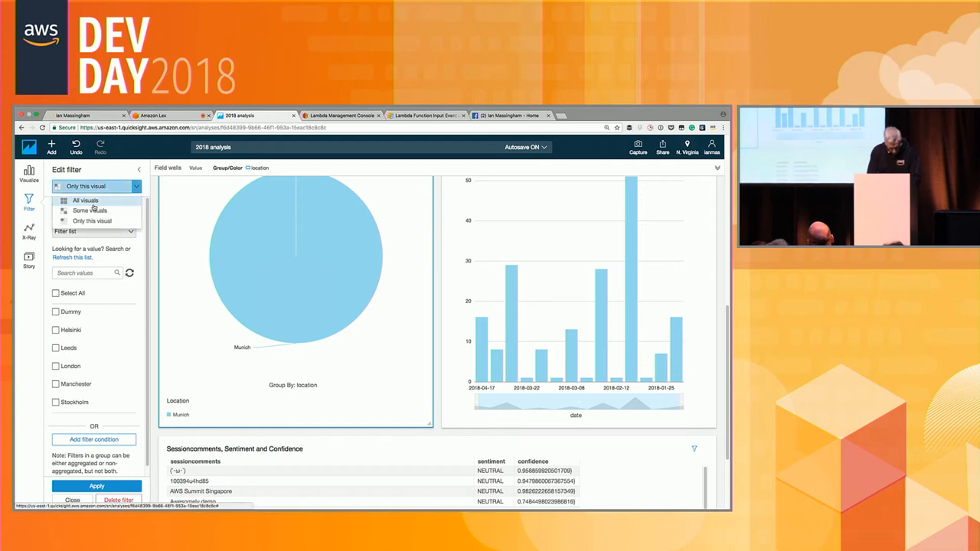
click(85, 200)
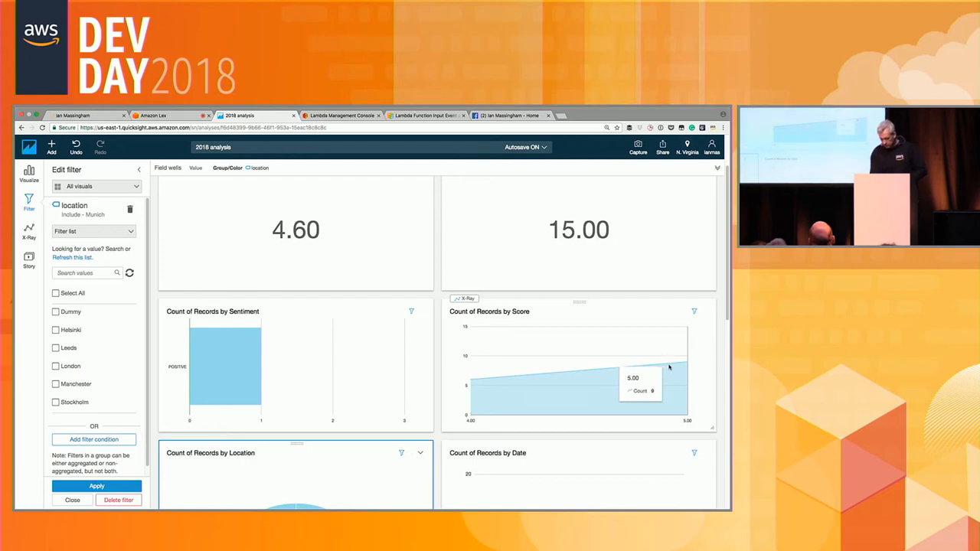
mouse_move(478, 379)
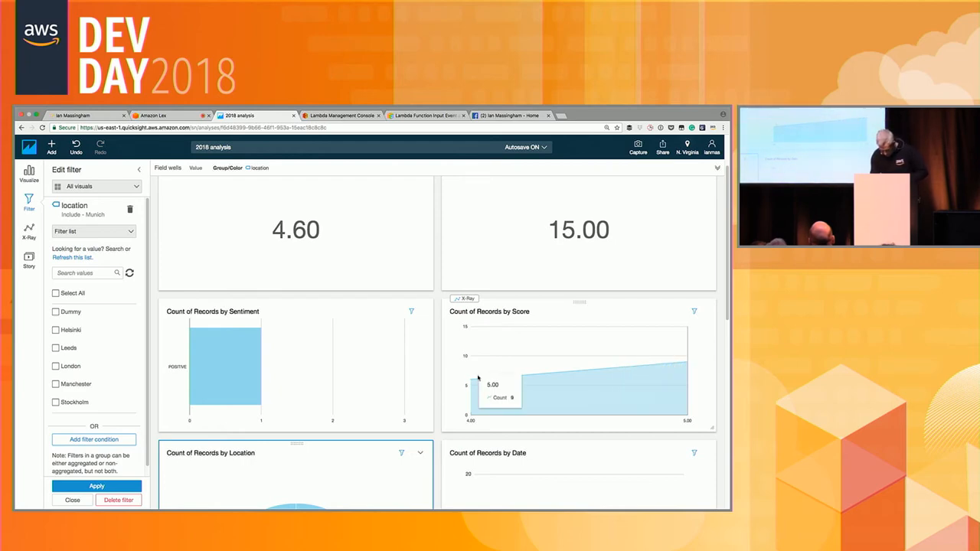
scroll(down, 3)
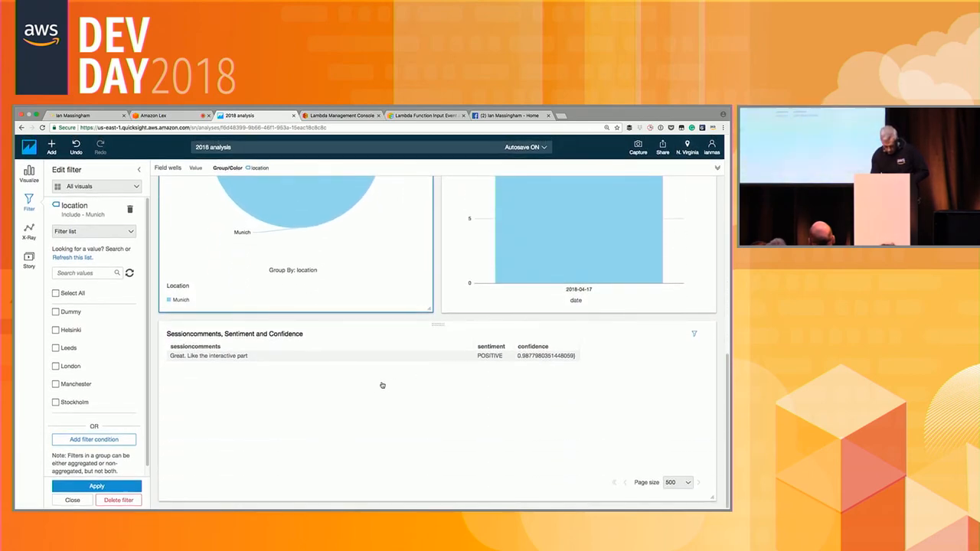
mouse_move(330, 400)
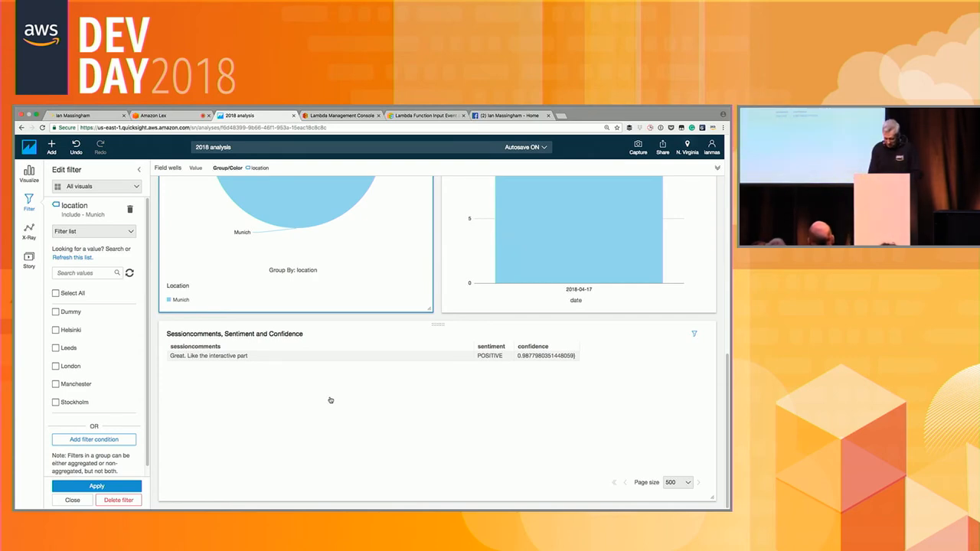
mouse_move(512, 402)
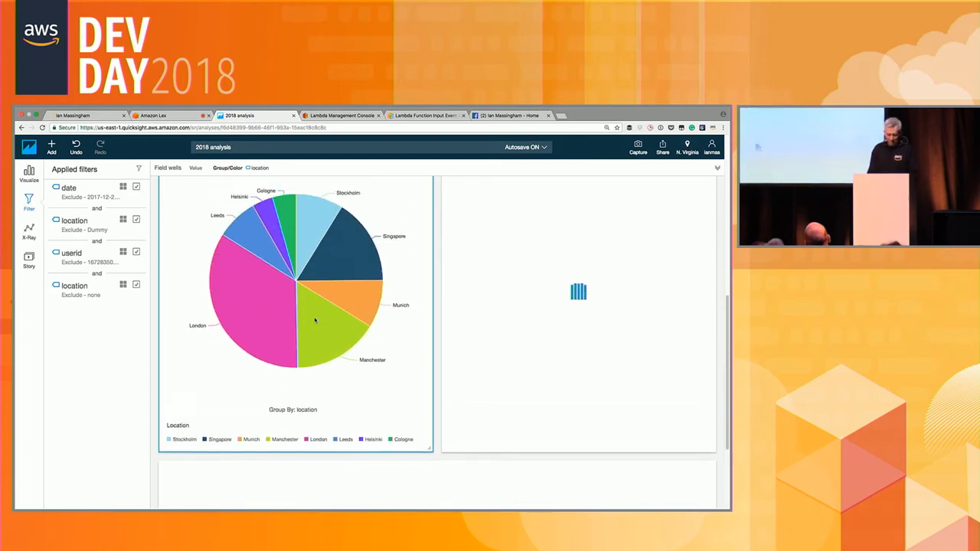
scroll(down, 3)
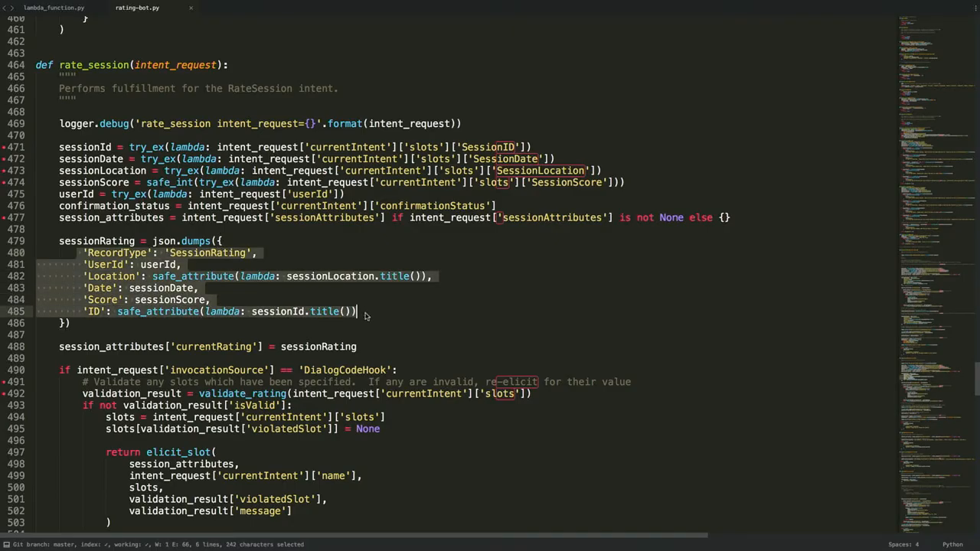
scroll(down, 3)
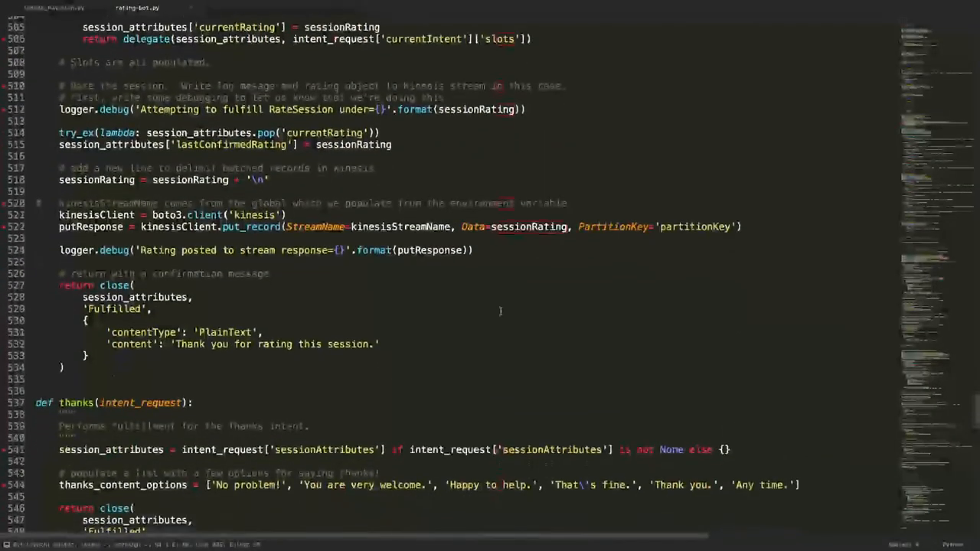
scroll(down, 3)
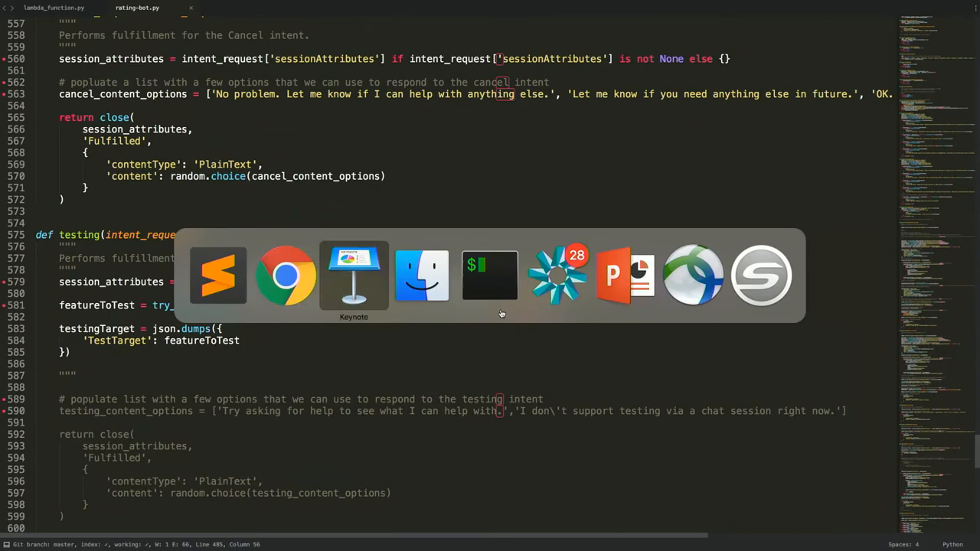
Switch to Keynote and show the Facebook–Lex–Lambda–Kinesis–S3–Athena–QuickSight architecture slide
click(354, 275)
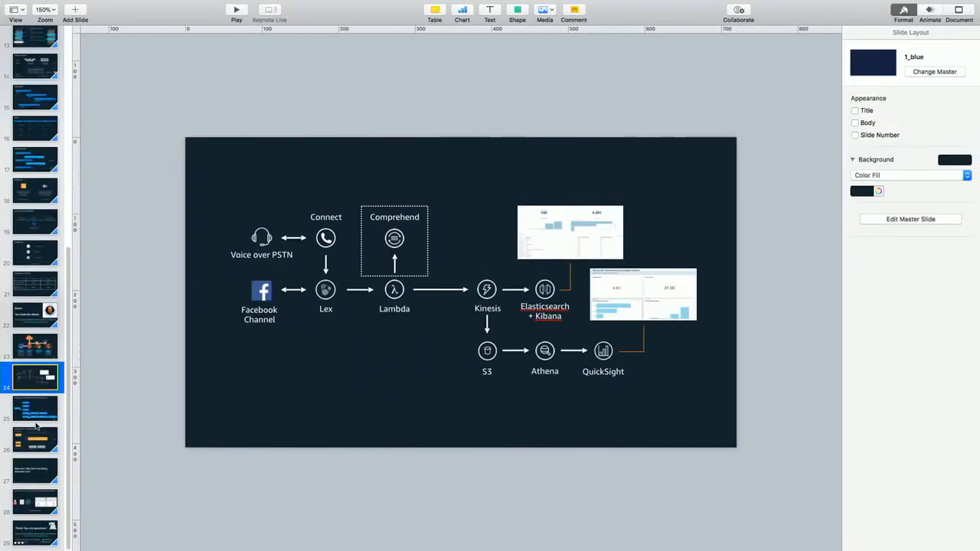
click(35, 533)
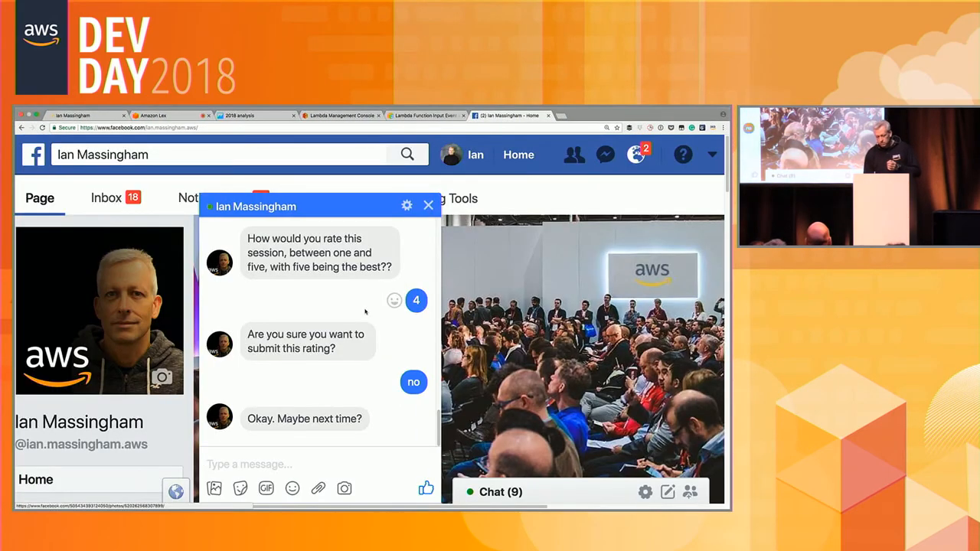
Send 'test' to the Messenger bot and begin entering the feature name with 'F'
text(test)
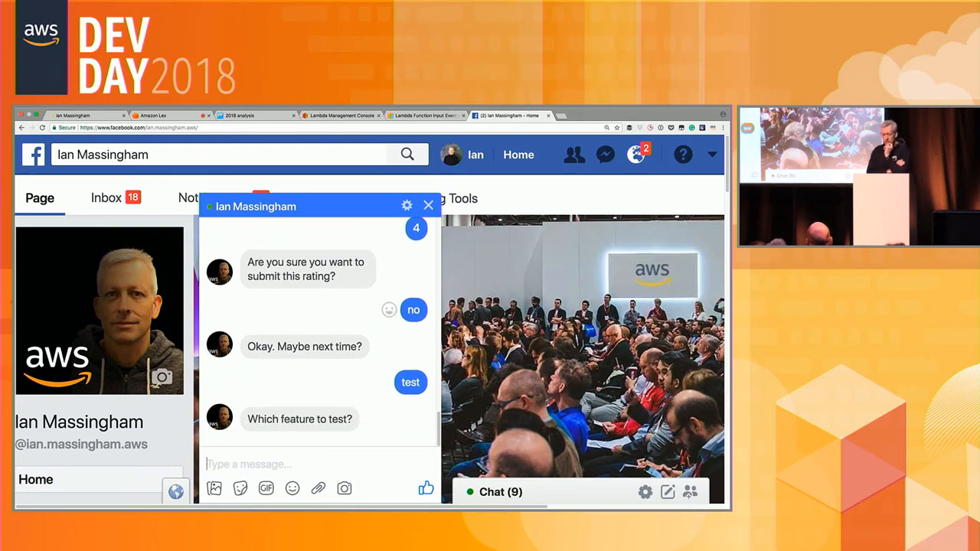
text(F)
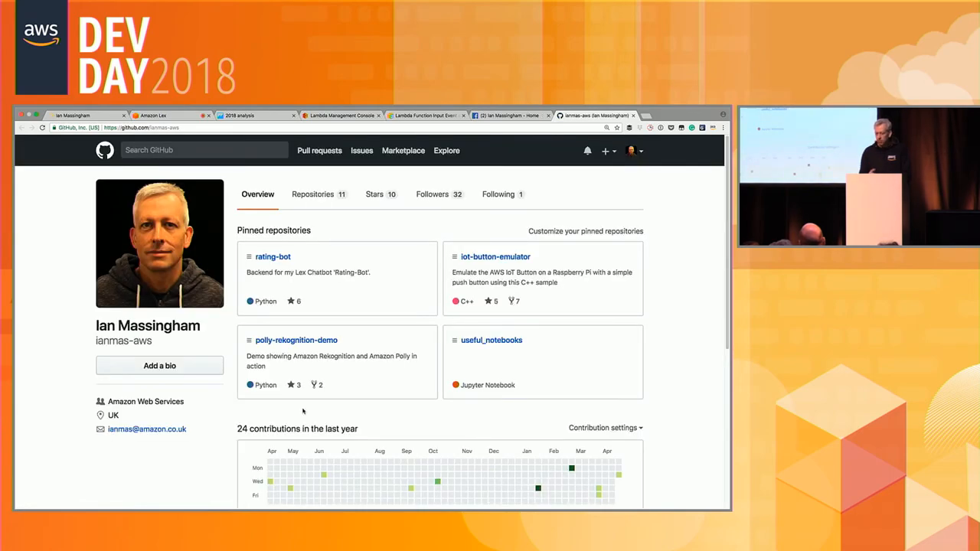
View the Lex Postcode Slot Creator.ipynb notebook in the useful_notebooks GitHub repository
click(490, 340)
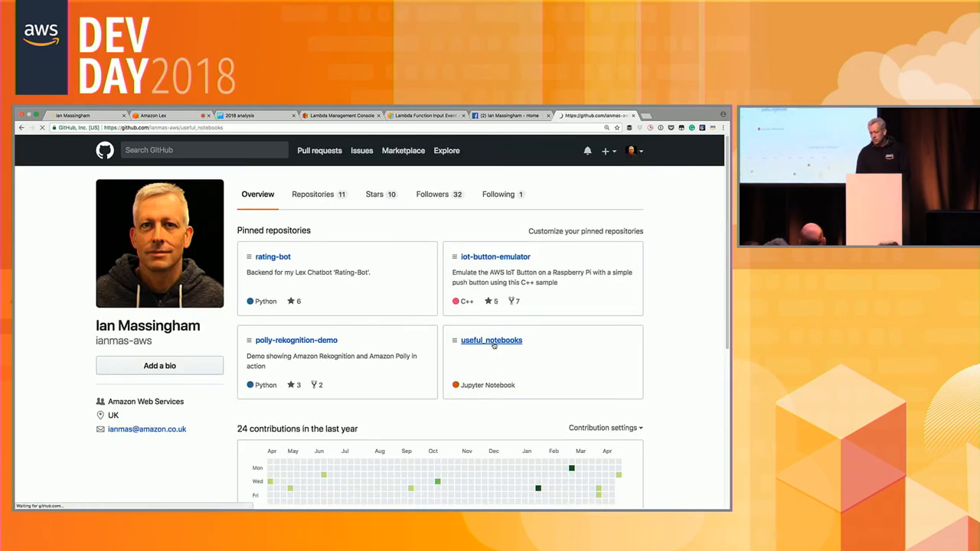
click(490, 340)
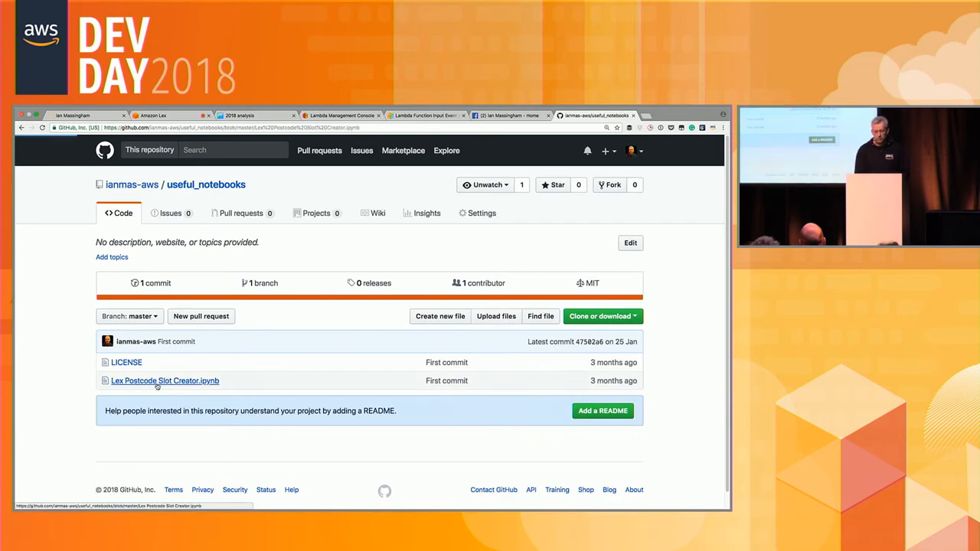
click(165, 380)
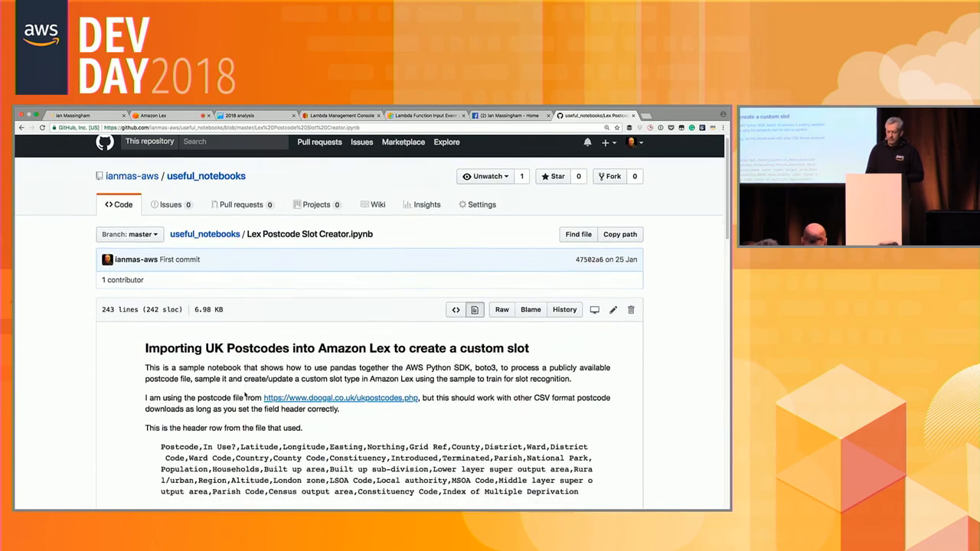
scroll(down, 3)
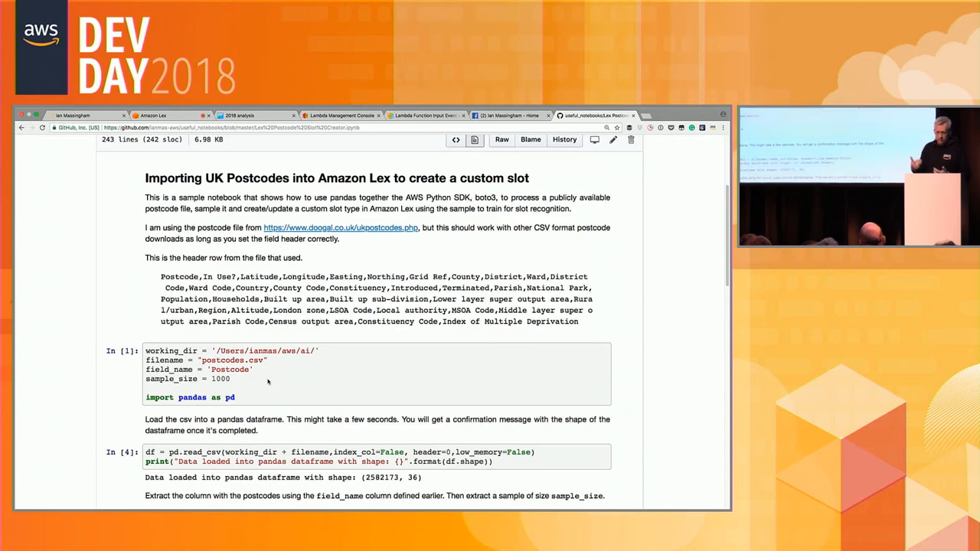
scroll(down, 3)
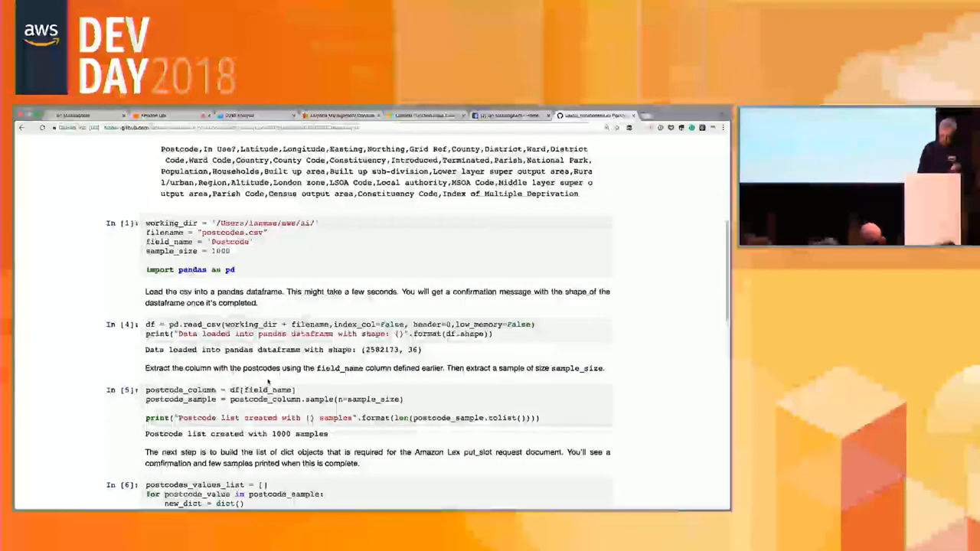
scroll(down, 3)
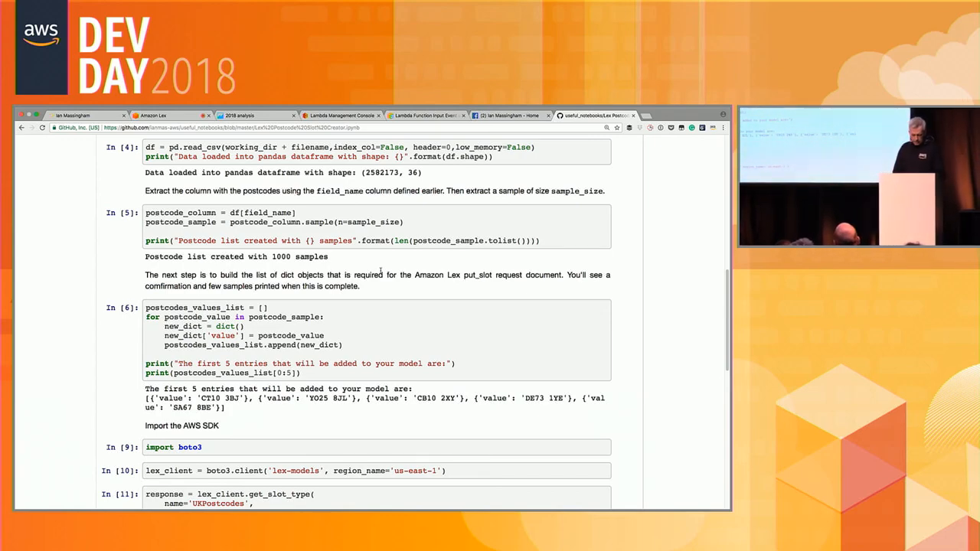
scroll(down, 3)
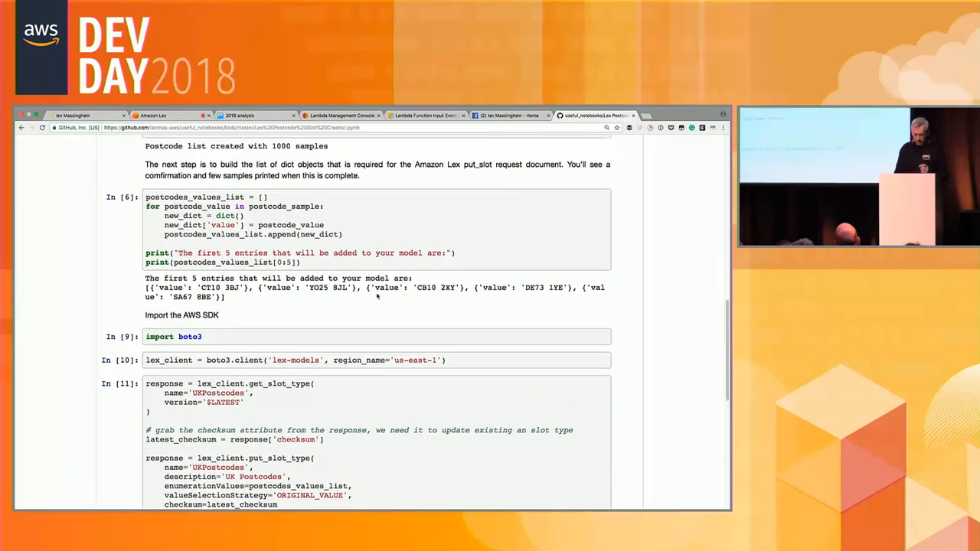
scroll(up, 3)
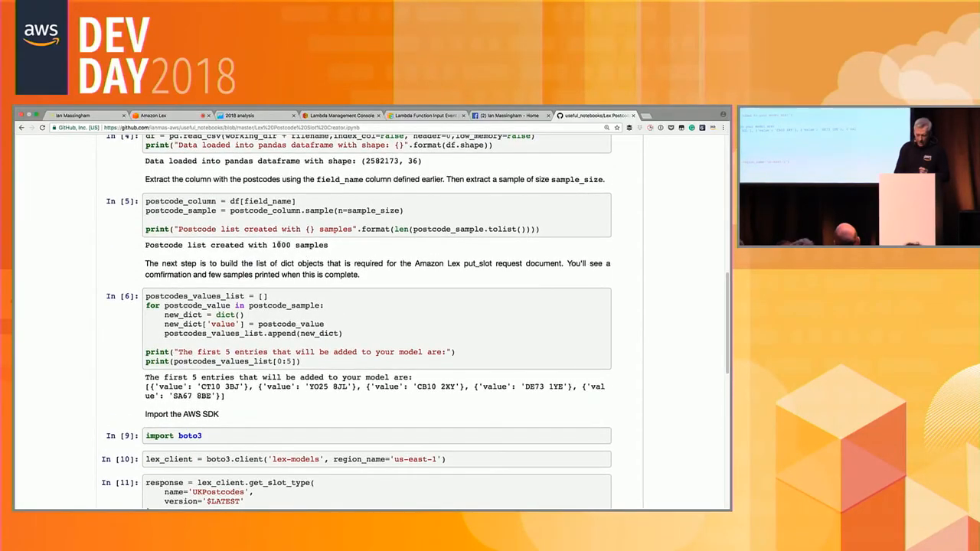
scroll(down, 3)
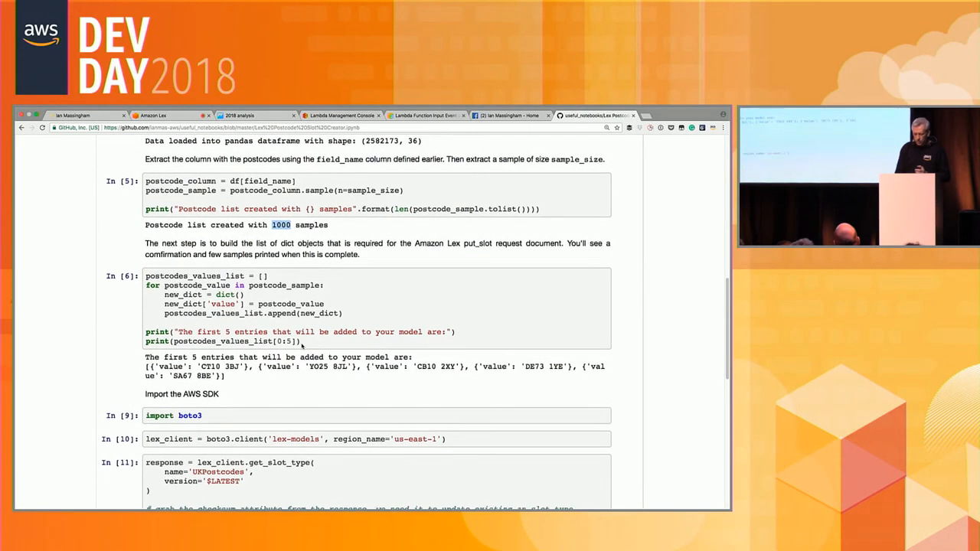
scroll(down, 3)
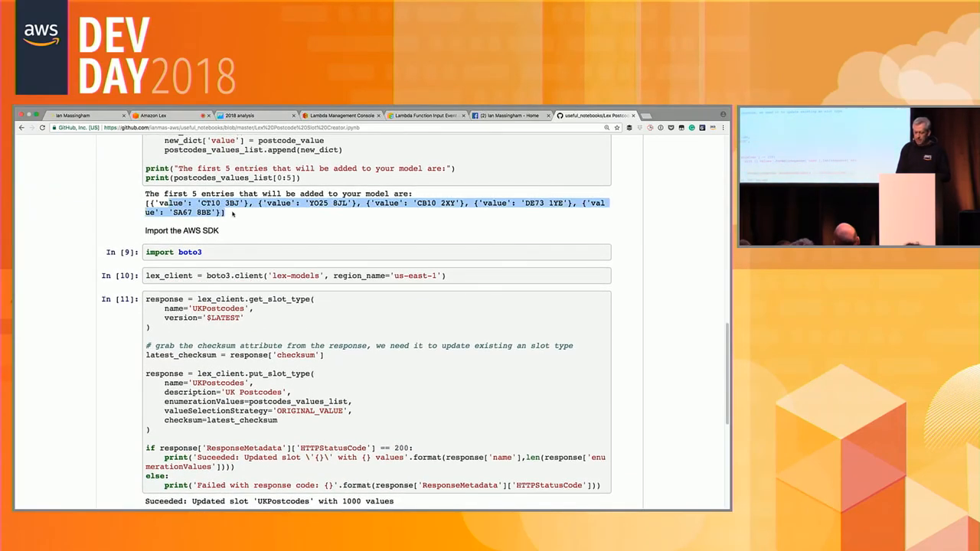
mouse_move(242, 257)
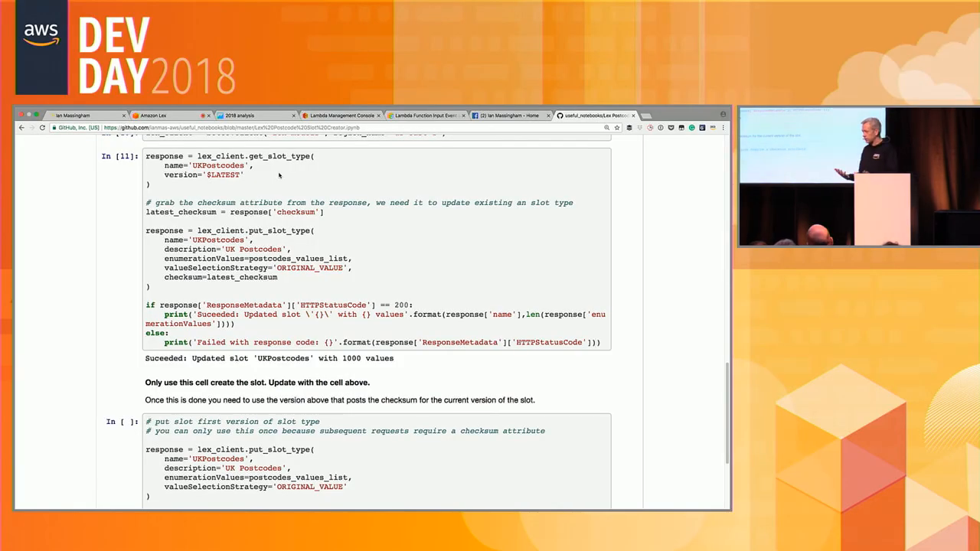
Scroll up through the postcode notebook before switching to the Amazon Lex Bots page
scroll(up, 3)
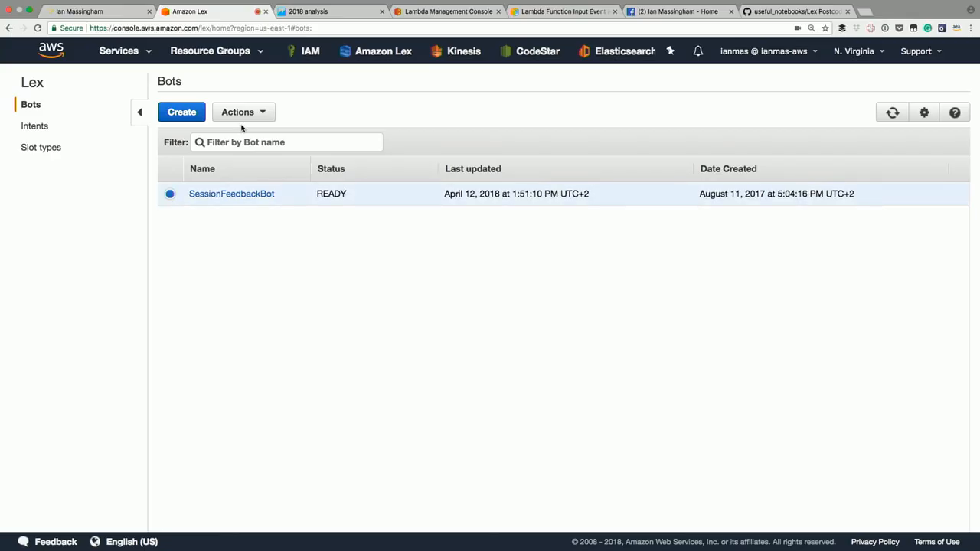
Export SessionFeedbackBot version 32 via Actions > Export with Amazon Lex as the platform
click(242, 112)
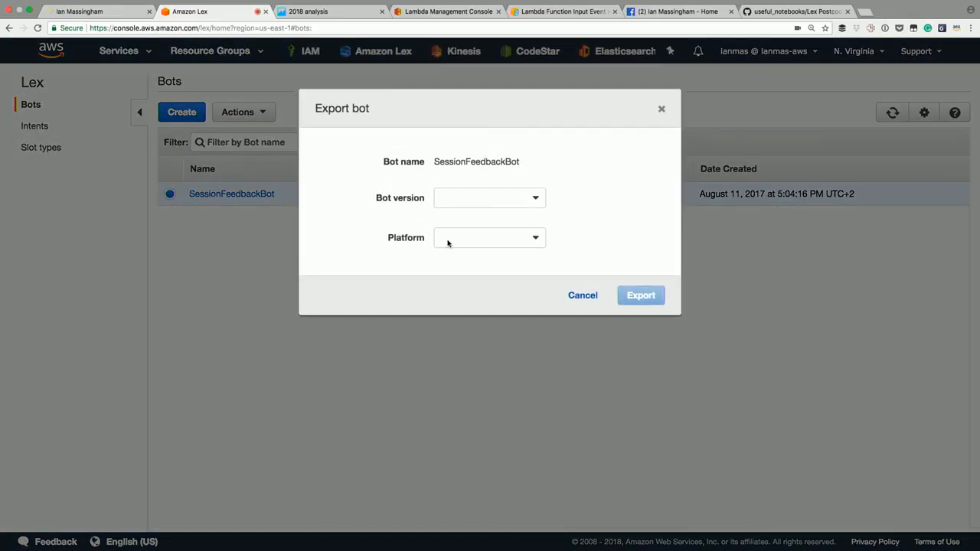
click(490, 198)
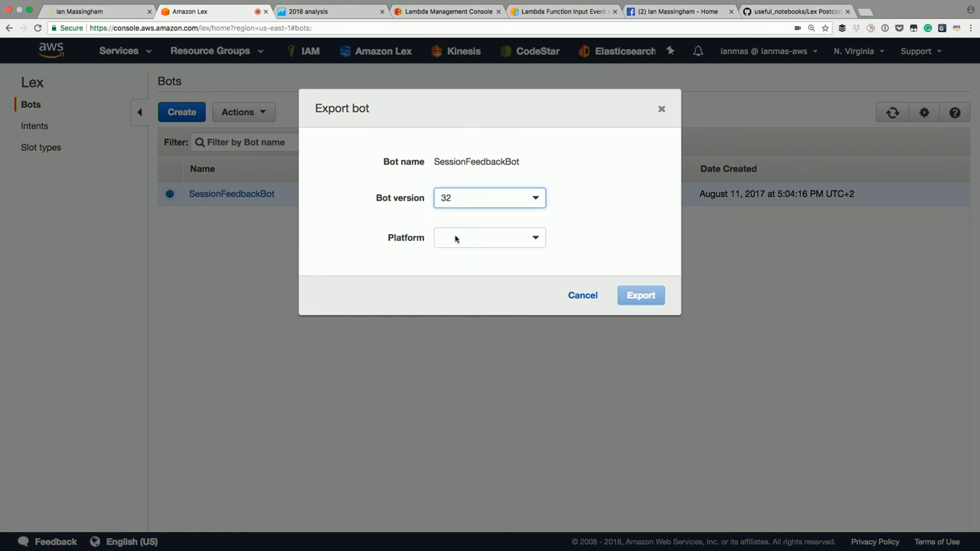
click(490, 238)
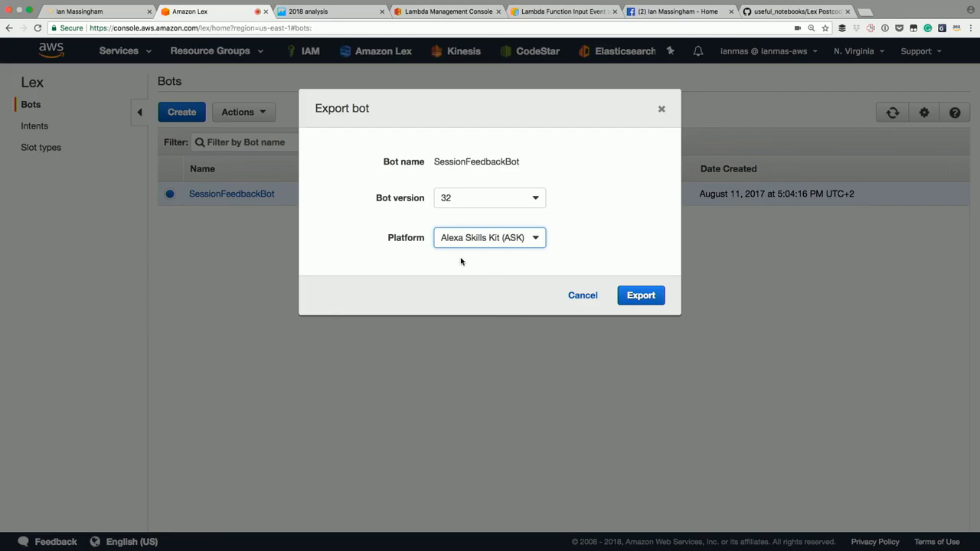
click(490, 237)
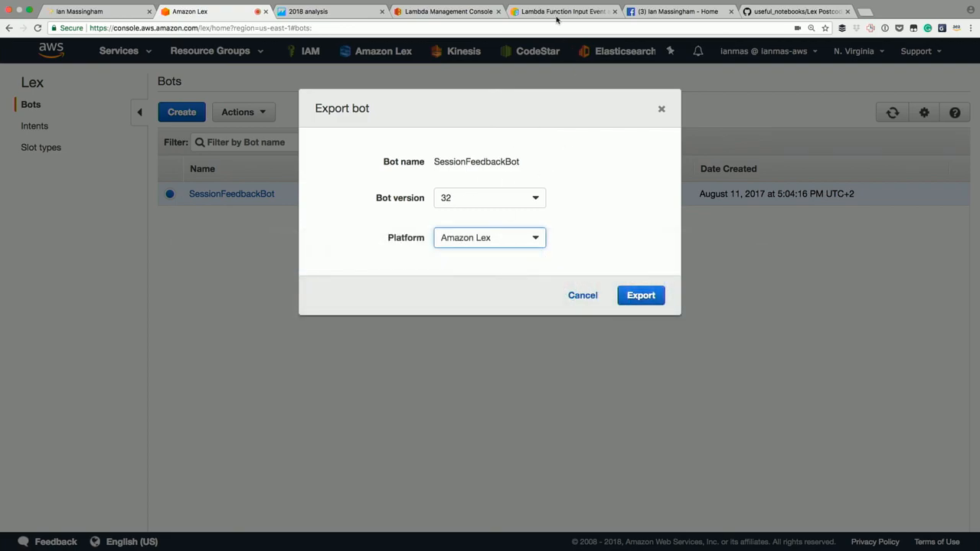
click(796, 10)
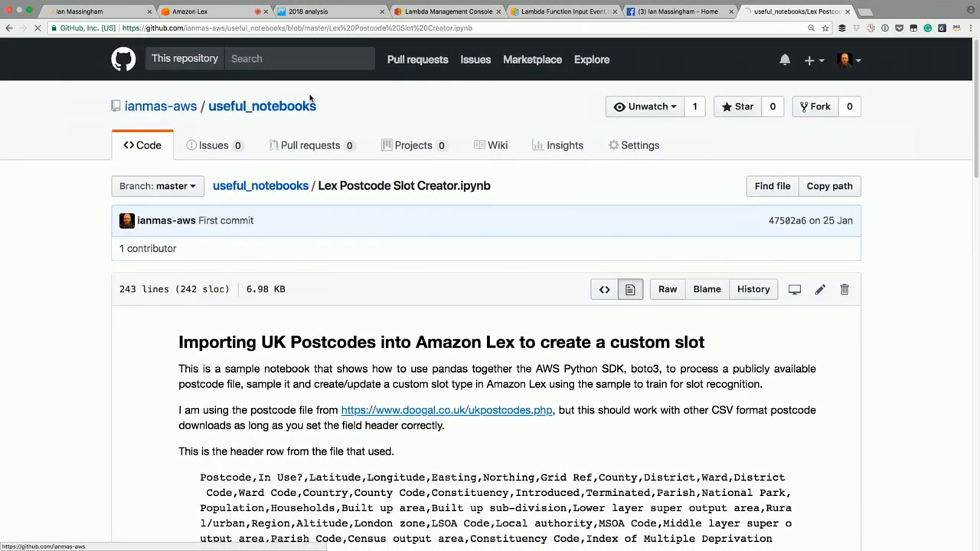
View SessionFeedbackBot_Export.json in the rating-bot repo's lex-export folder, down to its intent definitions
click(159, 107)
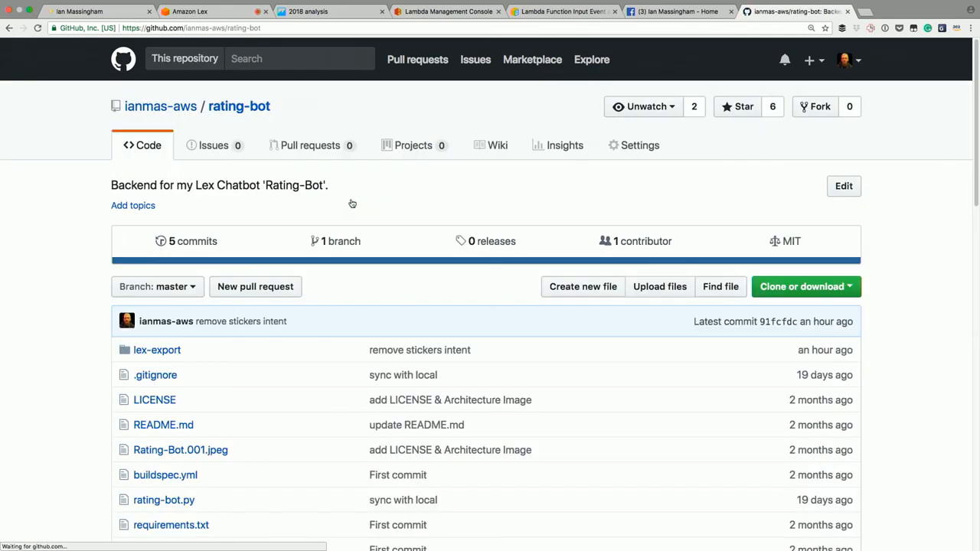
scroll(down, 3)
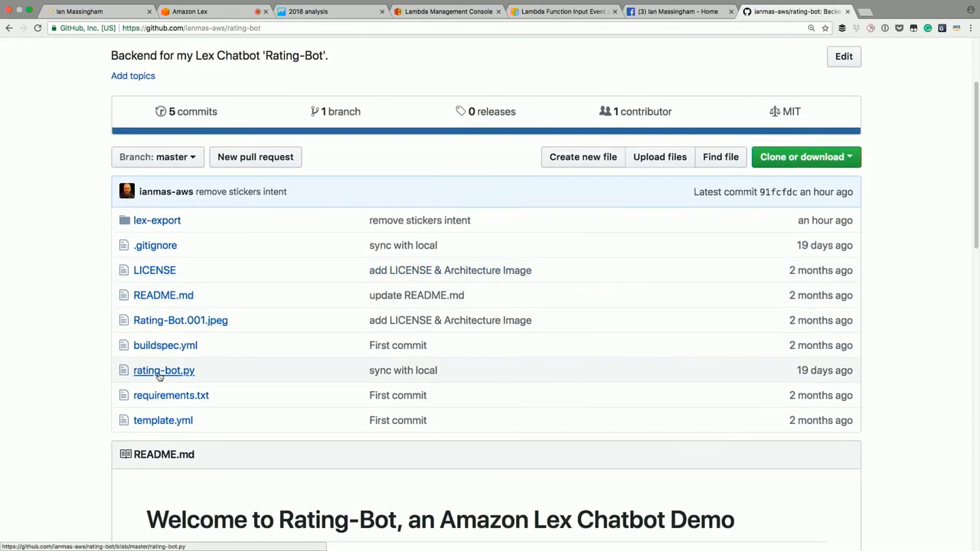
mouse_move(160, 308)
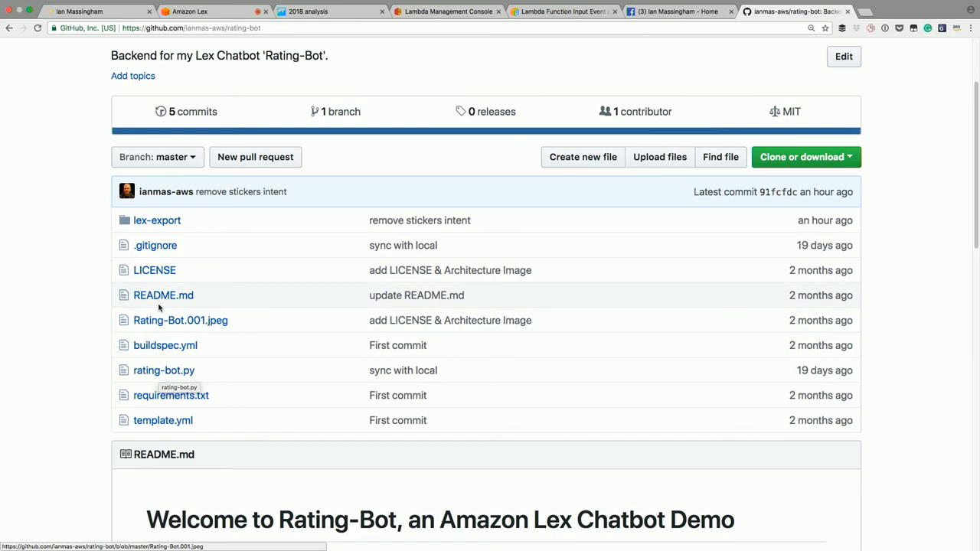
click(156, 221)
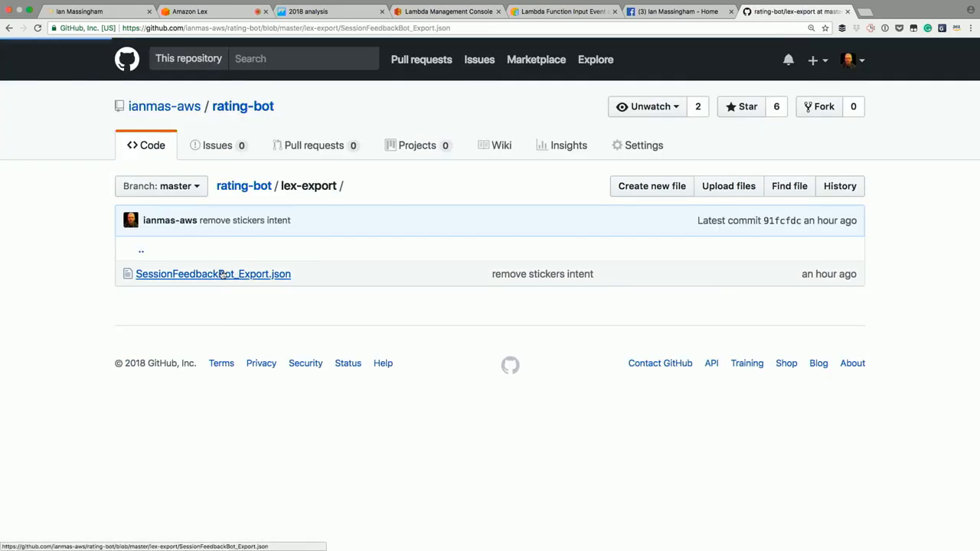
click(213, 273)
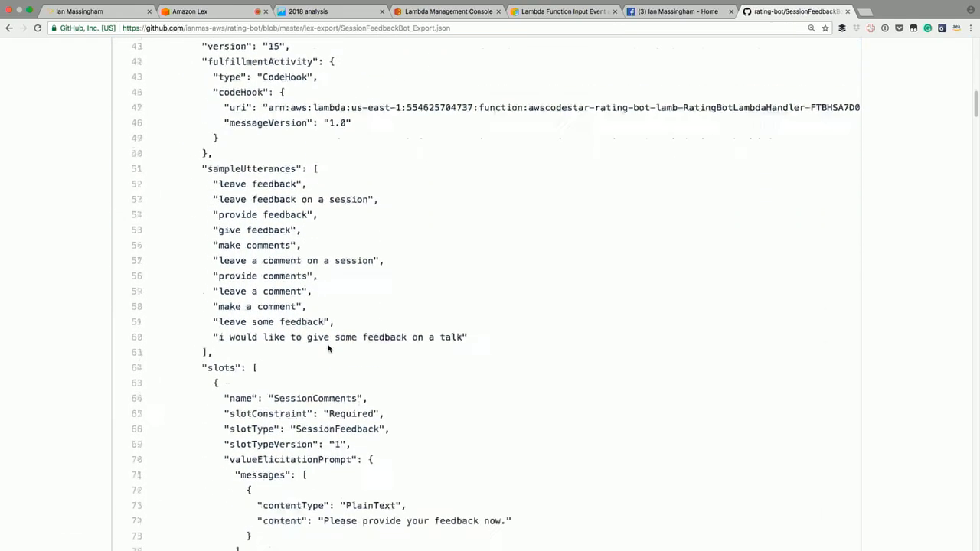
scroll(down, 3)
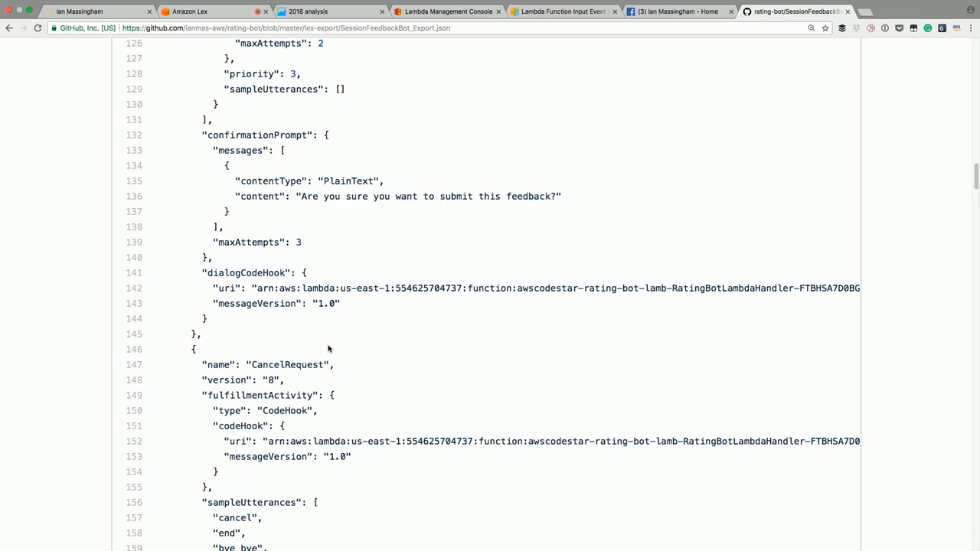
mouse_move(355, 84)
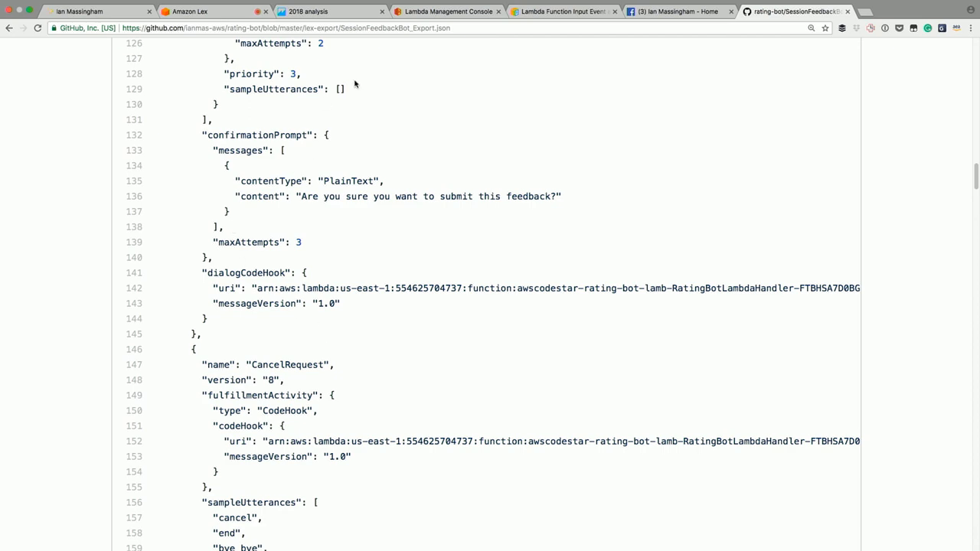
Back on the Amazon Lex Bots list, show the Actions menu for SessionFeedbackBot and dismiss it unchanged
click(190, 11)
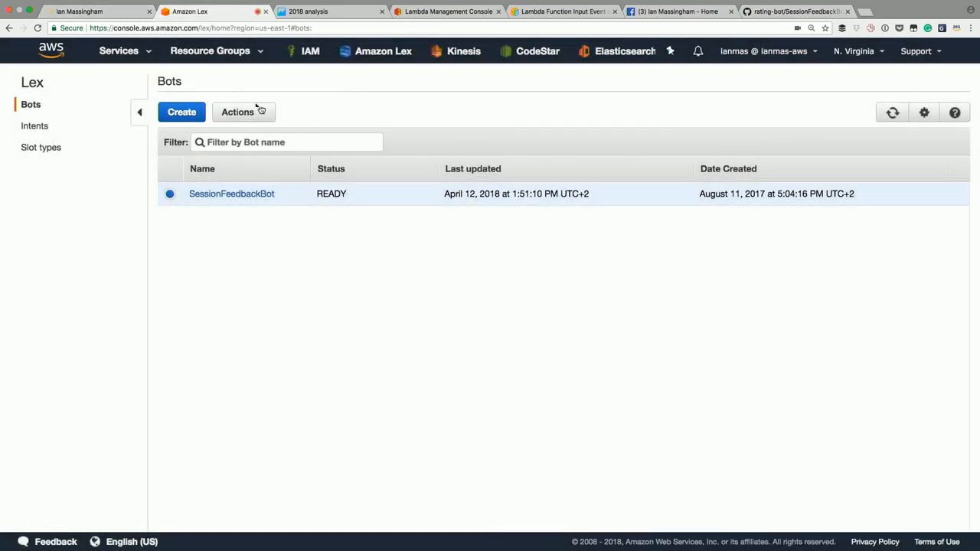
click(239, 112)
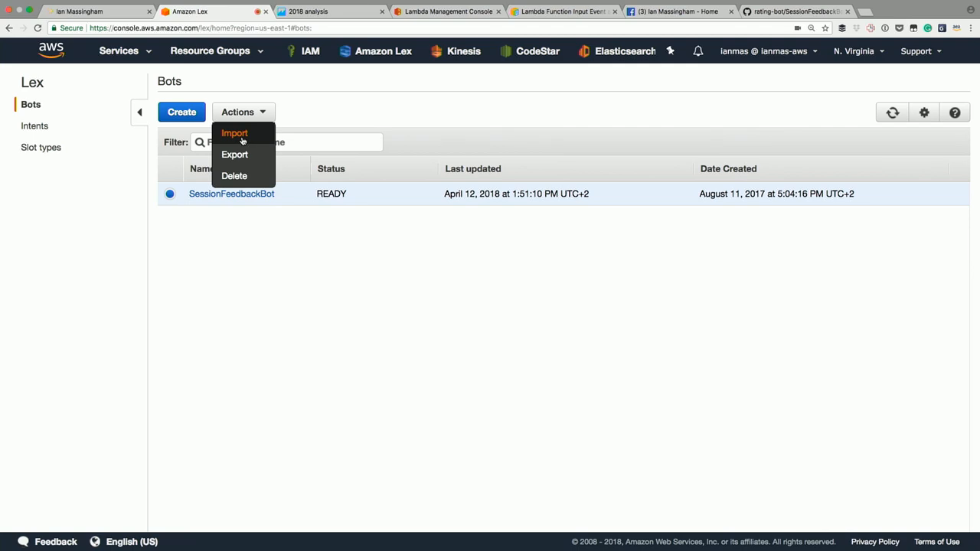
click(376, 281)
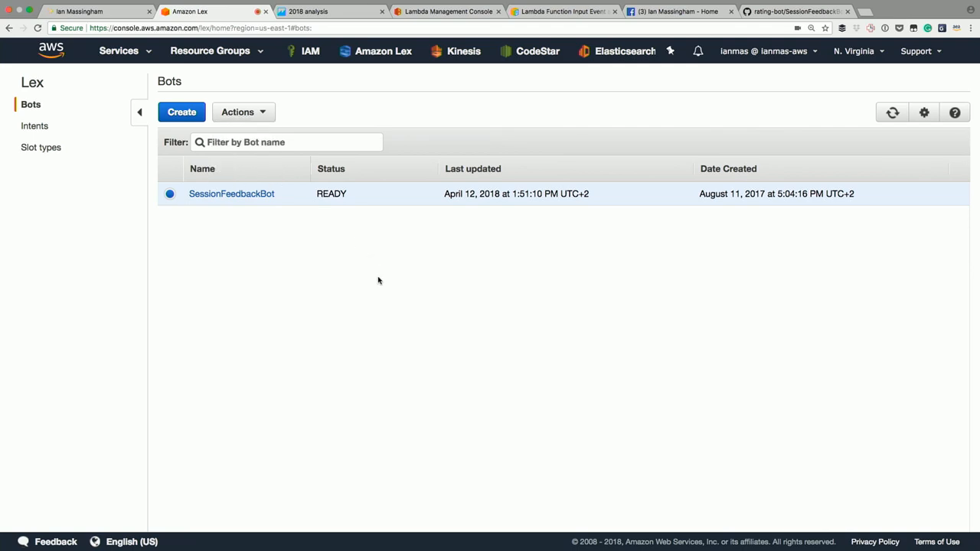